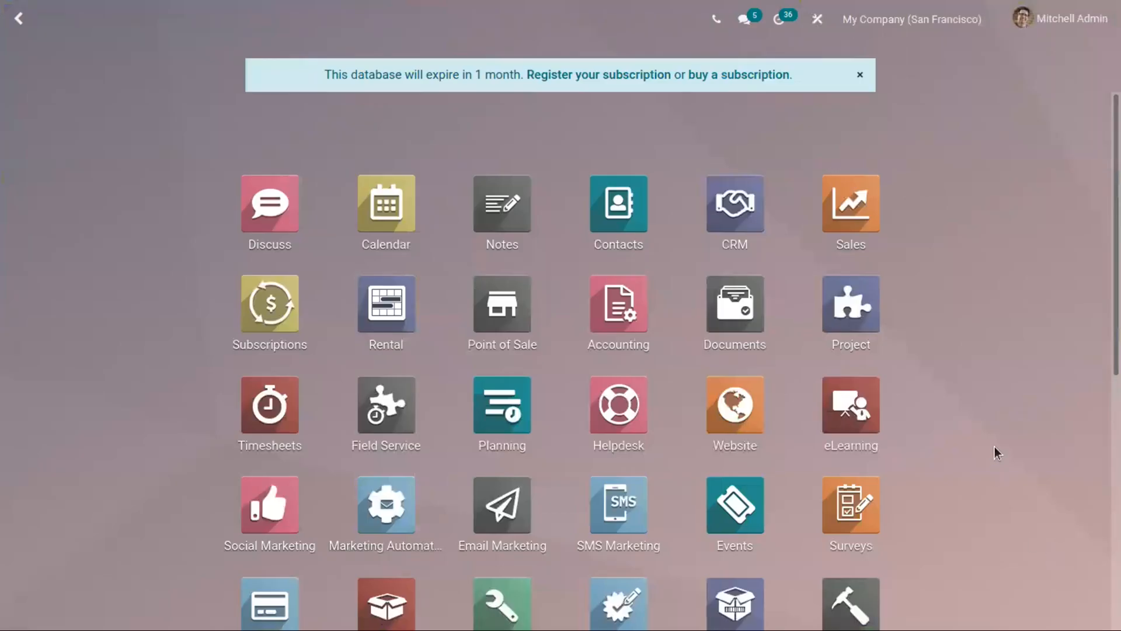
pyautogui.moveTo(1011, 470)
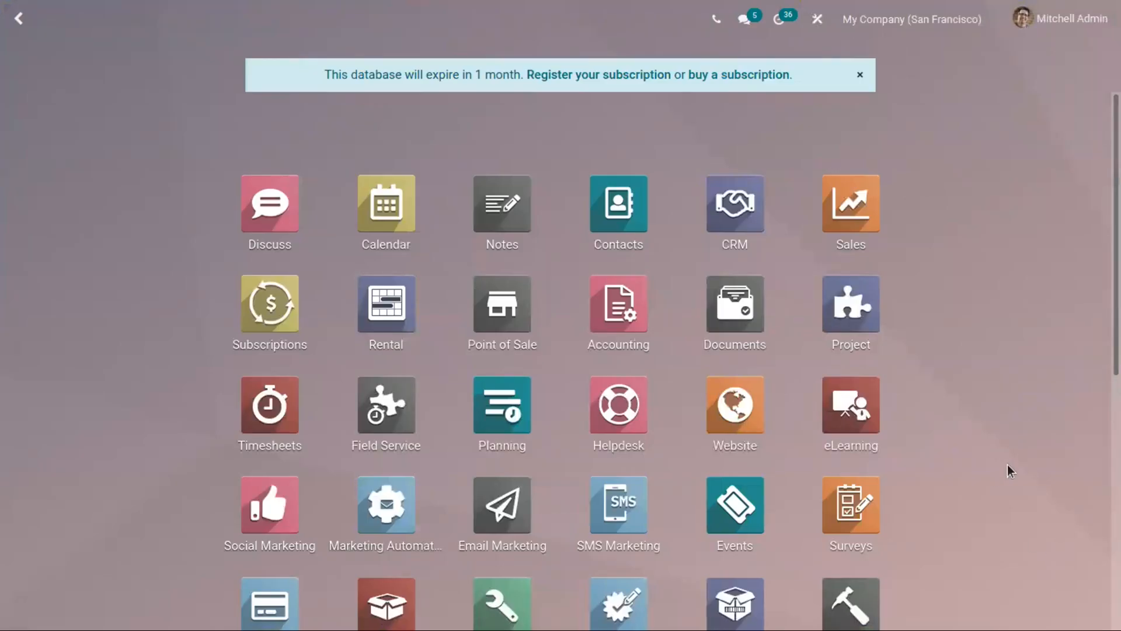
pyautogui.moveTo(1008, 443)
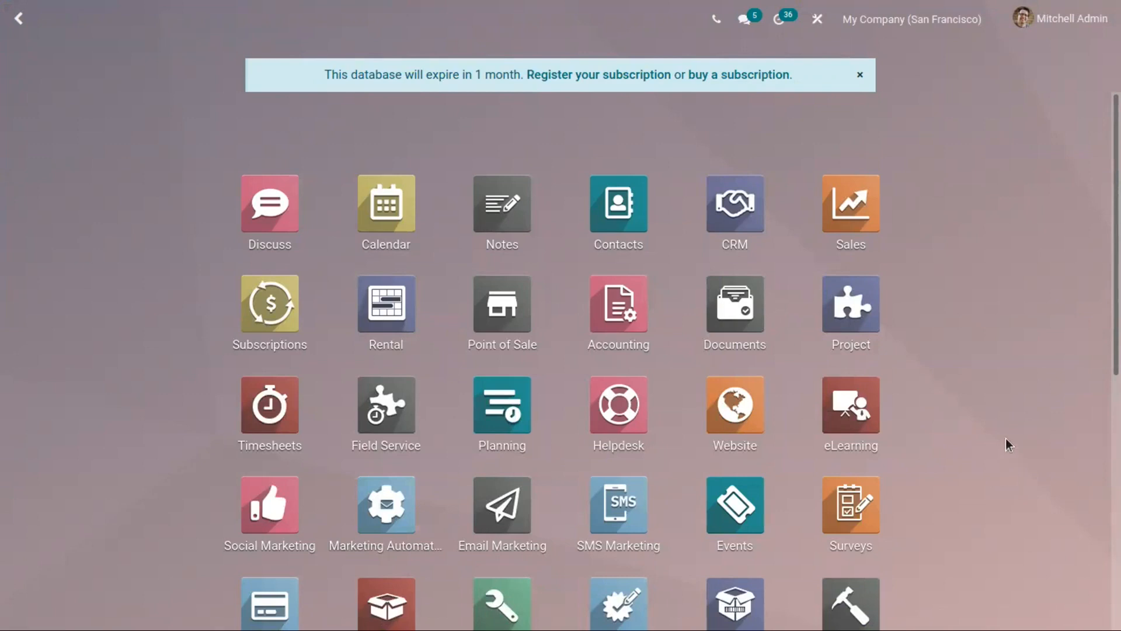
pyautogui.moveTo(1007, 429)
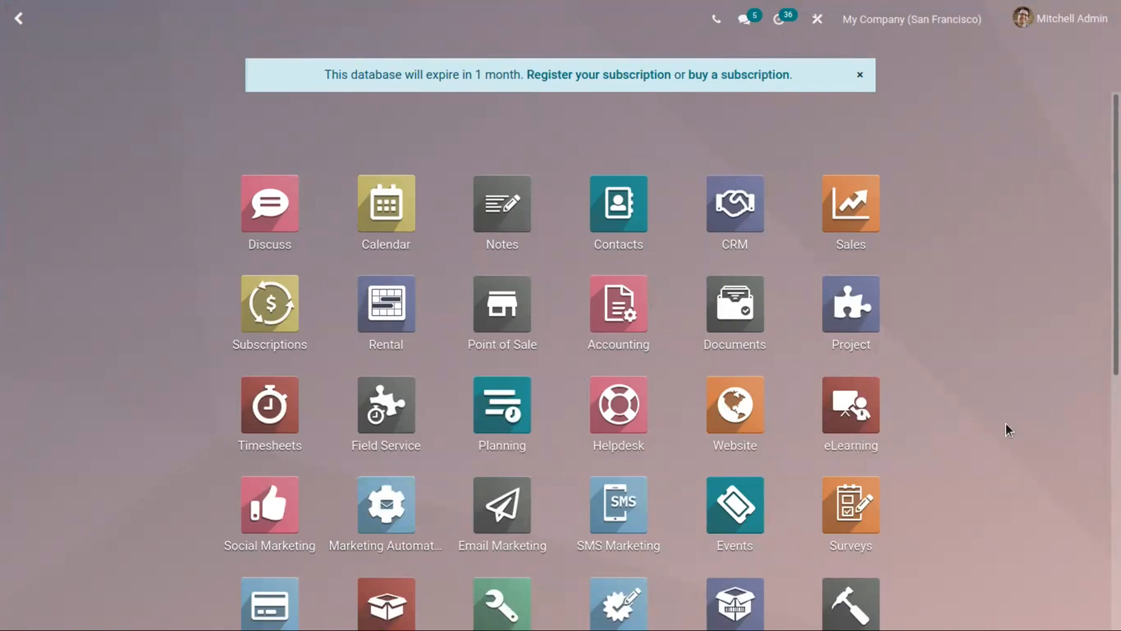
pyautogui.moveTo(502, 428)
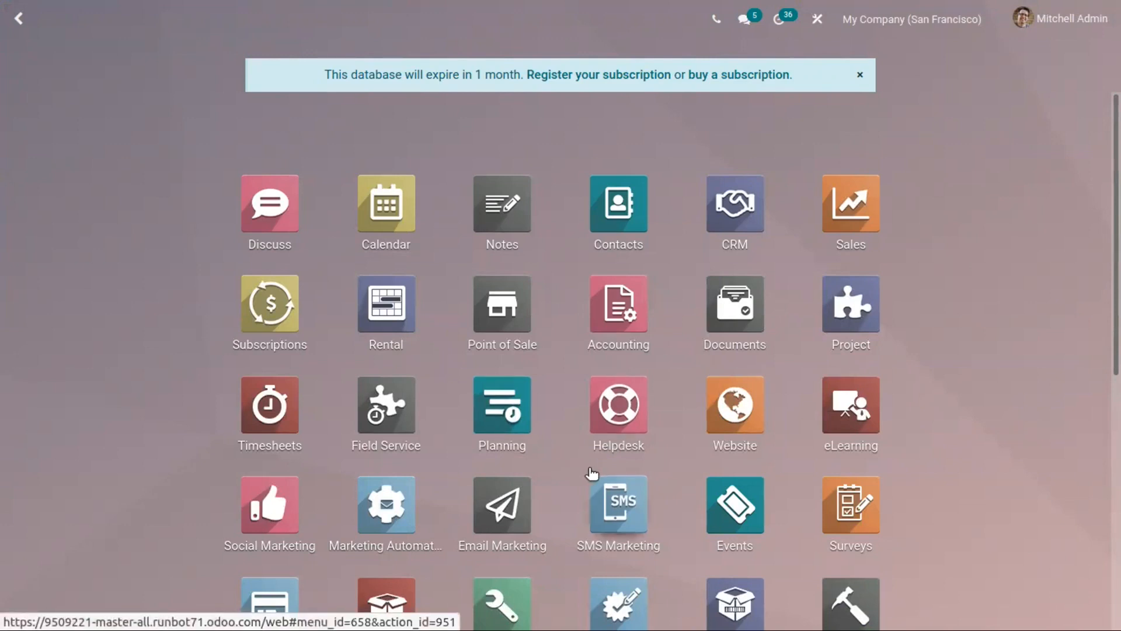
pyautogui.moveTo(597, 480)
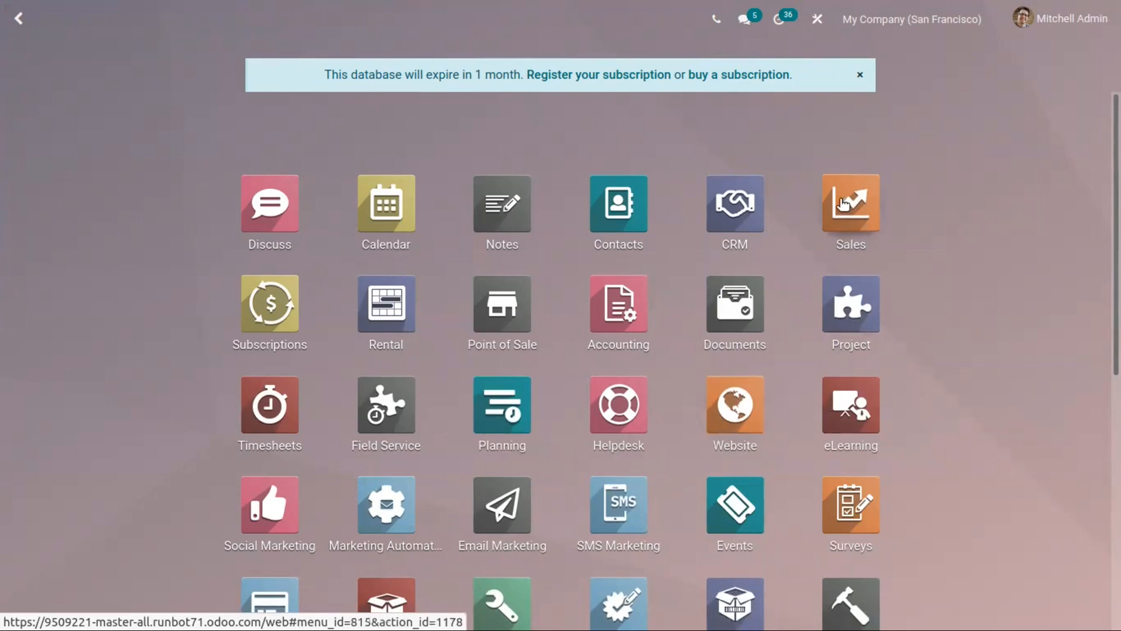
# Review sales order S00053 for Deco Addict with its 30 Days payment terms, then return to Quotations
pyautogui.click(850, 204)
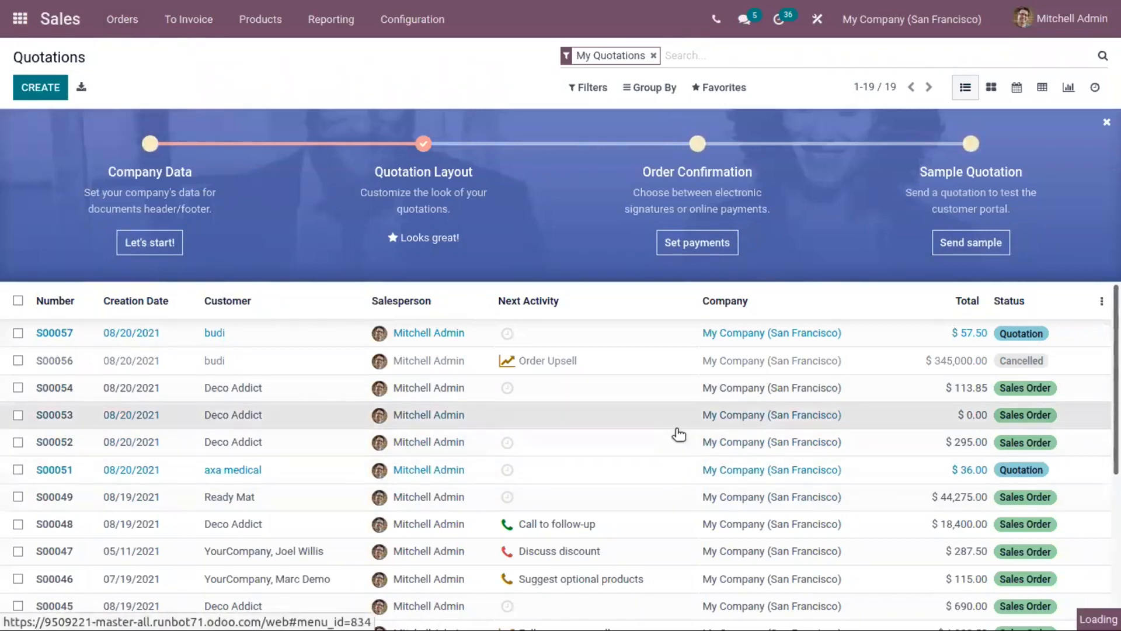
pyautogui.moveTo(656, 418)
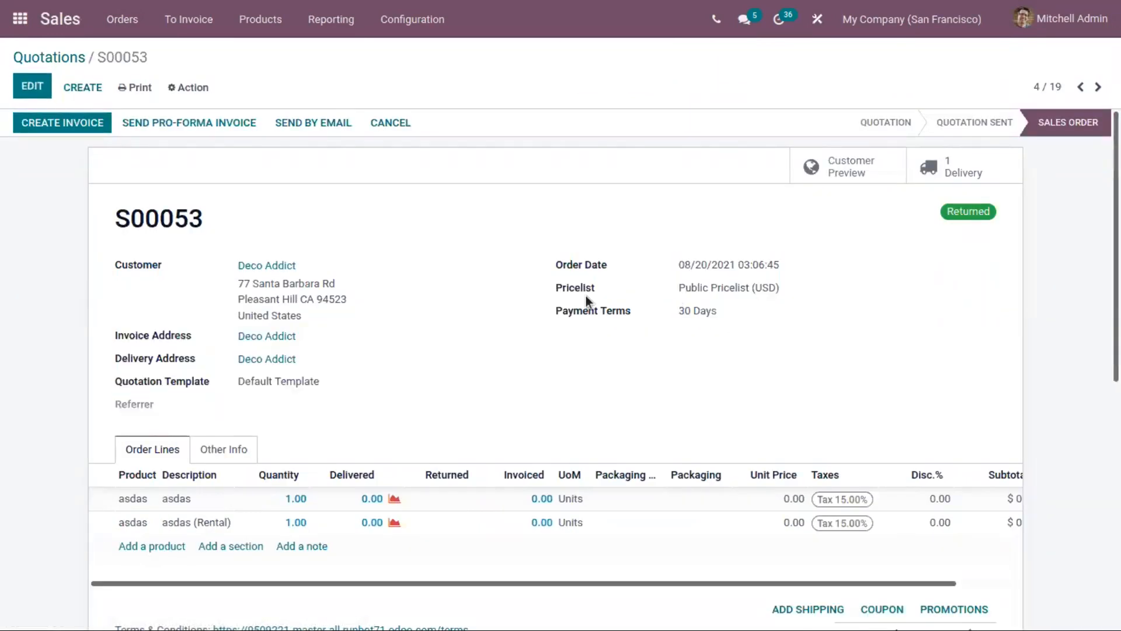
pyautogui.moveTo(314, 277)
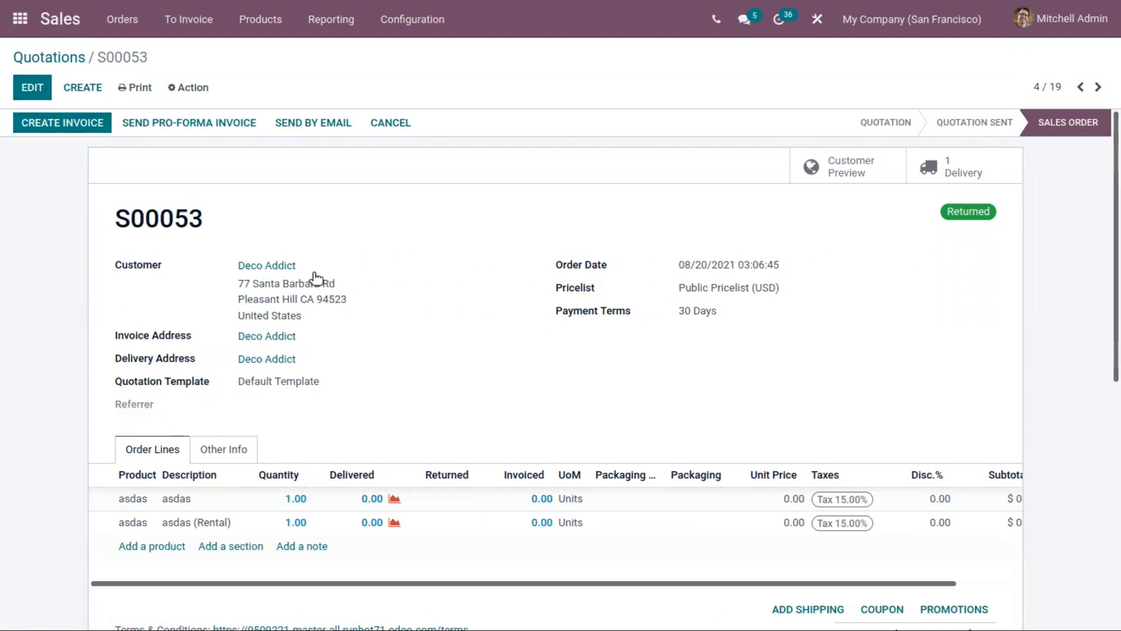
pyautogui.moveTo(402, 418)
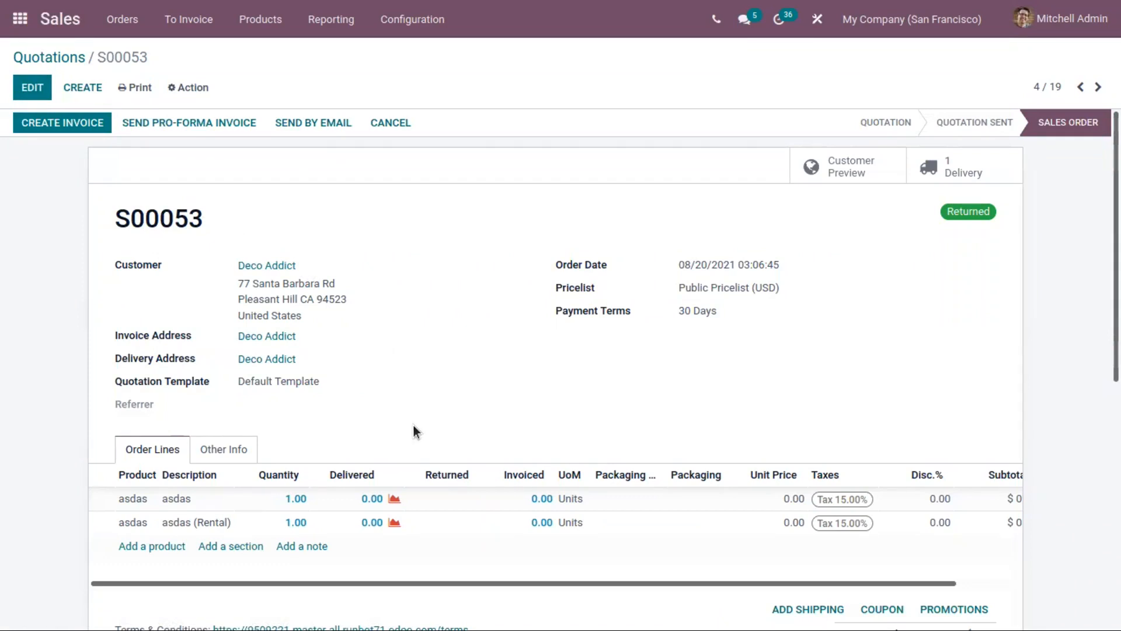
pyautogui.moveTo(270, 441)
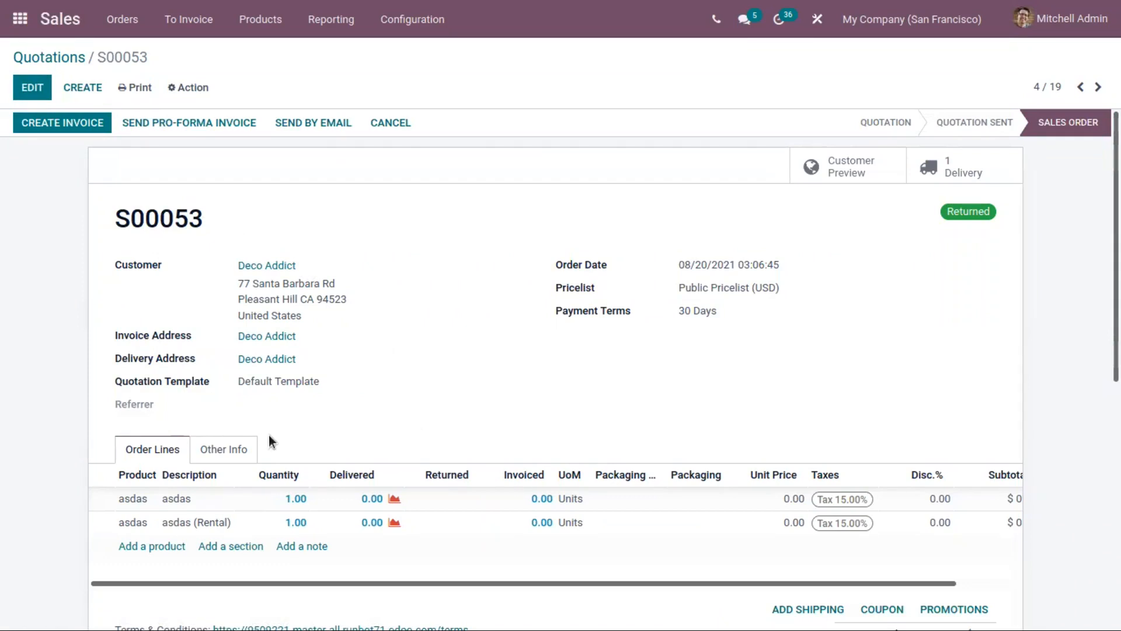
pyautogui.moveTo(498, 506)
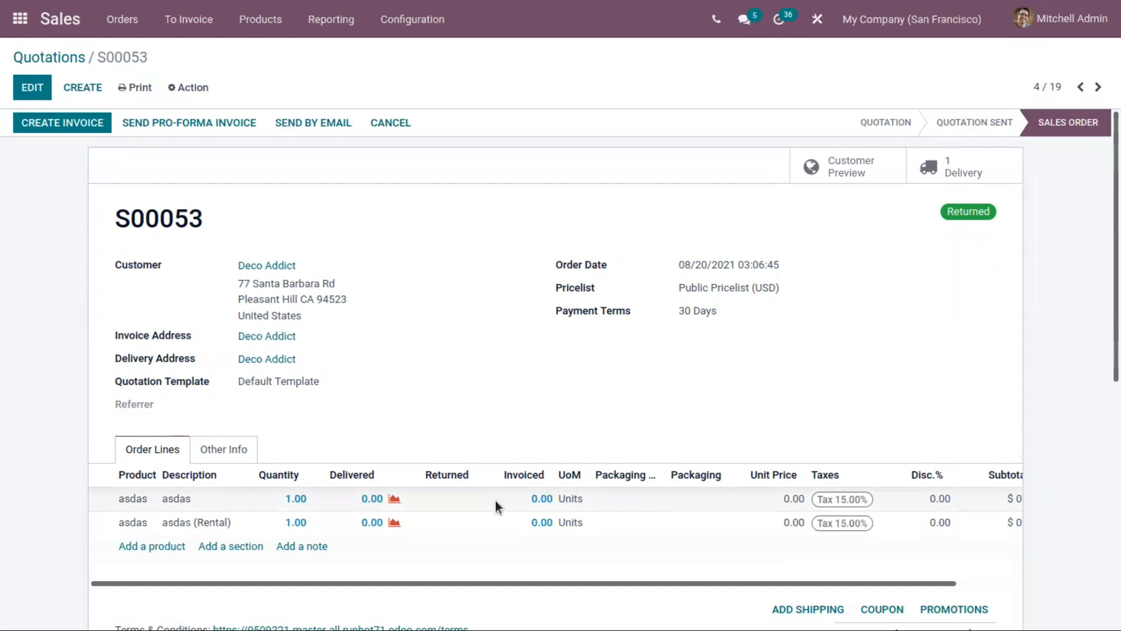
pyautogui.moveTo(577, 506)
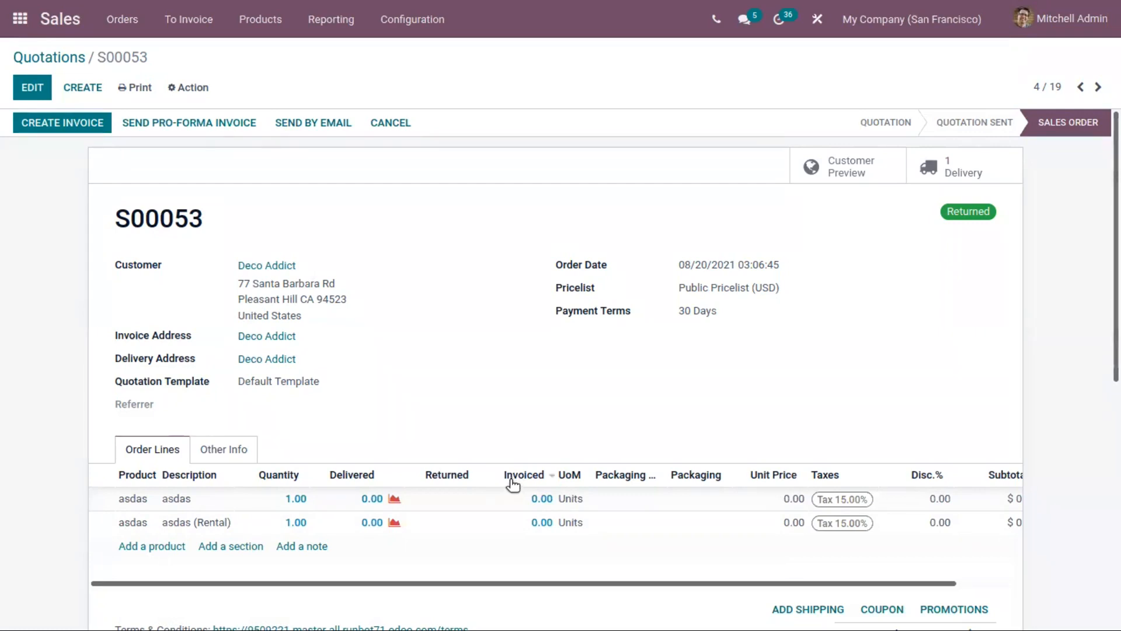
pyautogui.moveTo(501, 448)
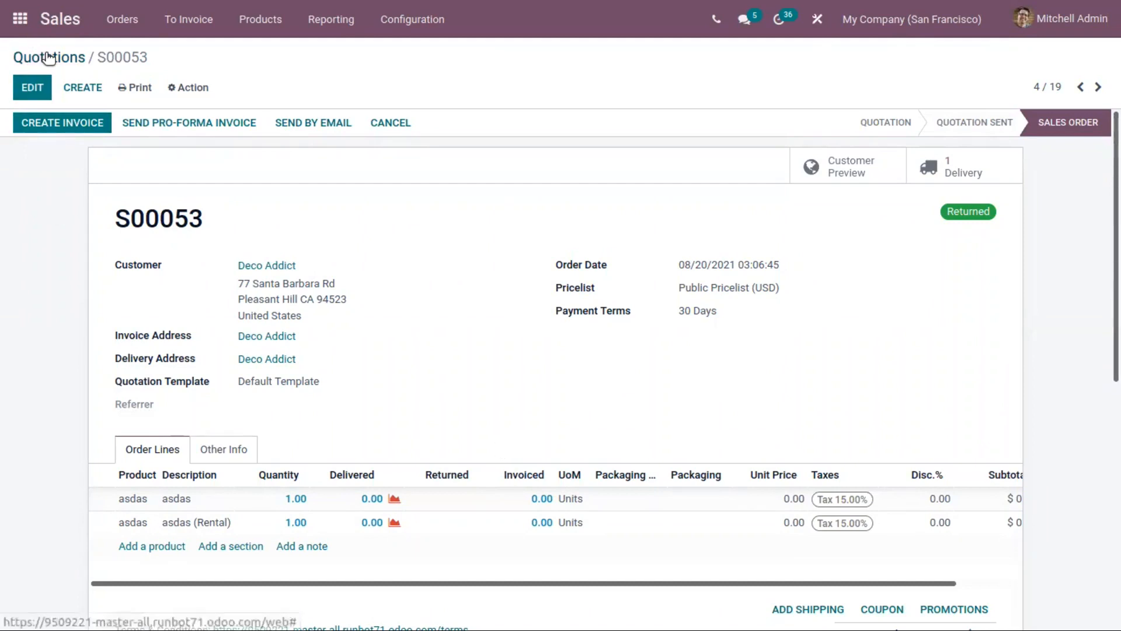
pyautogui.click(49, 57)
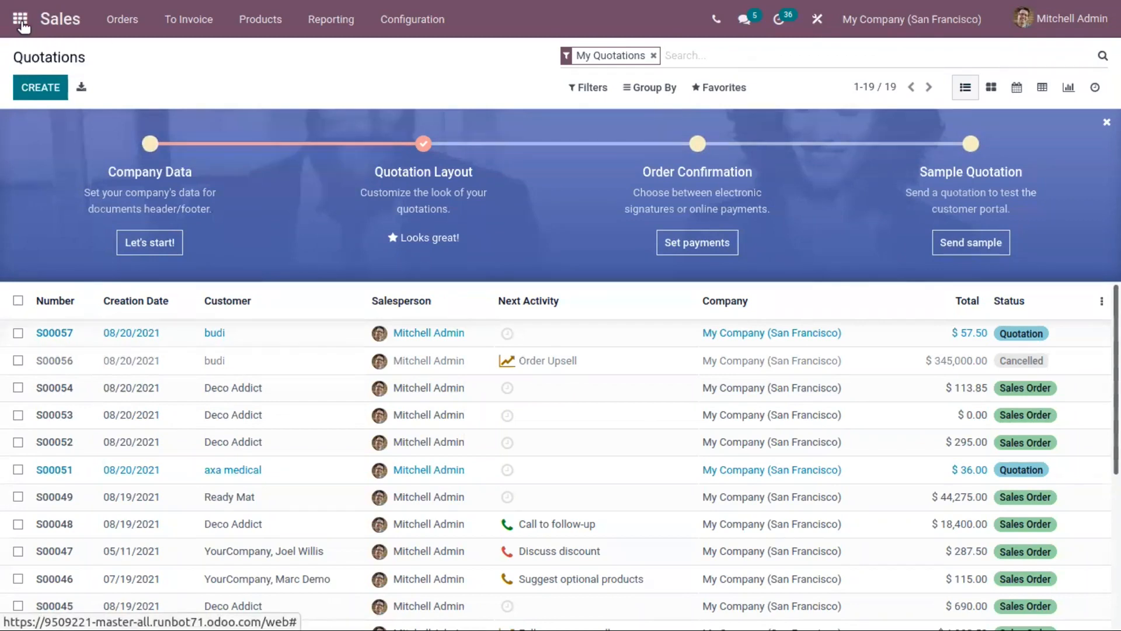
# Reach the Accounting Payment Terms configuration from the home screen
pyautogui.click(20, 20)
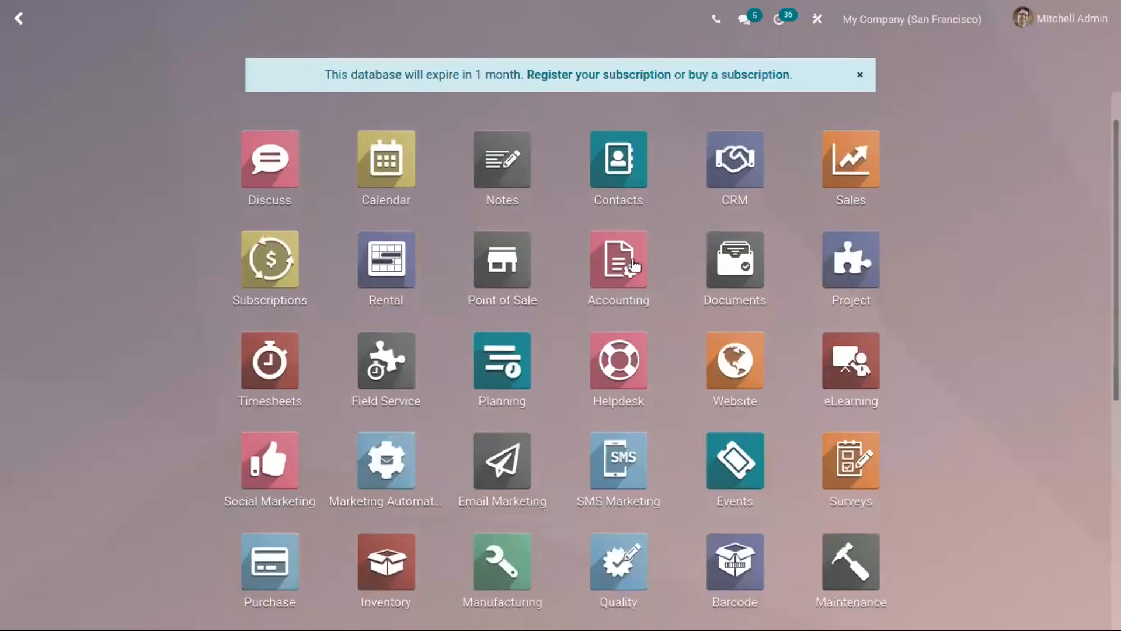
pyautogui.click(616, 259)
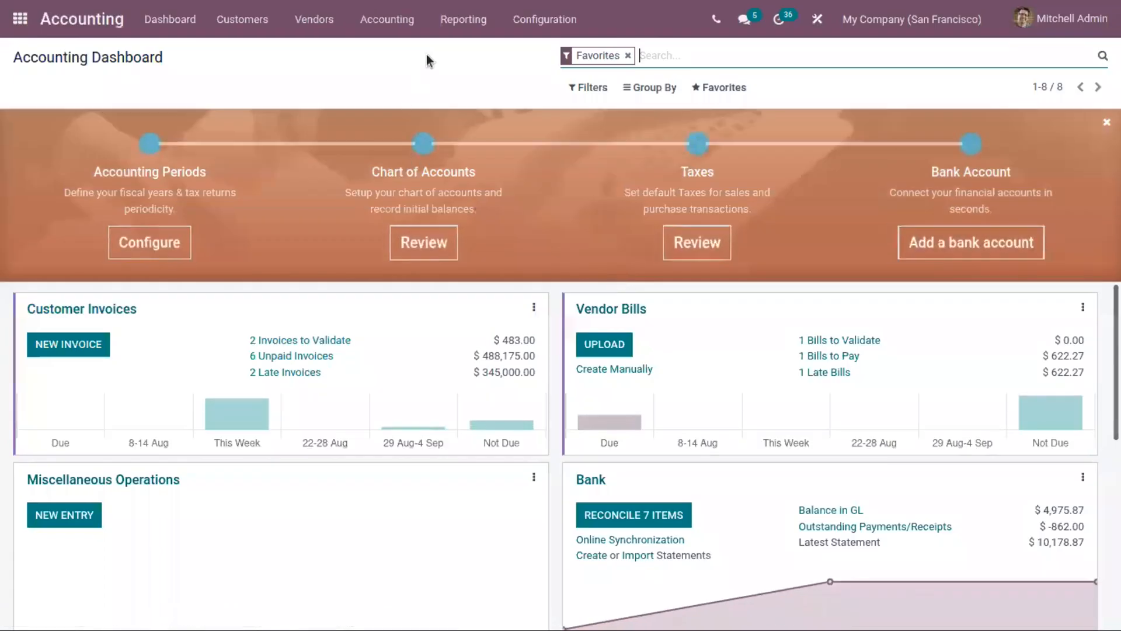
pyautogui.click(544, 19)
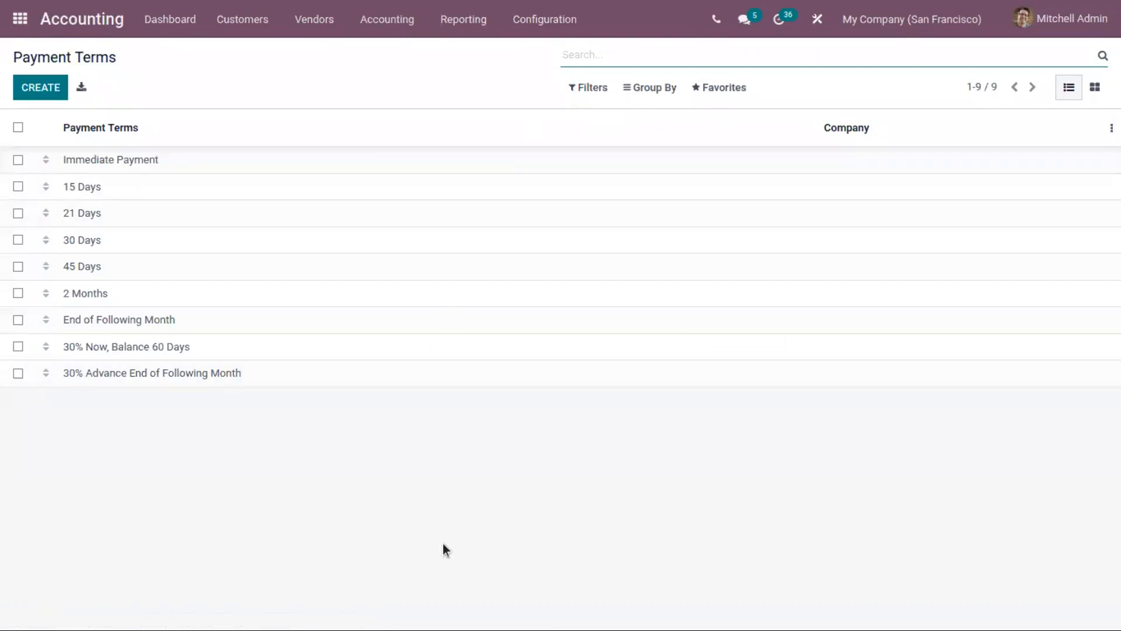
pyautogui.moveTo(303, 384)
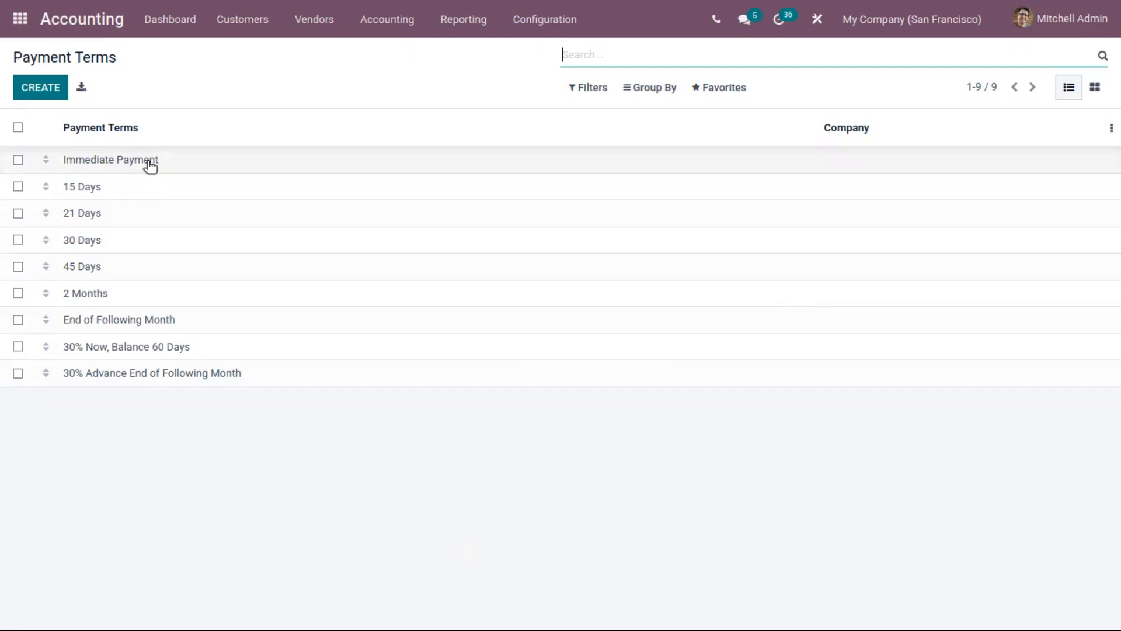
pyautogui.moveTo(166, 168)
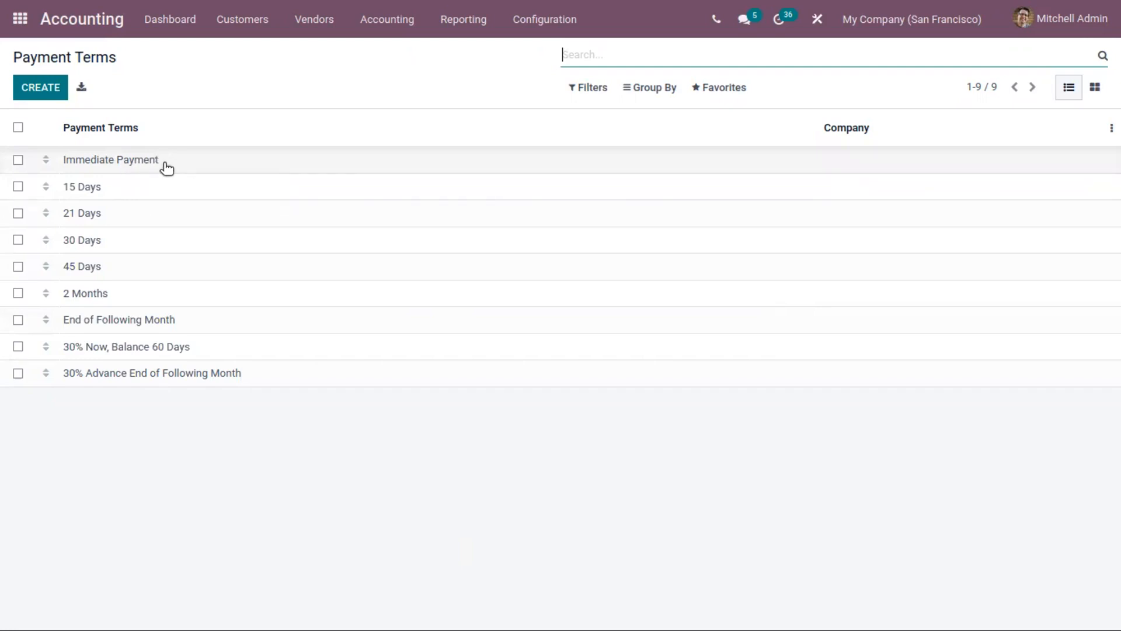
# Review the Immediate Payment and 15 Days terms, returning to the list each time
pyautogui.click(111, 160)
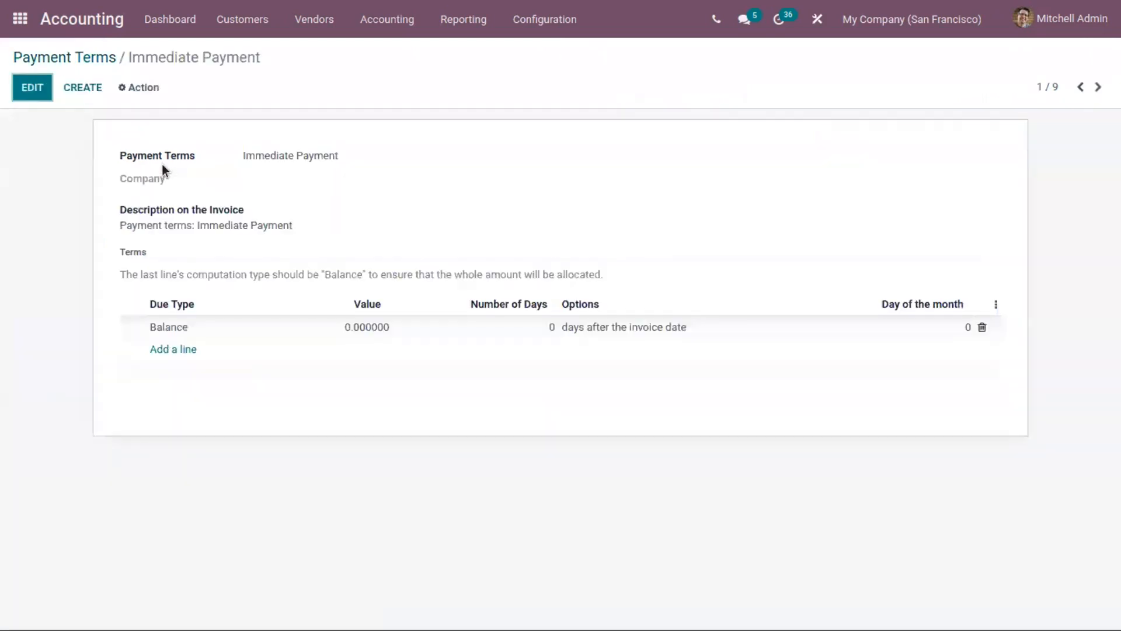
pyautogui.moveTo(252, 212)
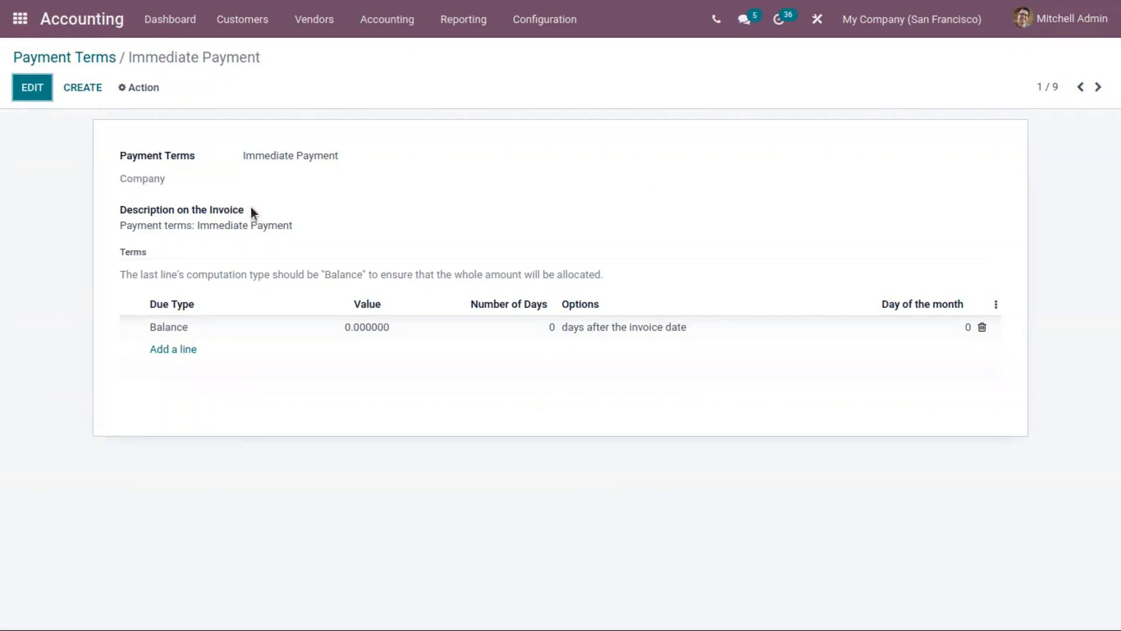
pyautogui.moveTo(75, 54)
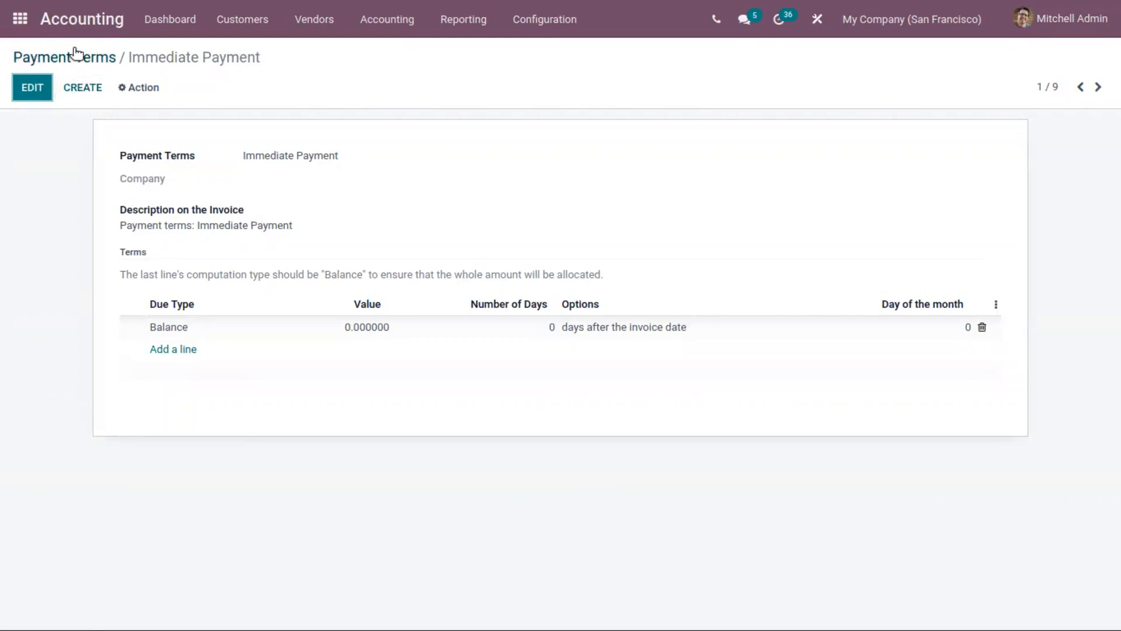
pyautogui.click(63, 56)
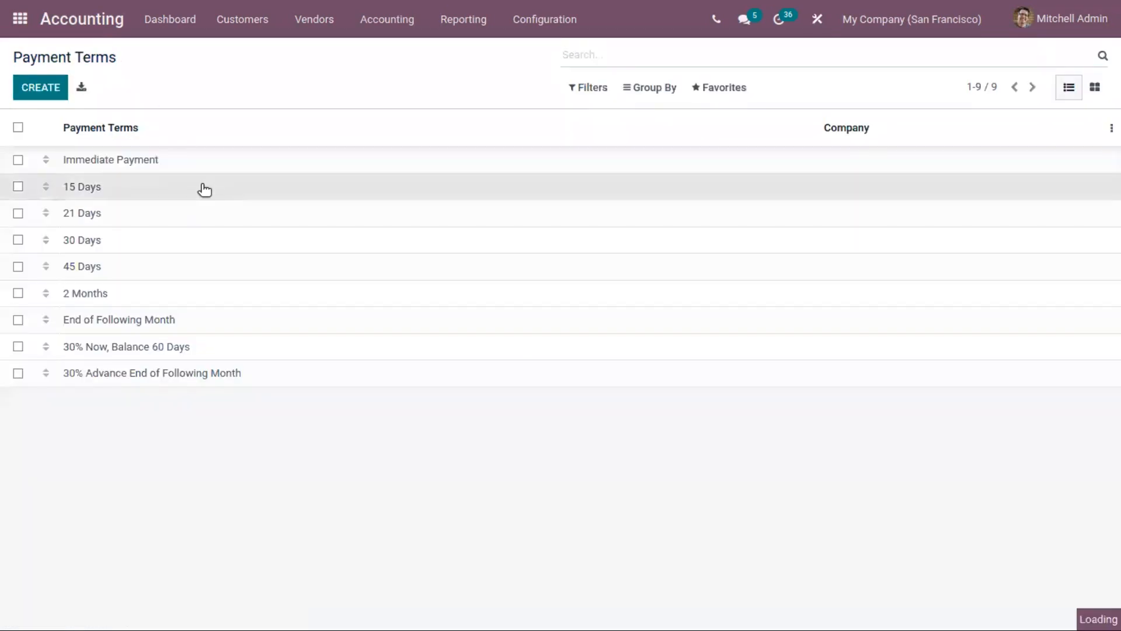
pyautogui.click(81, 187)
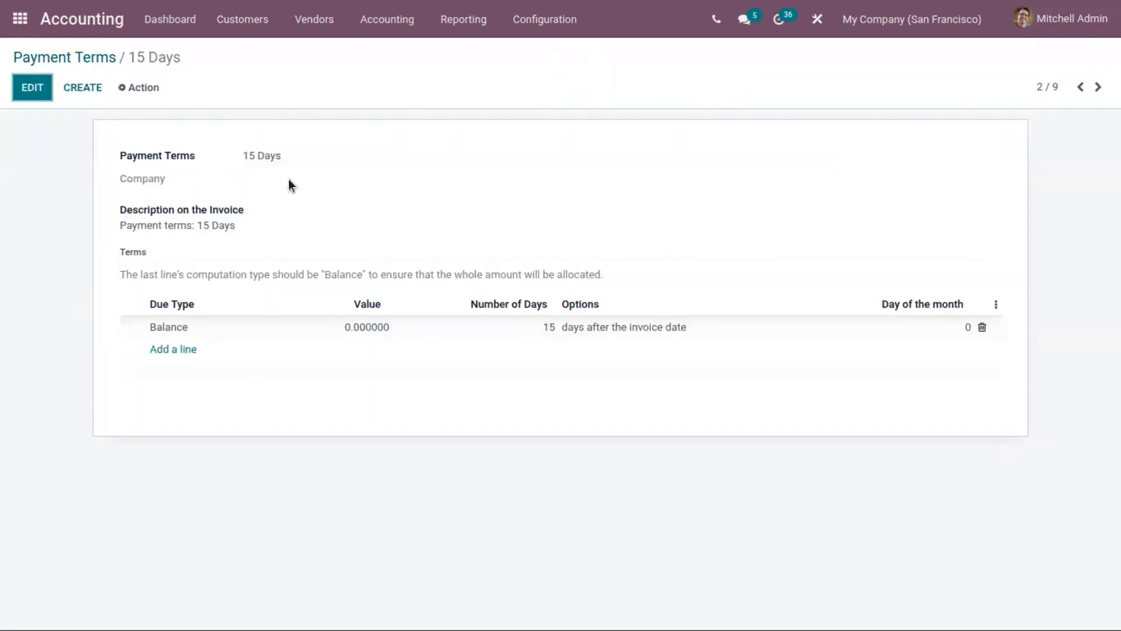
pyautogui.click(63, 57)
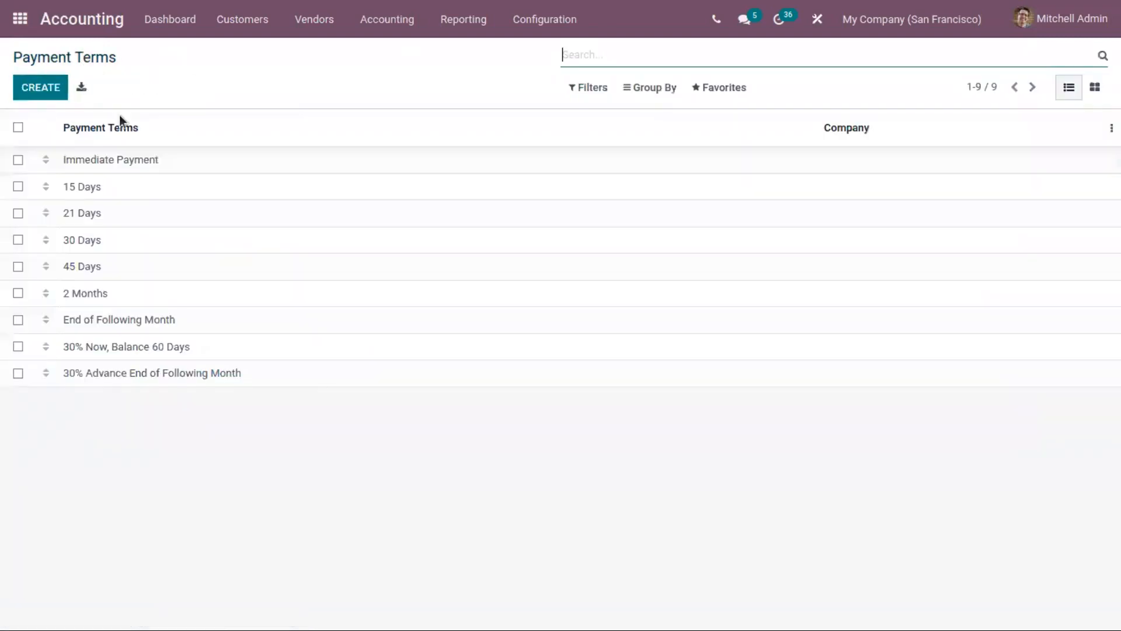
# Review the 30% Now, Balance 60 Days term and its lines, then return to the Payment Terms list
pyautogui.click(85, 293)
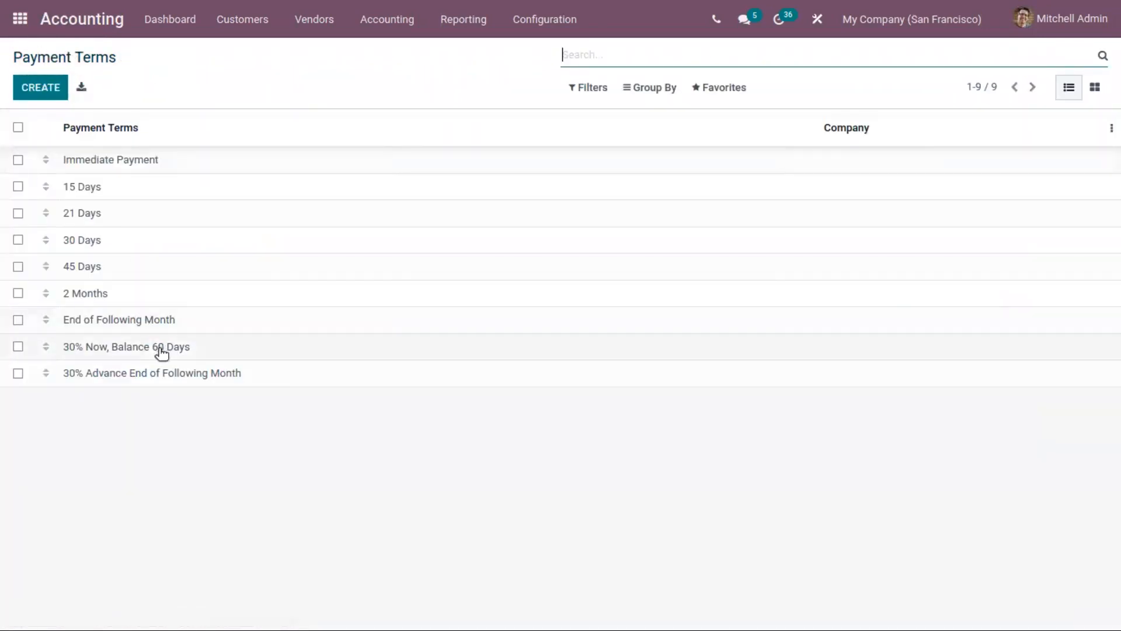
pyautogui.moveTo(104, 350)
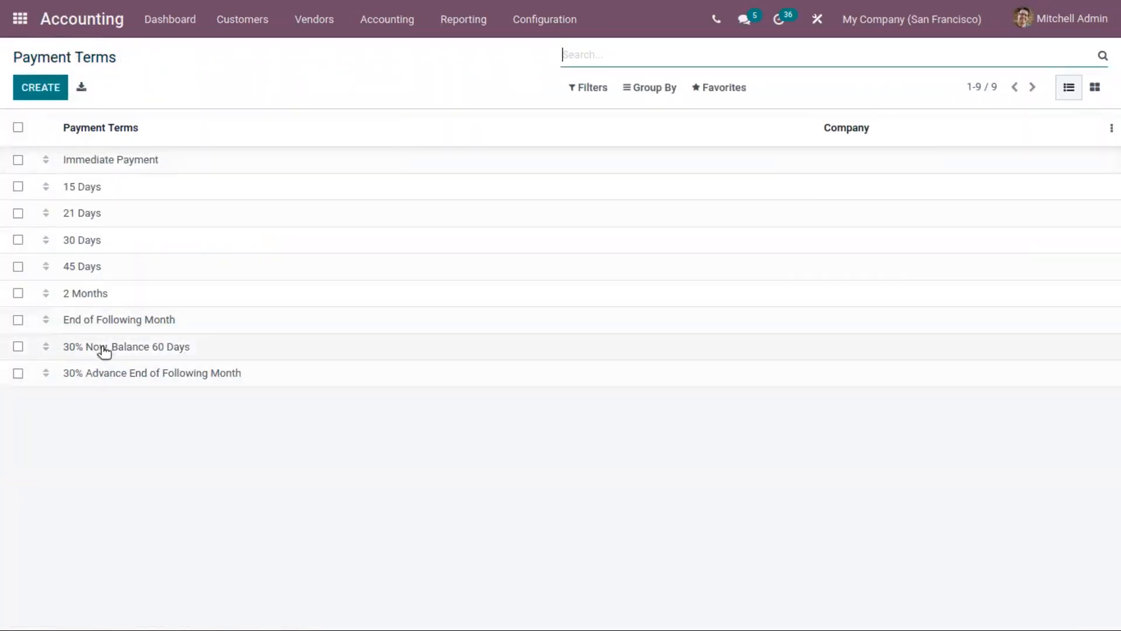
pyautogui.click(126, 346)
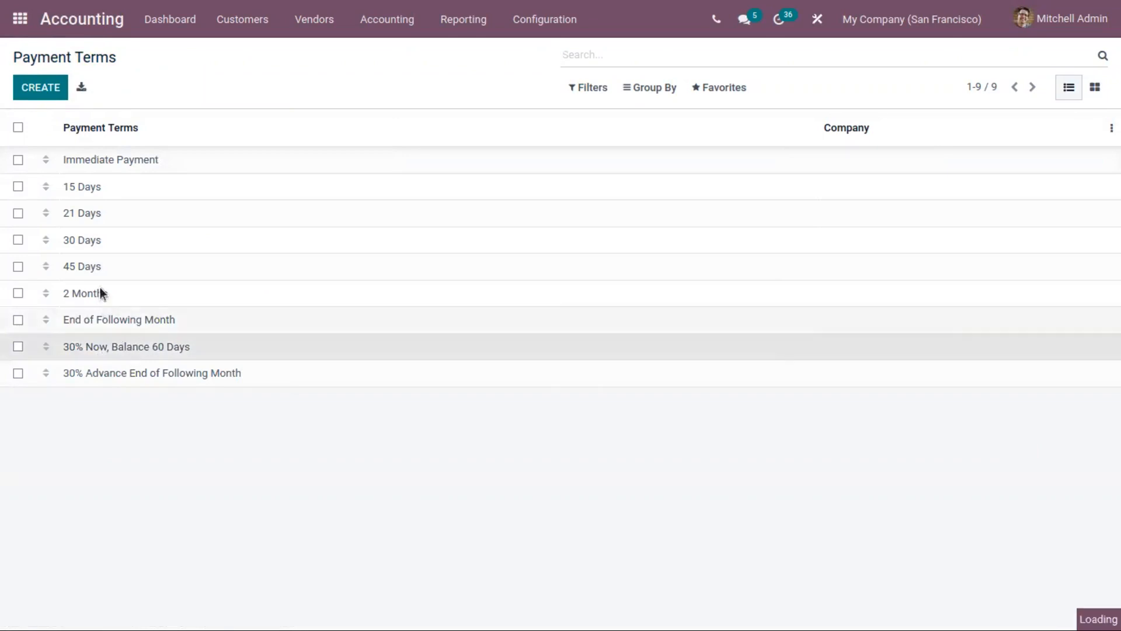
pyautogui.click(126, 345)
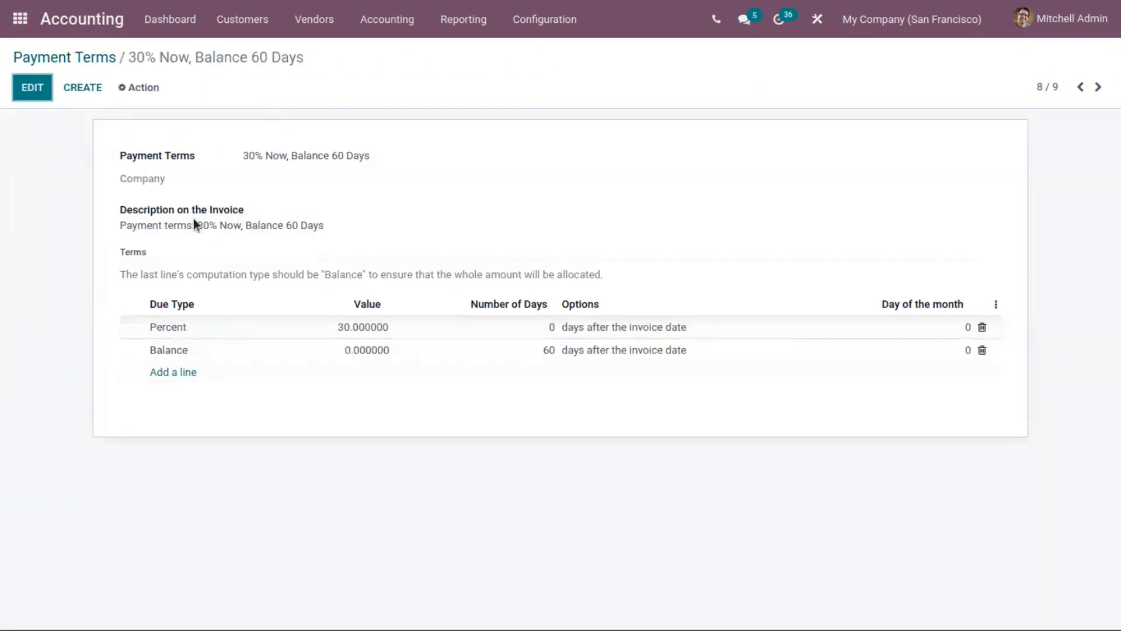
pyautogui.moveTo(202, 227)
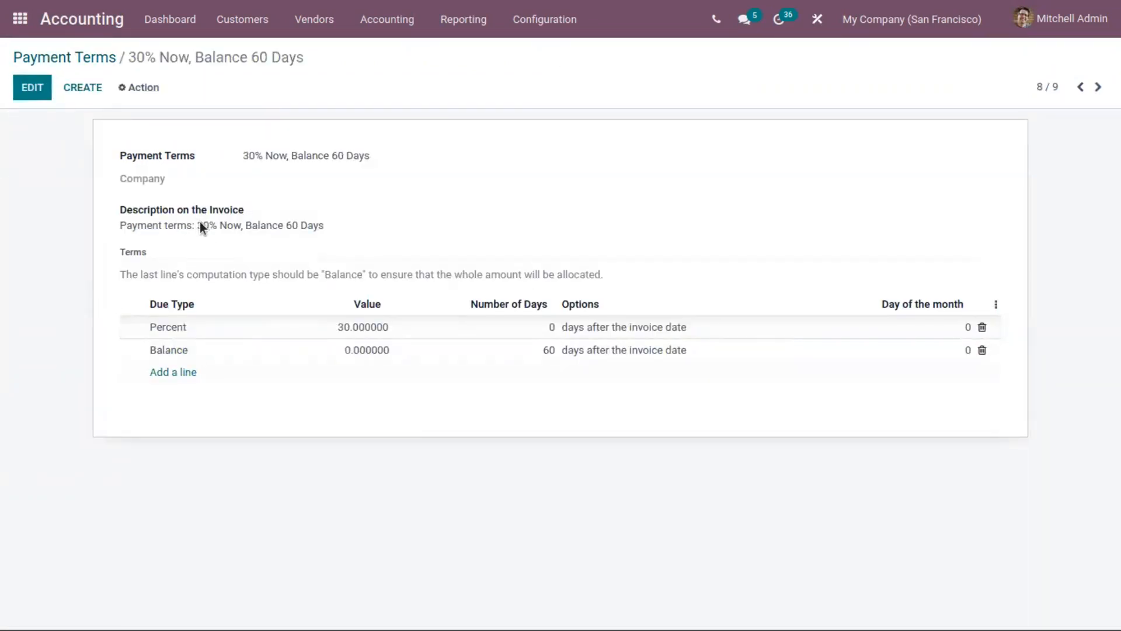
pyautogui.doubleClick(218, 225)
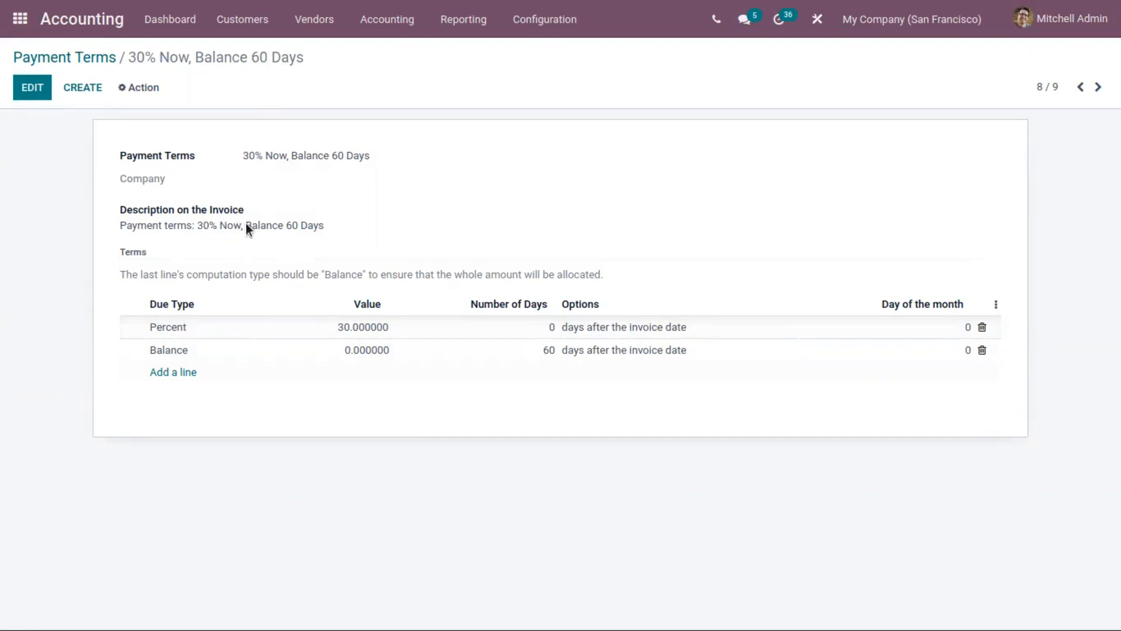
pyautogui.doubleClick(284, 226)
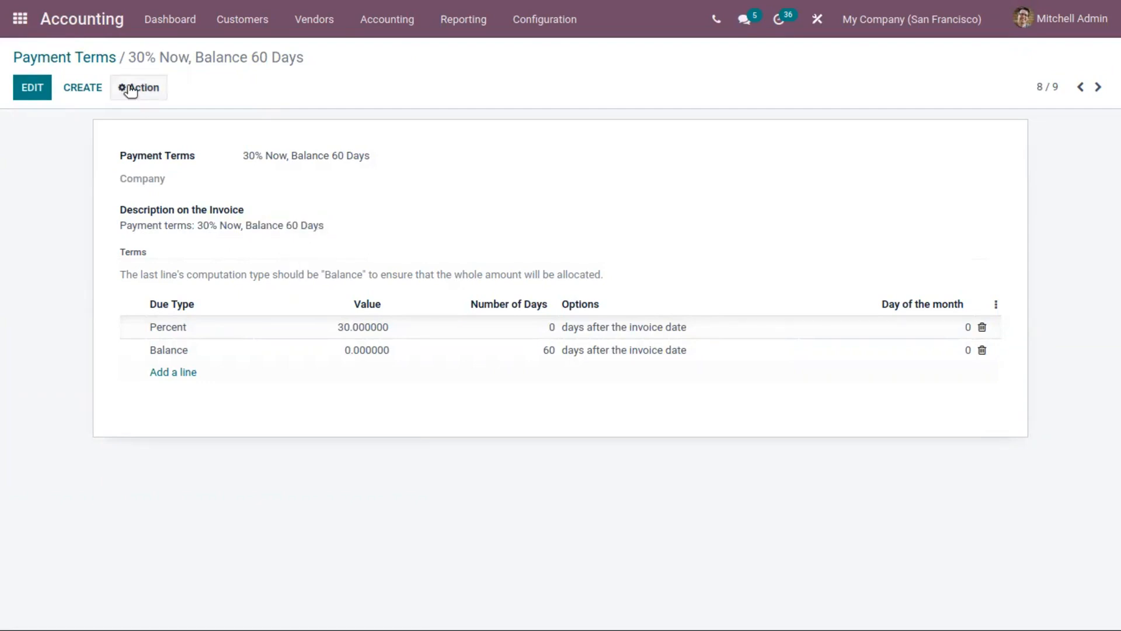
pyautogui.moveTo(82, 57)
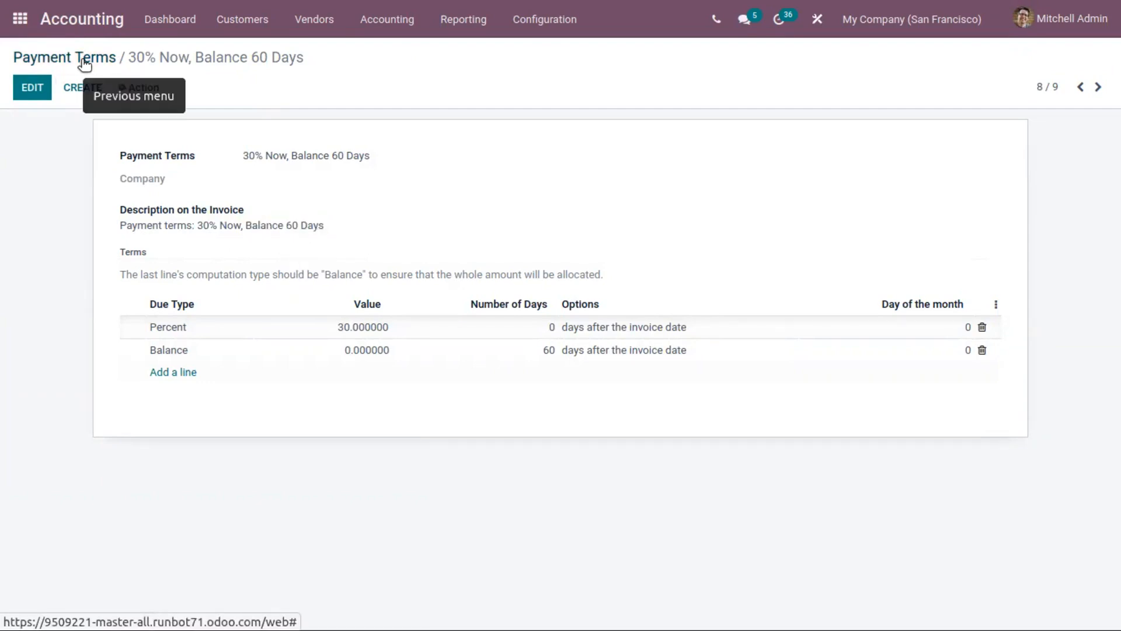
pyautogui.click(63, 57)
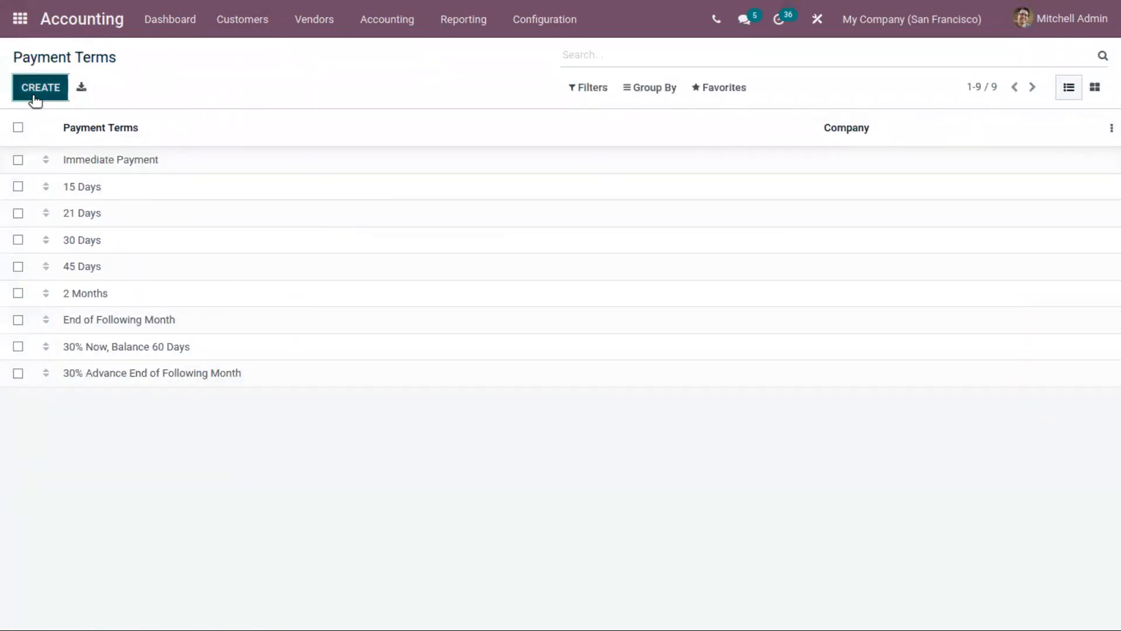
# Create a new payment term named '$0 % Now, Balance after 20 Days'
pyautogui.click(40, 87)
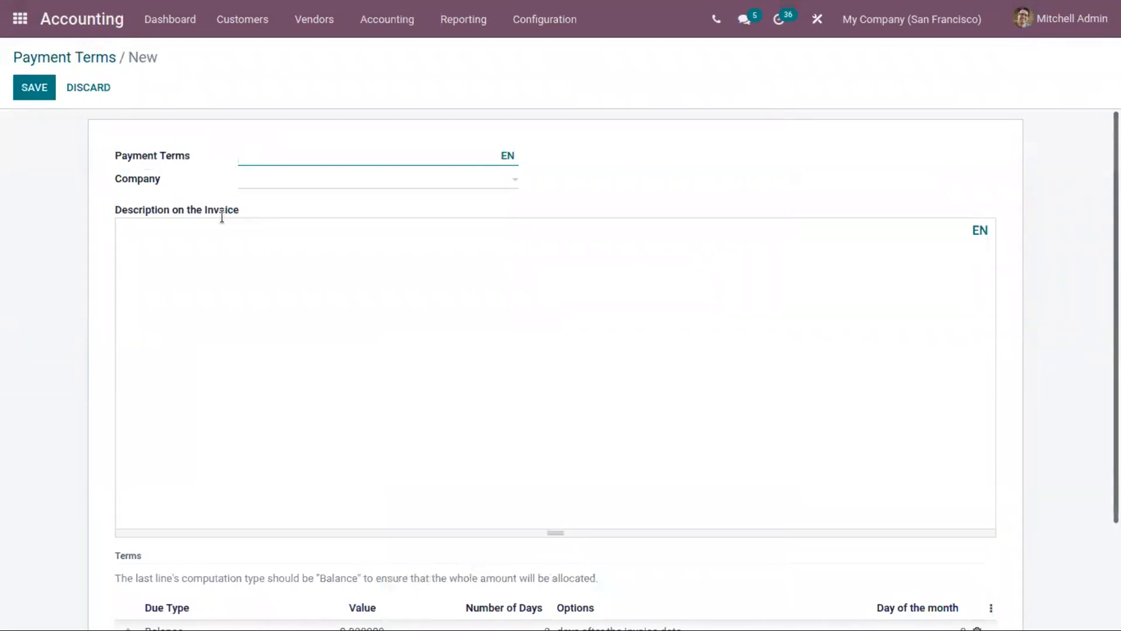
pyautogui.write('$')
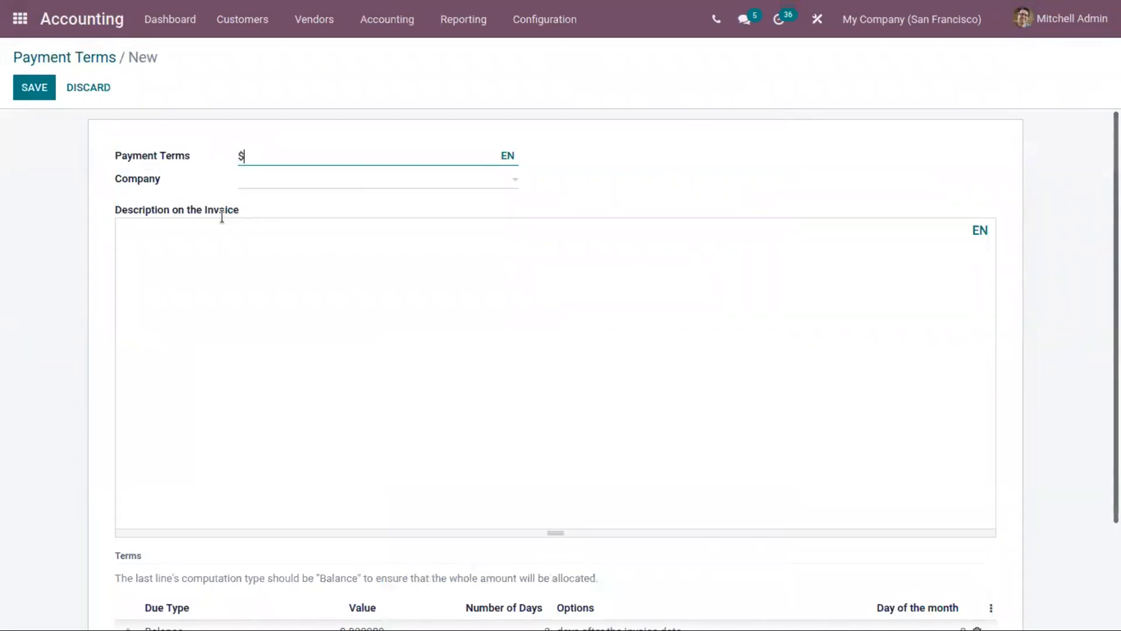
pyautogui.write('0 %')
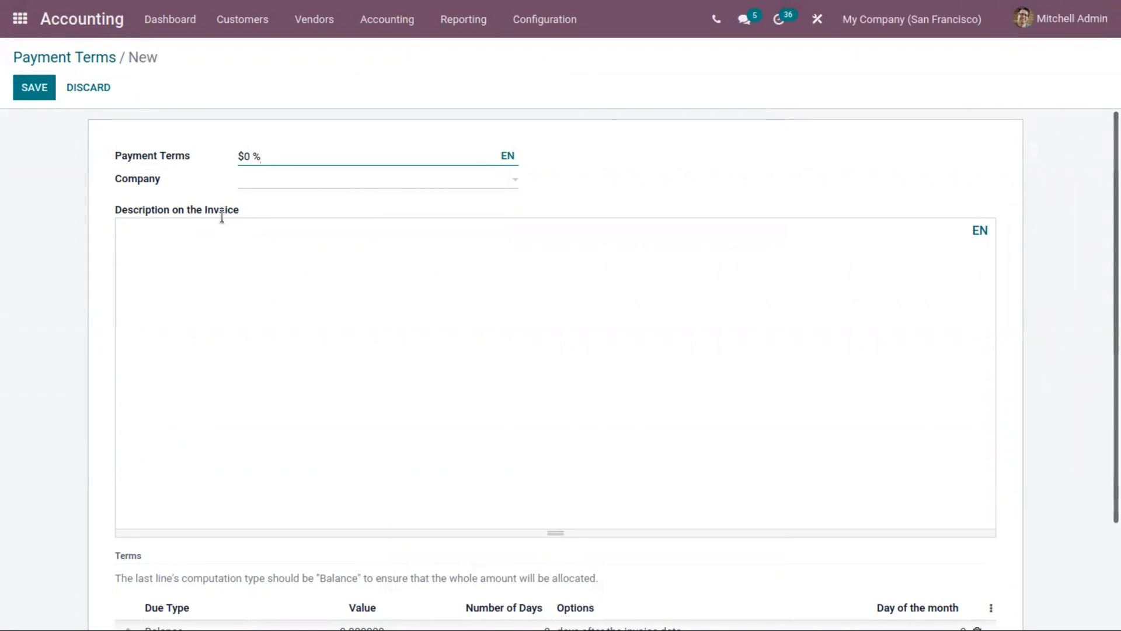
pyautogui.write('Now')
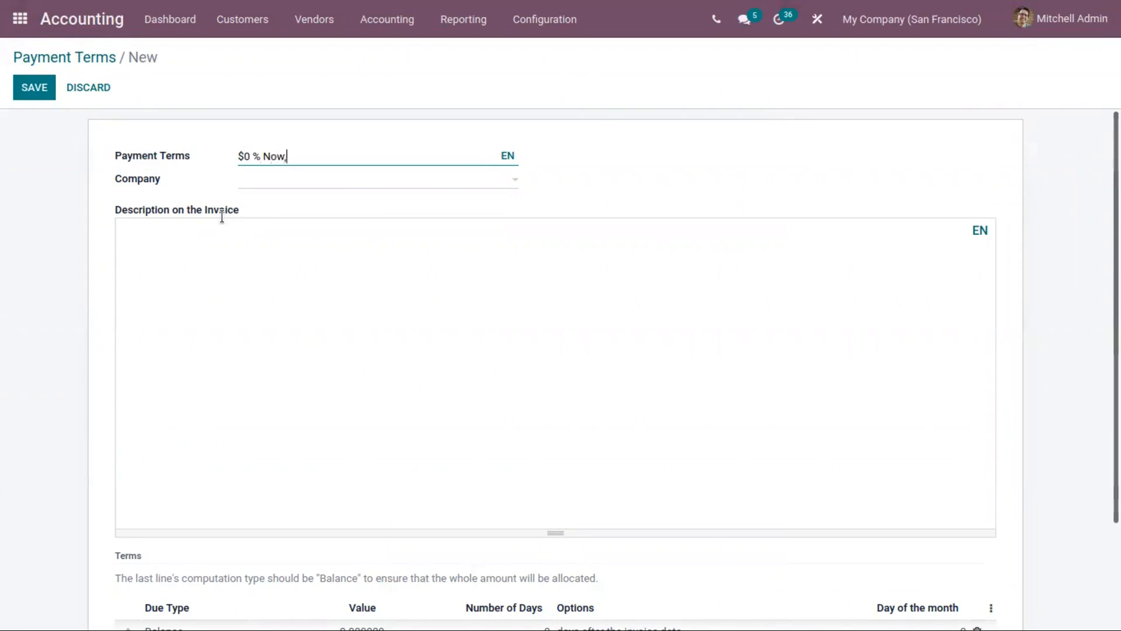
pyautogui.write(', Balan')
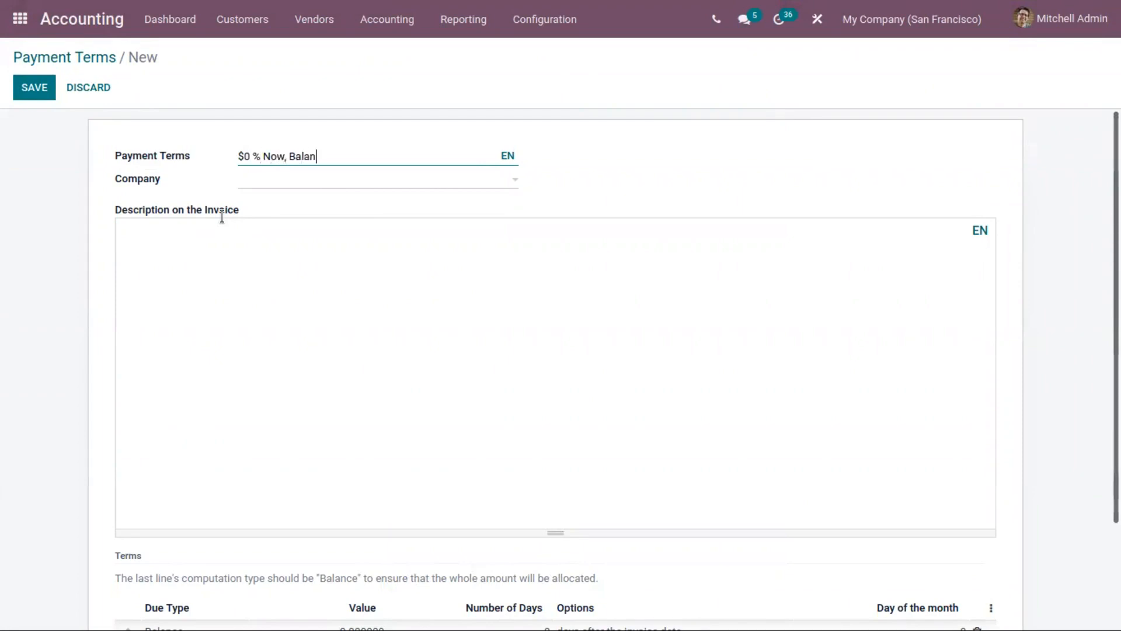
pyautogui.write('ce after 2')
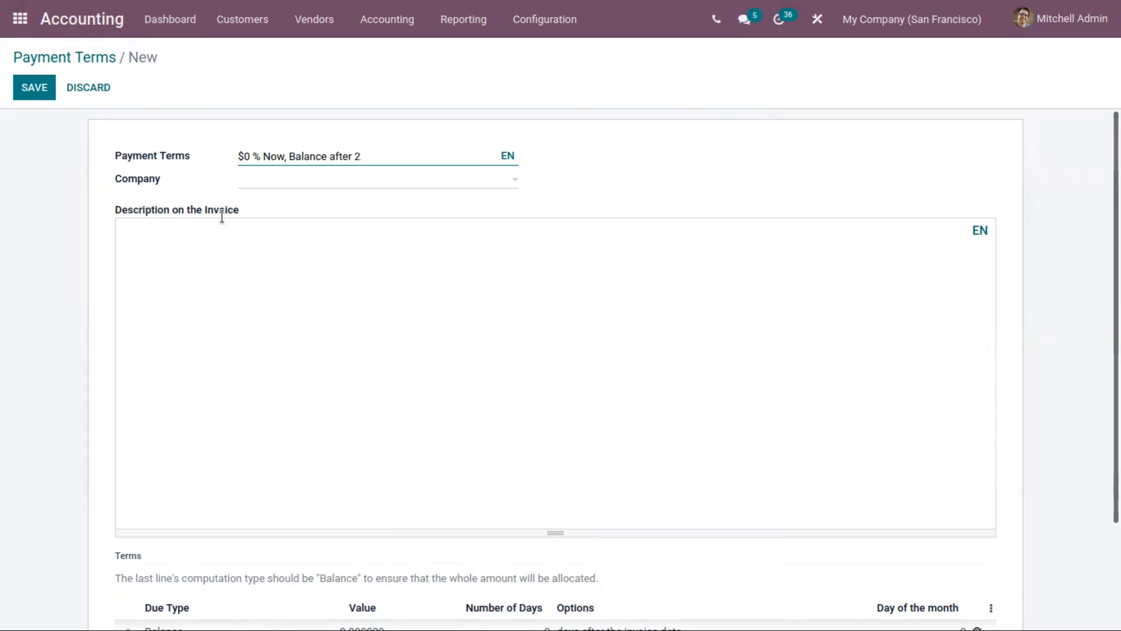
pyautogui.write('0')
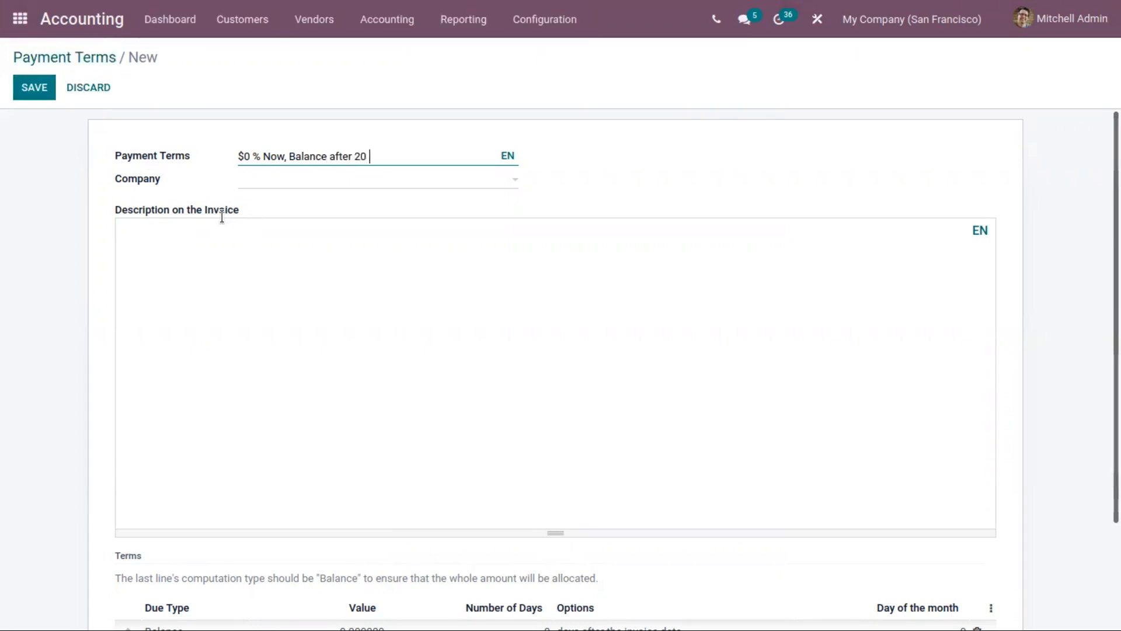
pyautogui.write('Days')
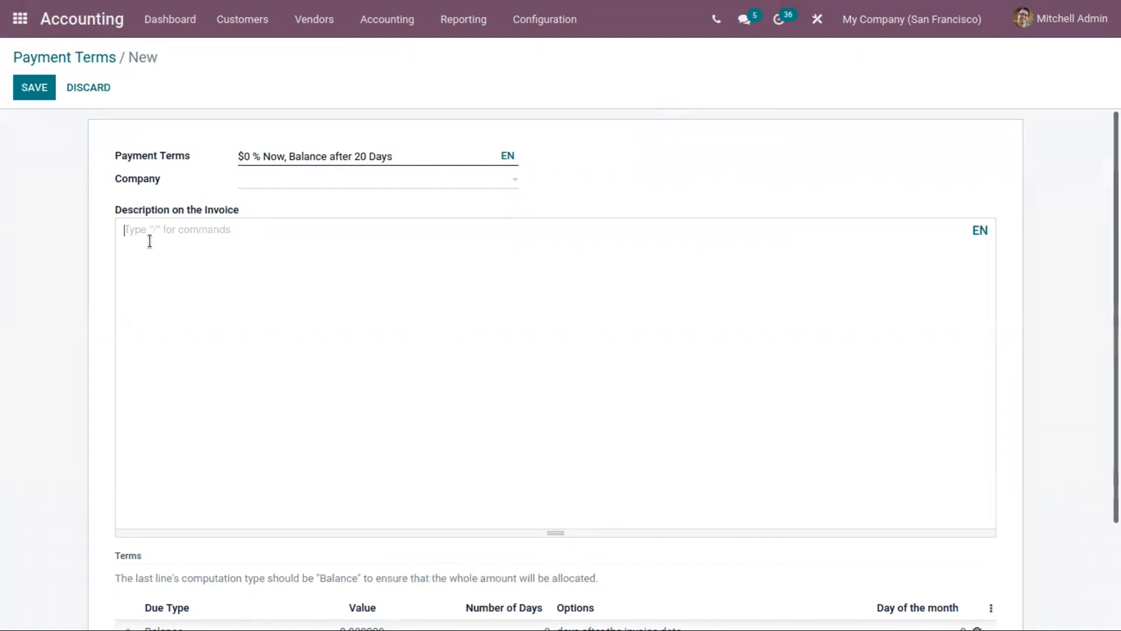
pyautogui.moveTo(176, 242)
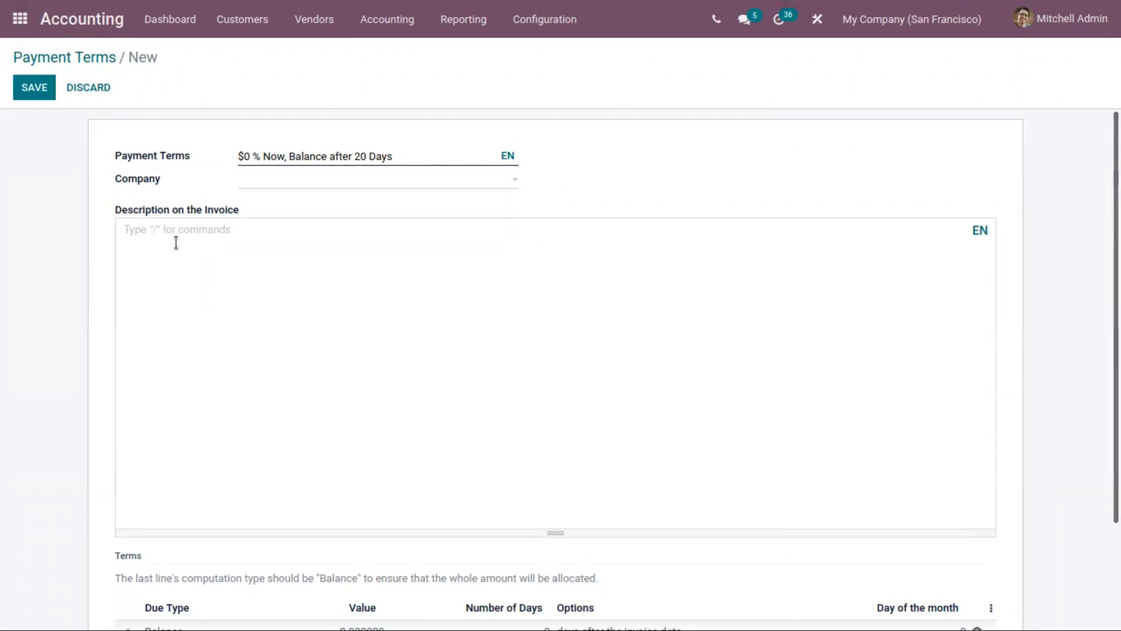
# Dismiss the formatting command suggestions in the description and move down to the Terms table
pyautogui.write('/')
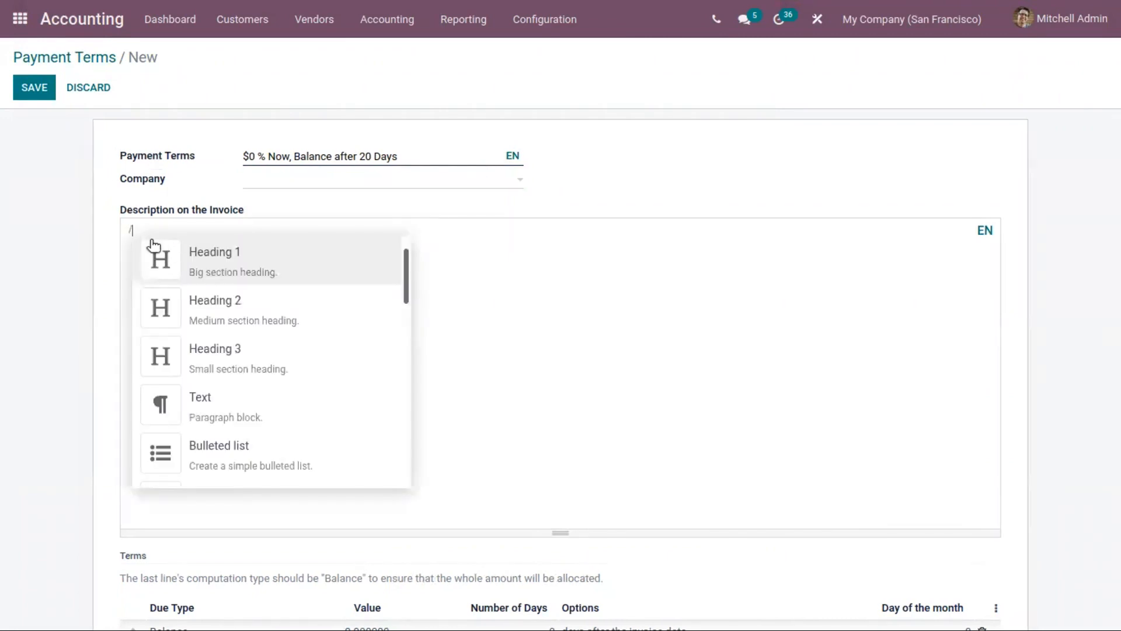
pyautogui.moveTo(193, 270)
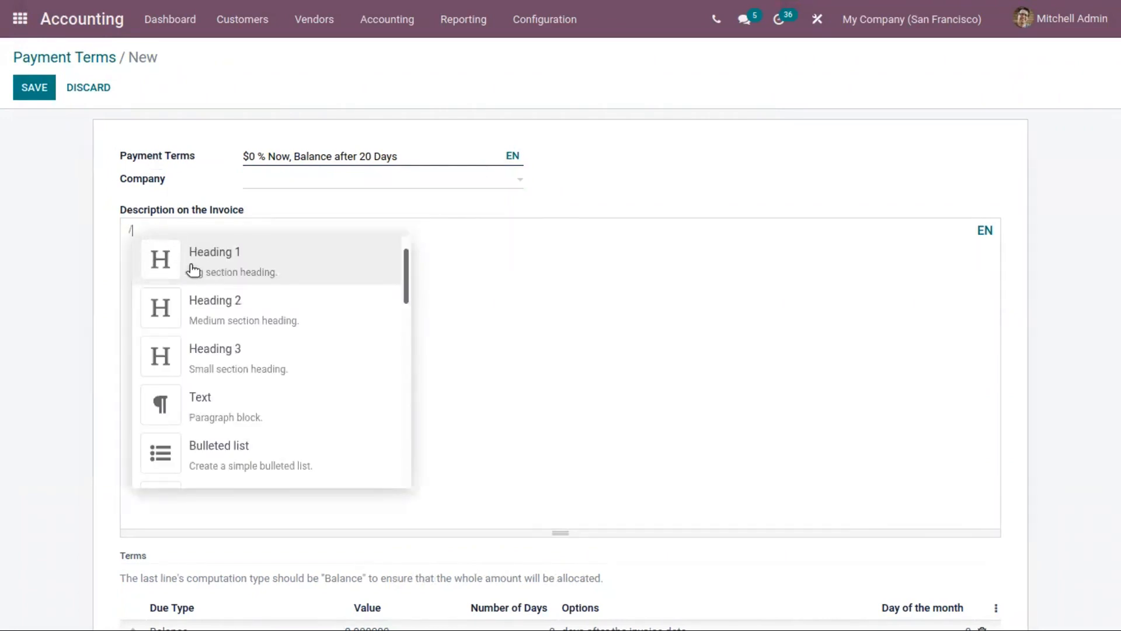
pyautogui.scroll(-3)
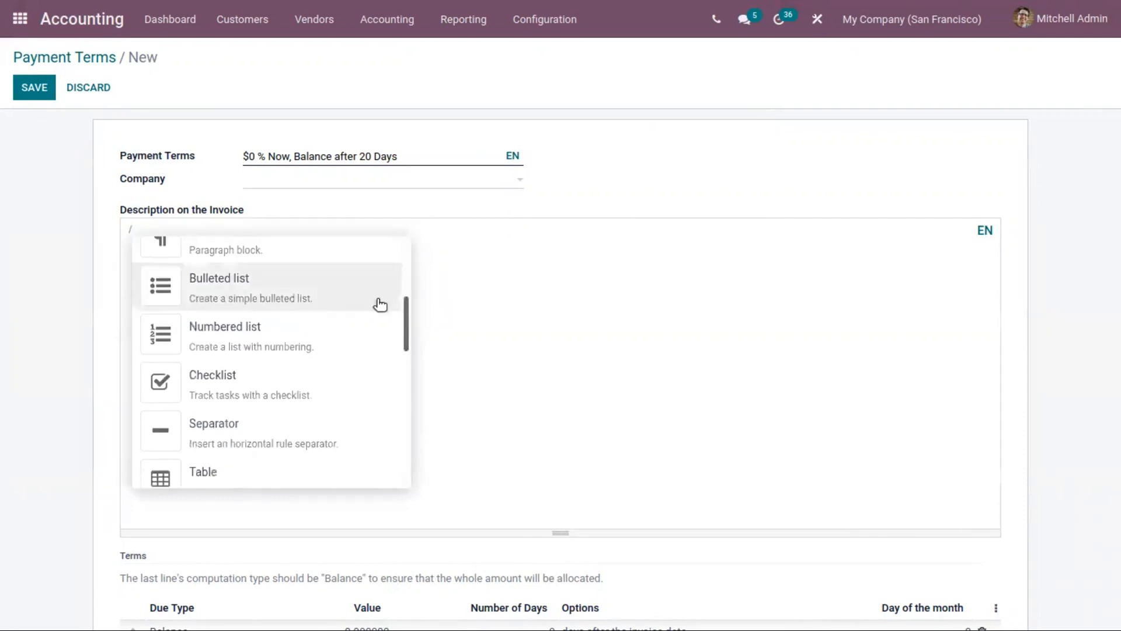
pyautogui.click(350, 348)
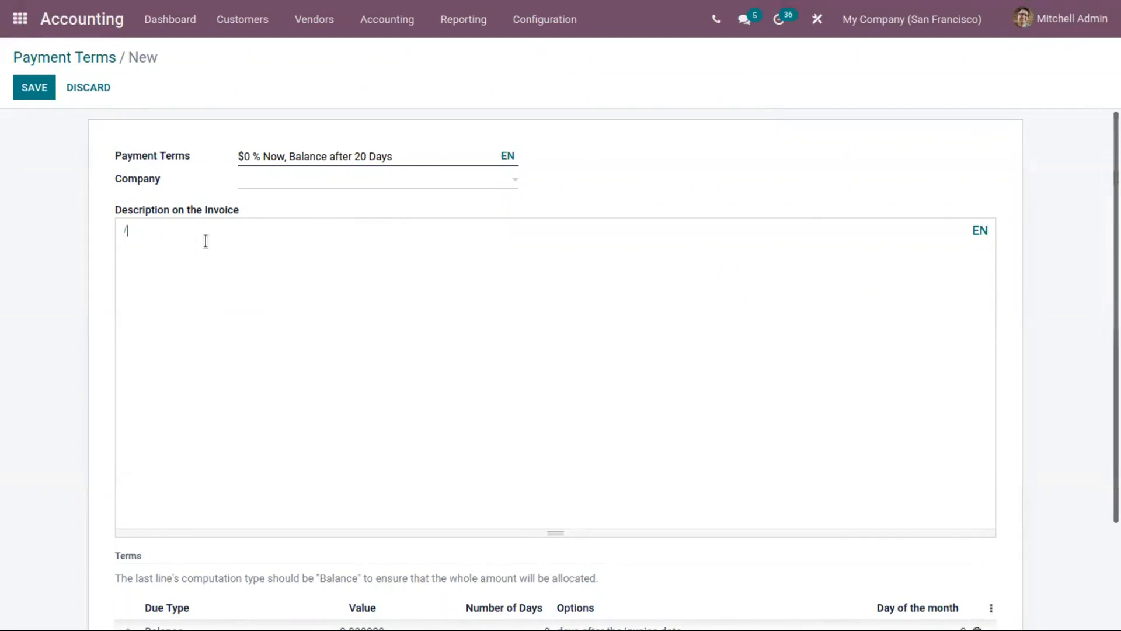
pyautogui.scroll(-3)
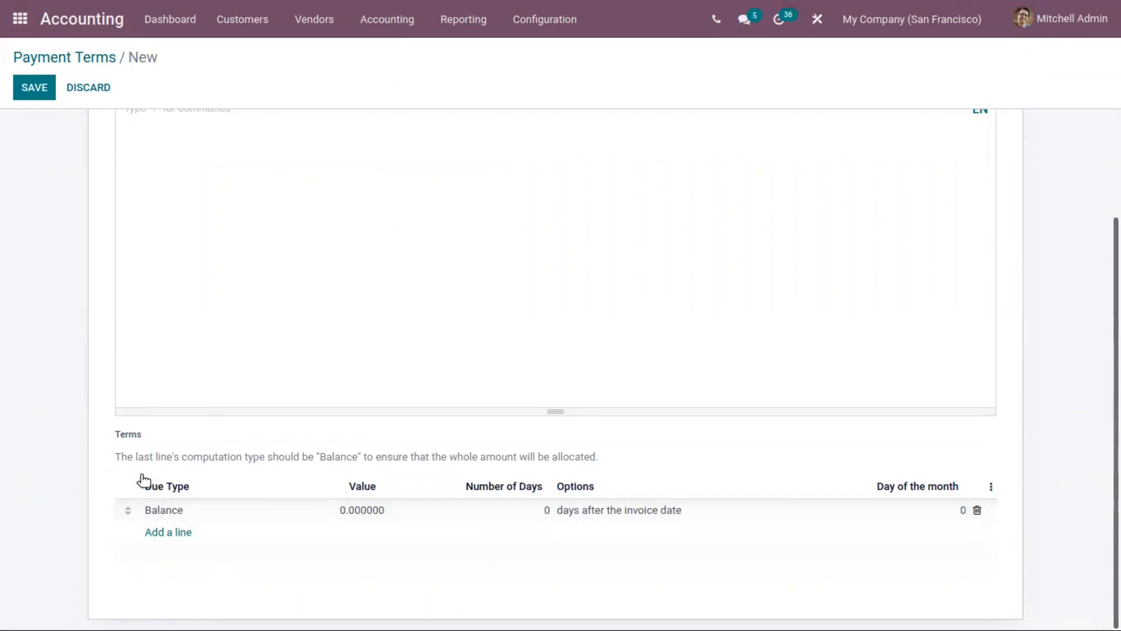
pyautogui.moveTo(141, 485)
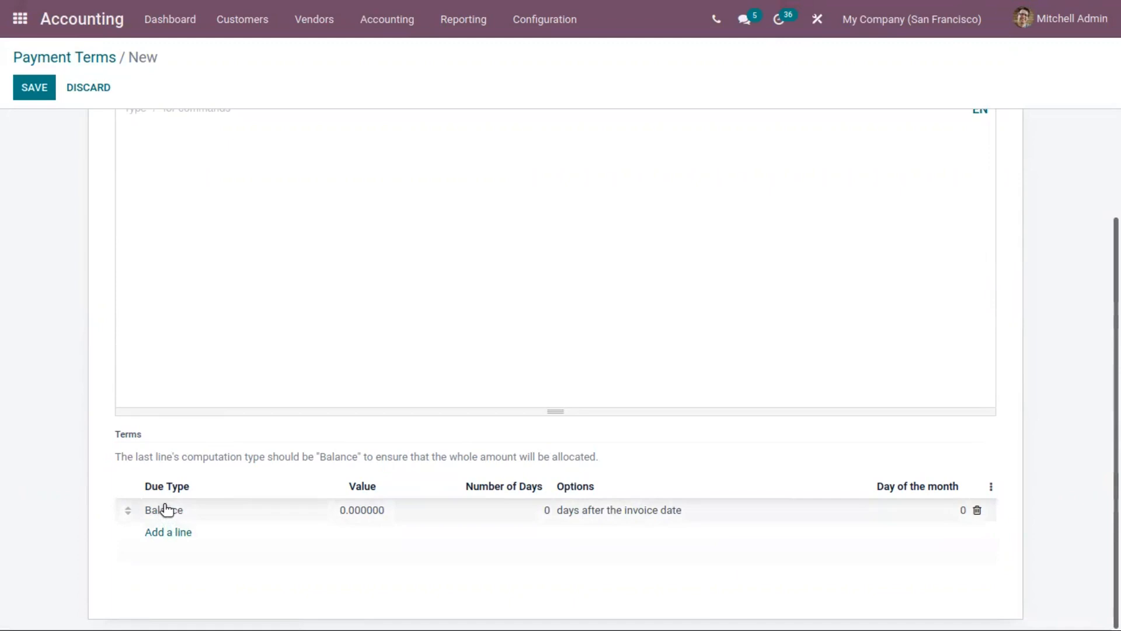
pyautogui.moveTo(399, 516)
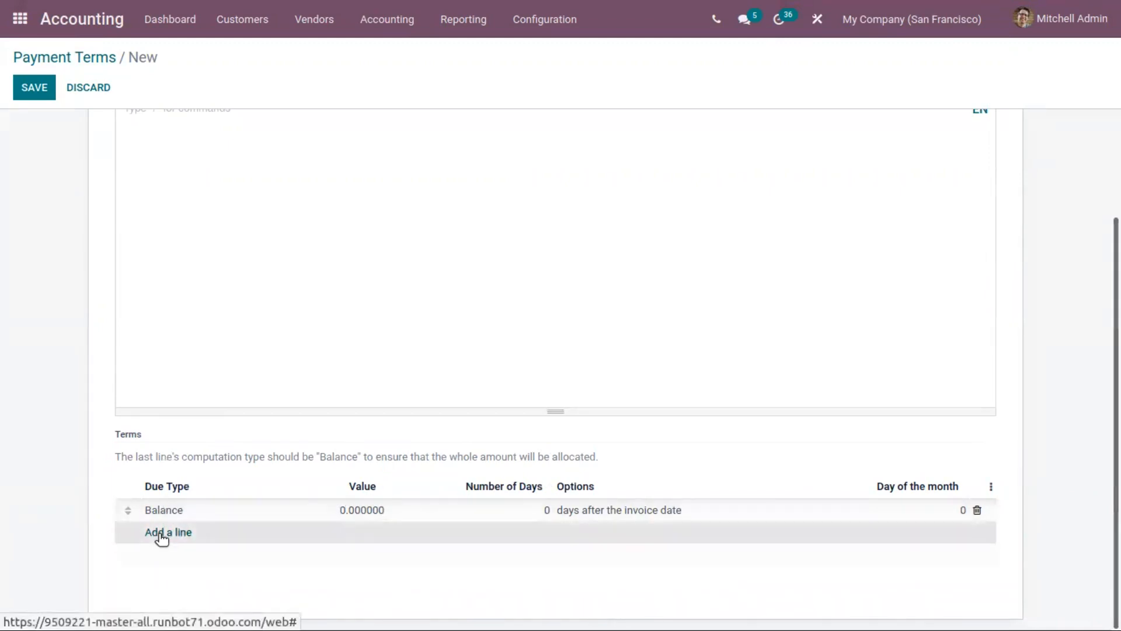
# Add a Percent line for 40% due 0 days after the invoice date and save it
pyautogui.click(168, 532)
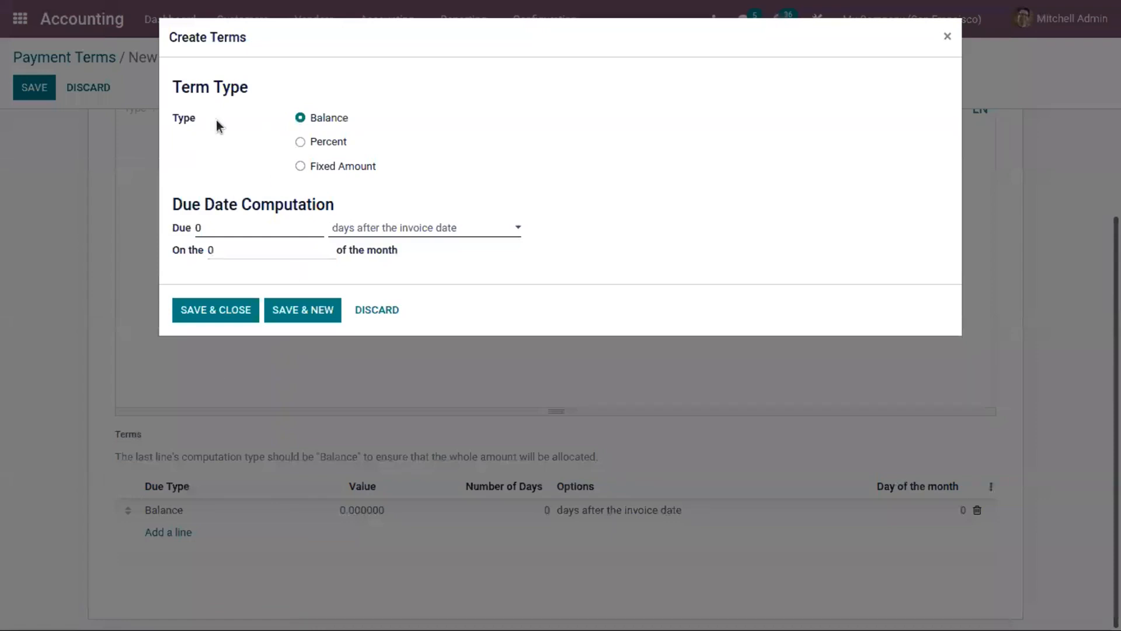
pyautogui.click(301, 141)
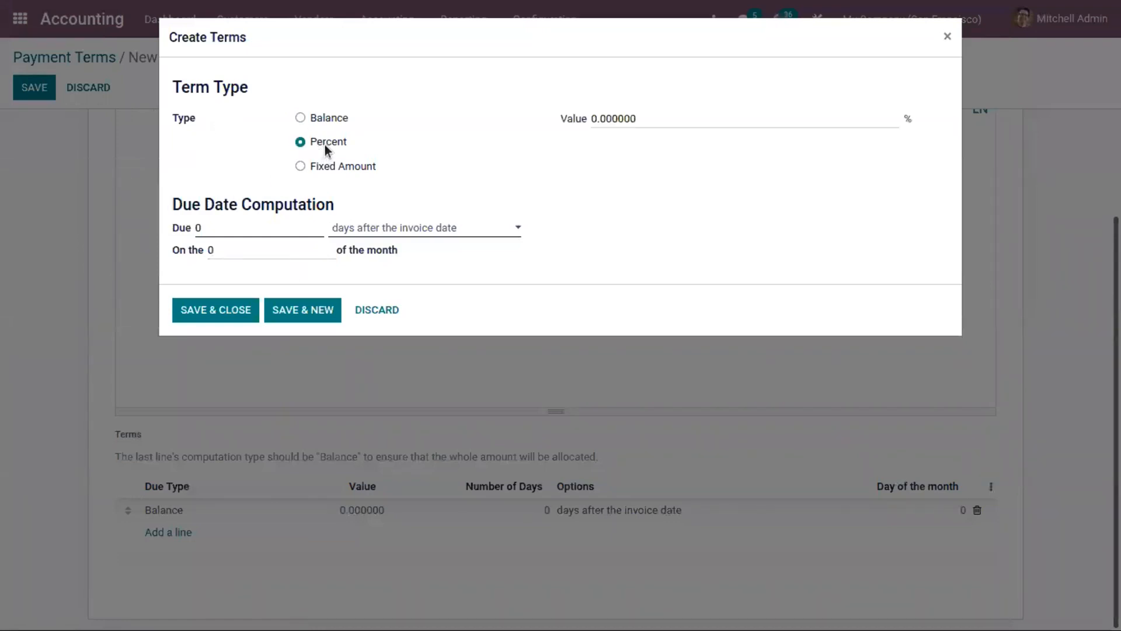
pyautogui.moveTo(336, 176)
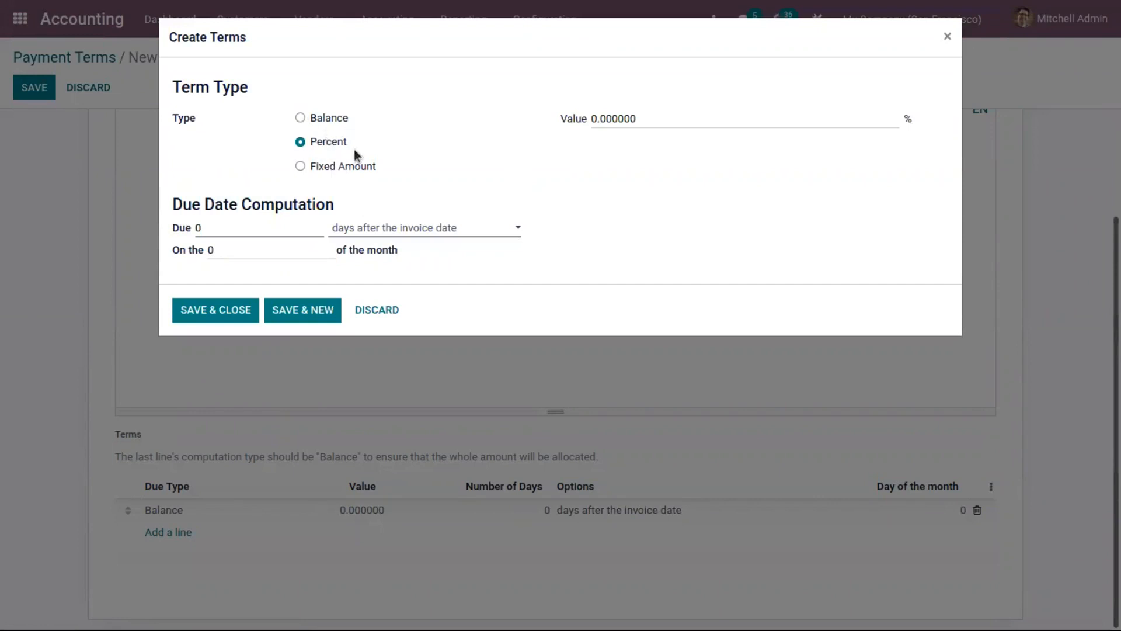
pyautogui.moveTo(364, 165)
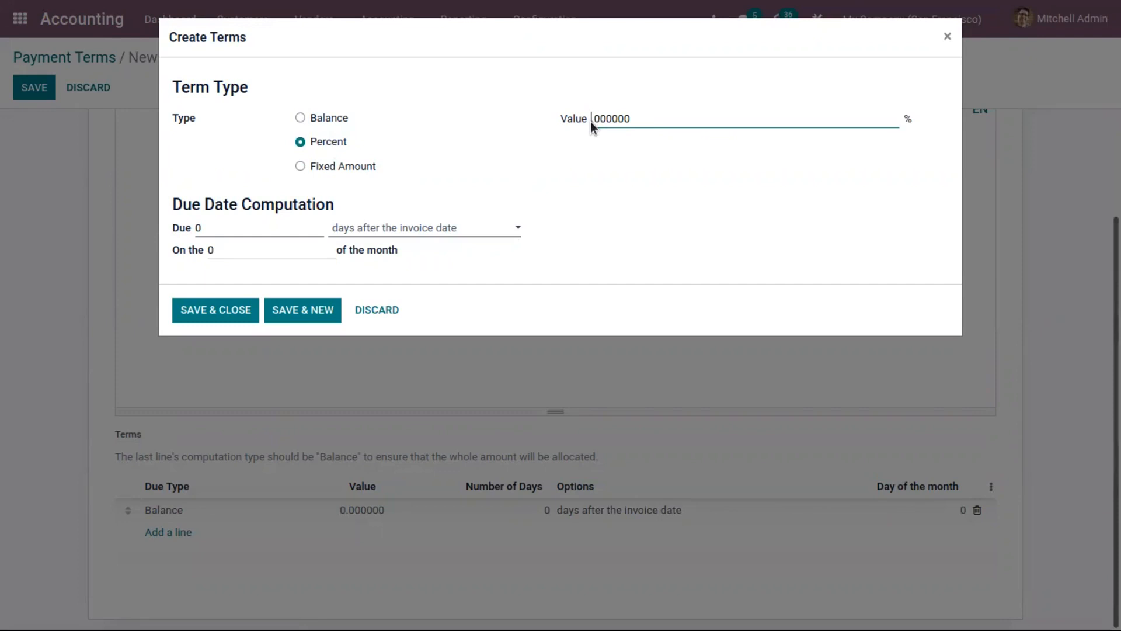
pyautogui.write('40.')
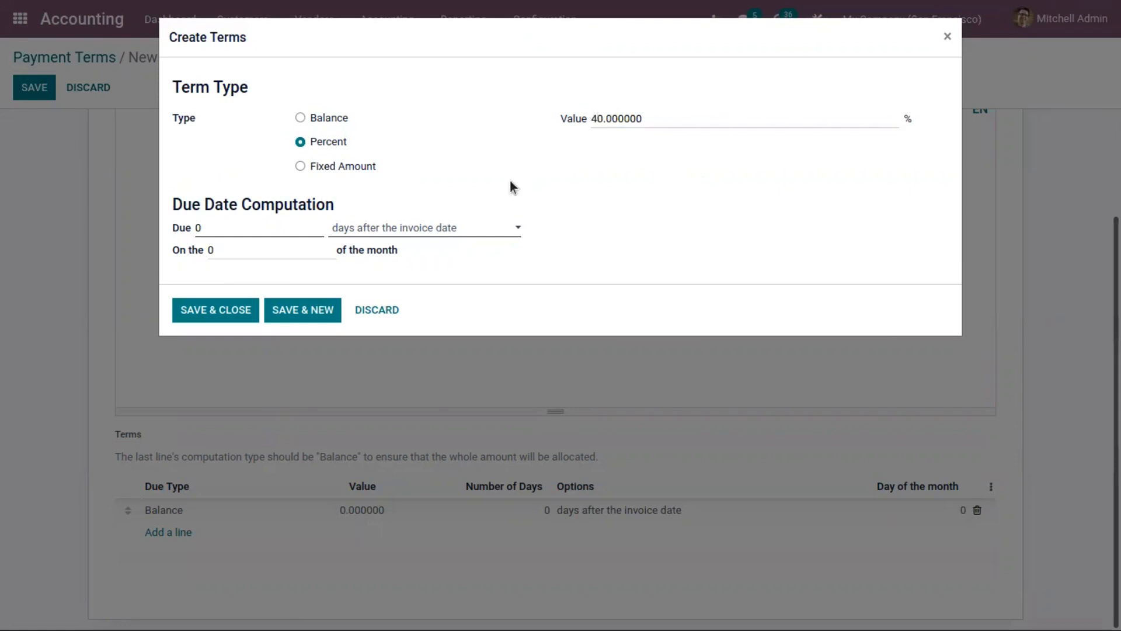
pyautogui.moveTo(549, 211)
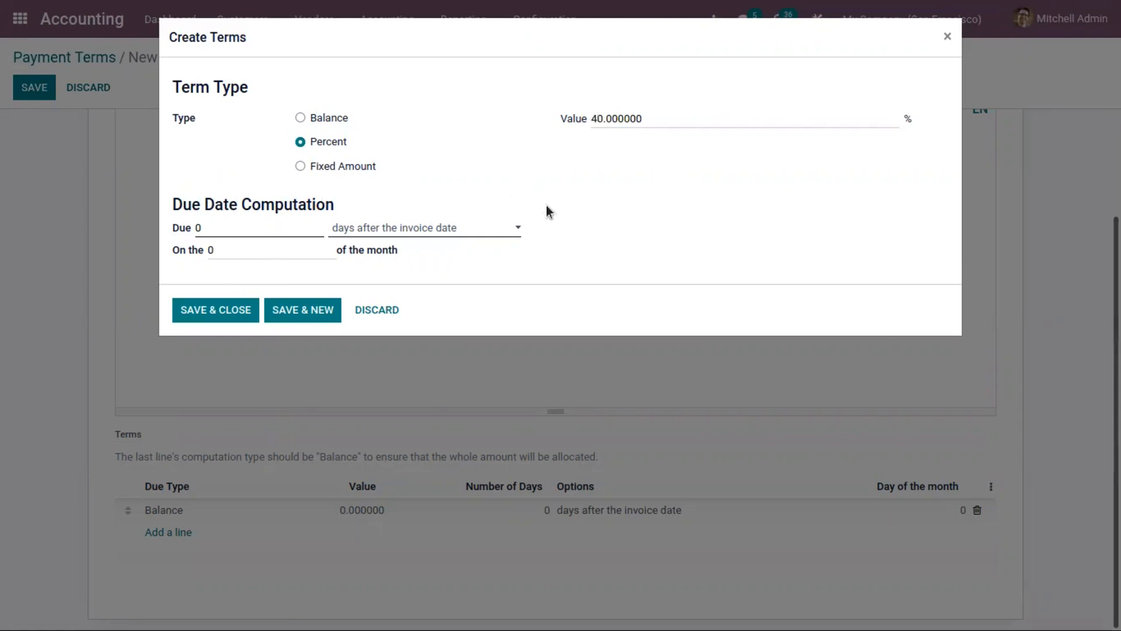
pyautogui.moveTo(329, 221)
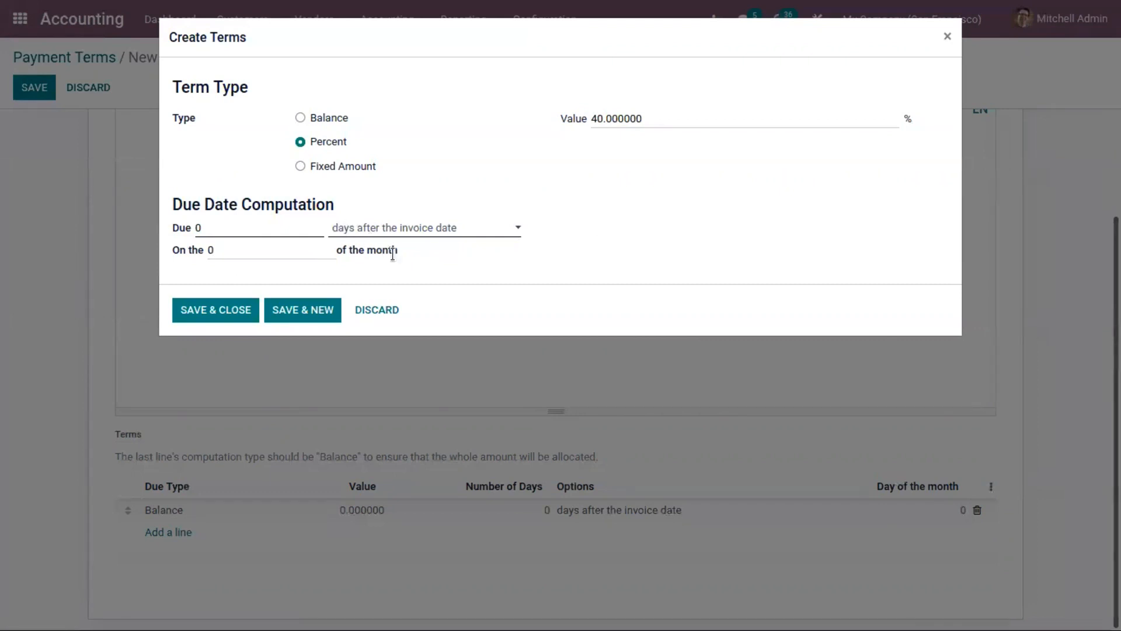
pyautogui.moveTo(366, 247)
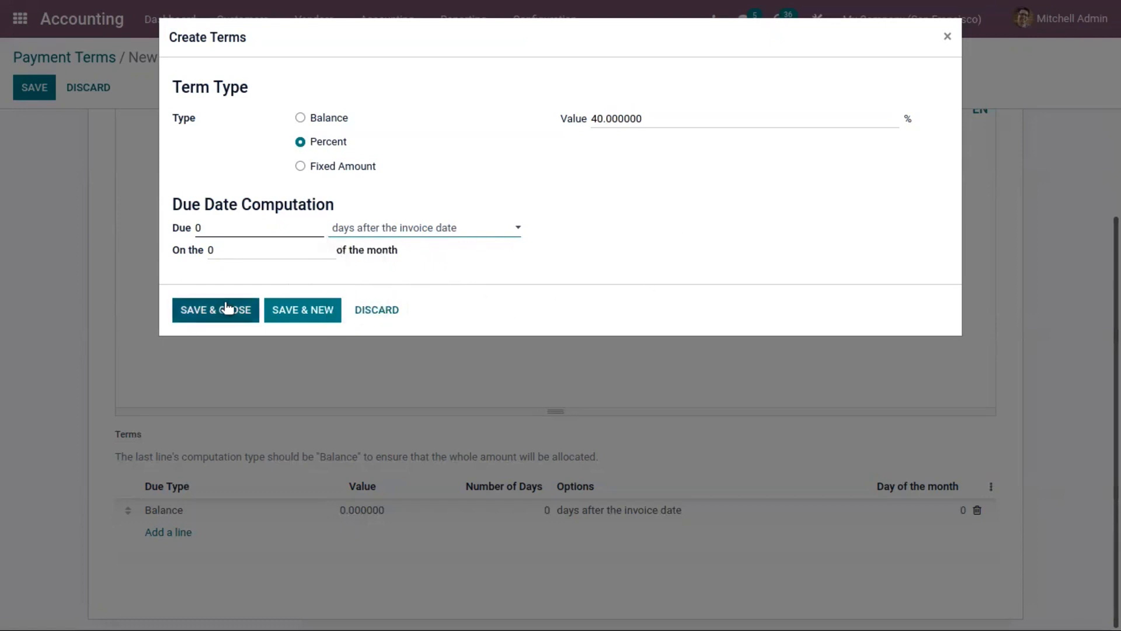
pyautogui.click(215, 309)
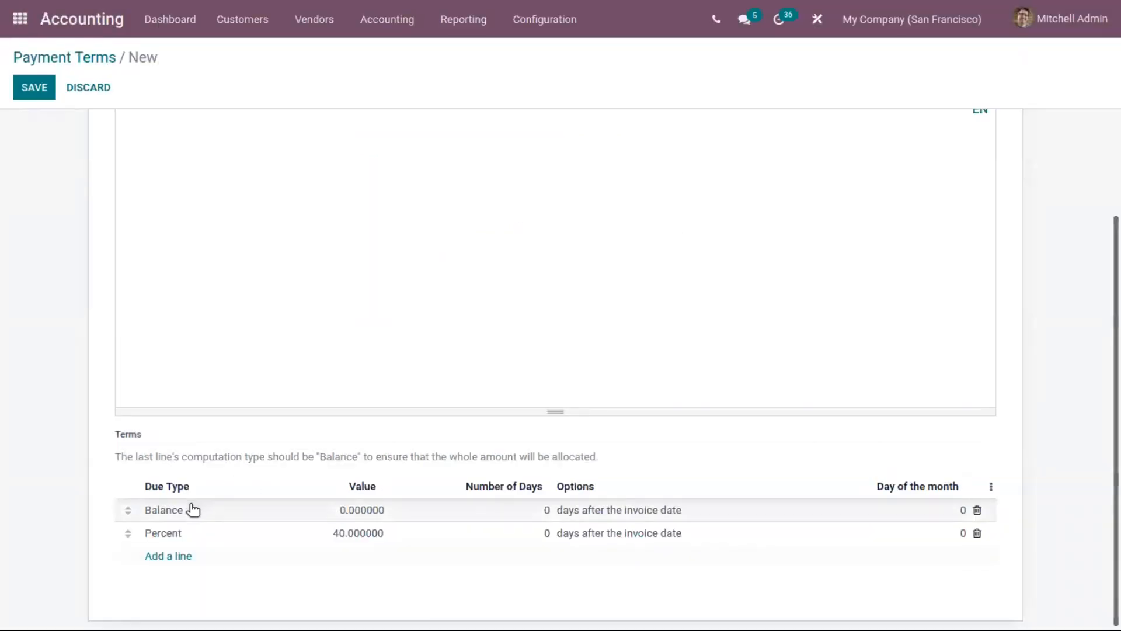
# Set the Balance line to fall due 20 days after the invoice date and save it
pyautogui.click(163, 510)
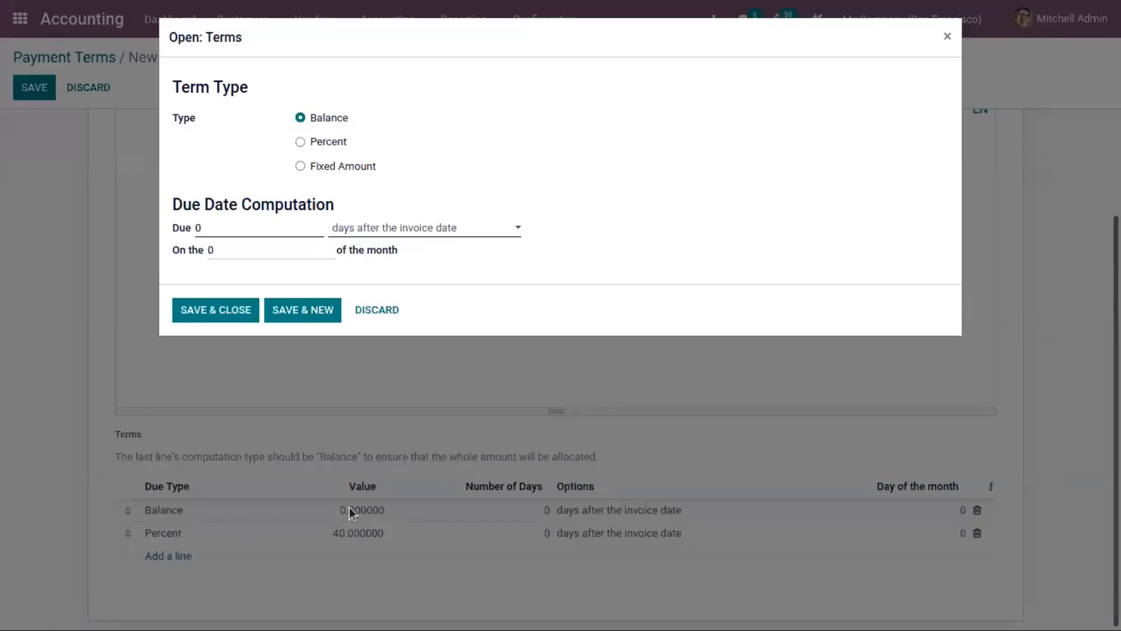
pyautogui.click(259, 228)
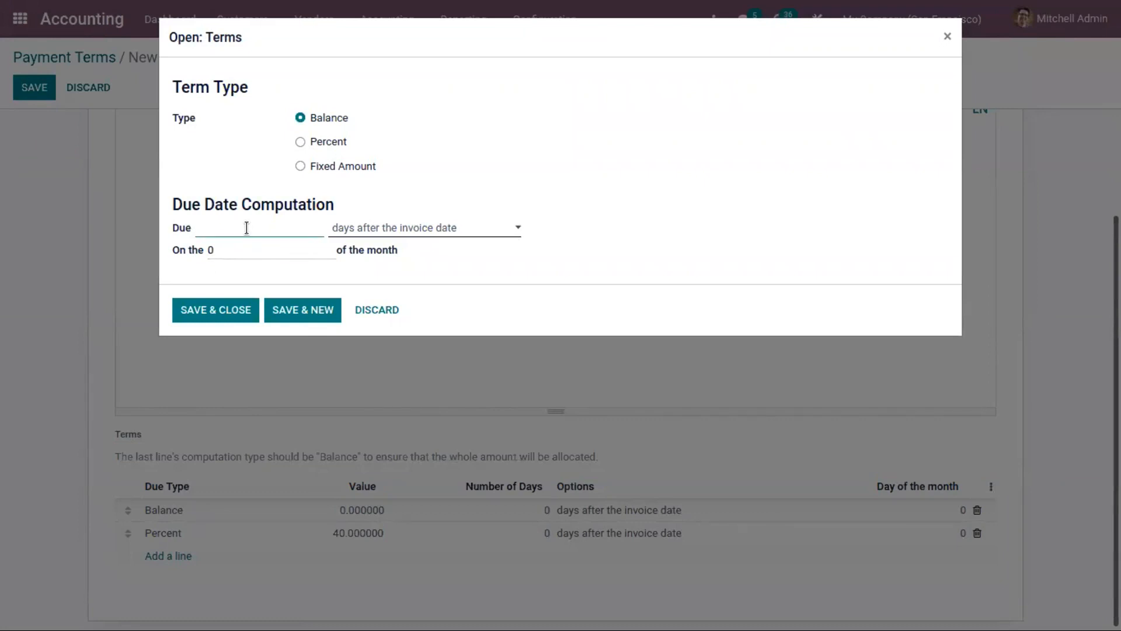
pyautogui.write('20')
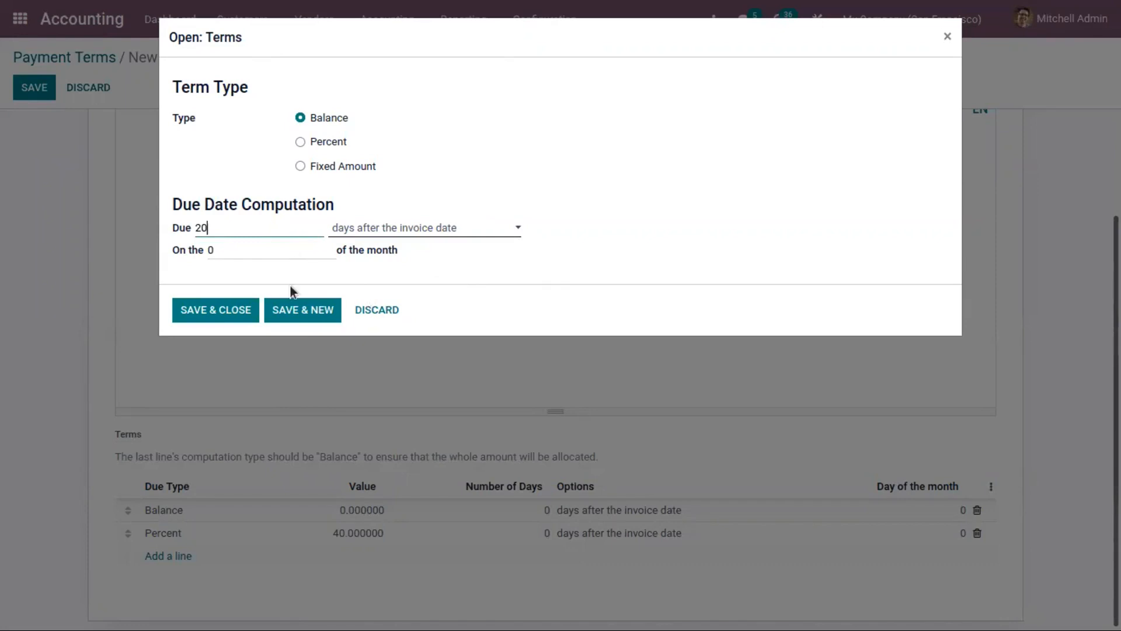
pyautogui.click(215, 309)
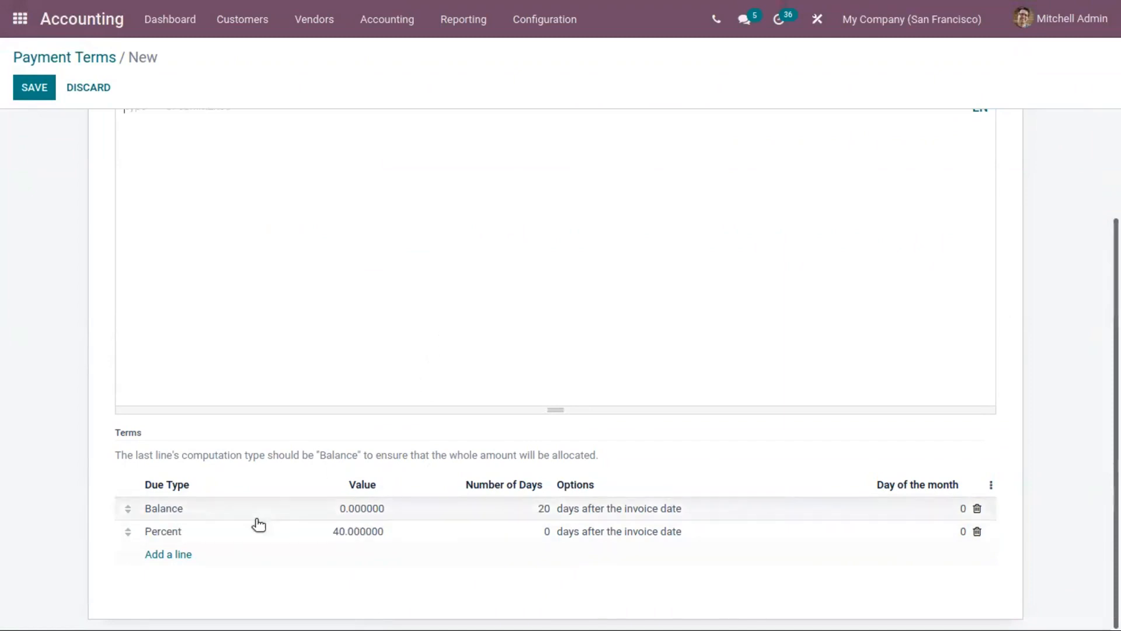
pyautogui.moveTo(987, 502)
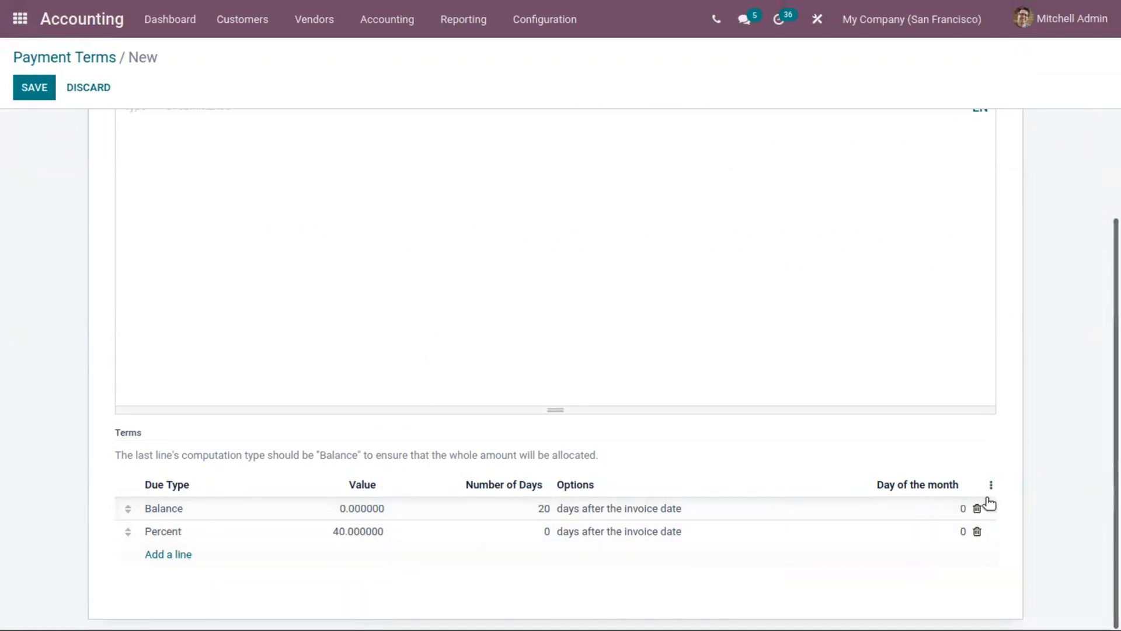
# Delete the Balance line and re-add it as a 20-day Balance line so it follows the 40% line
pyautogui.click(978, 508)
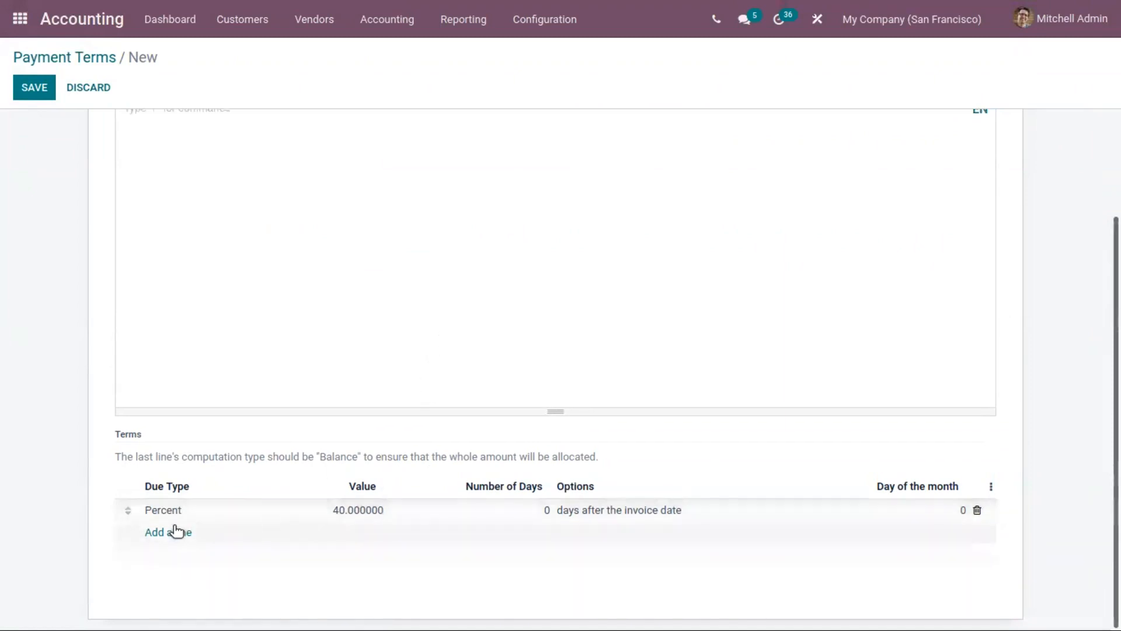
pyautogui.click(167, 531)
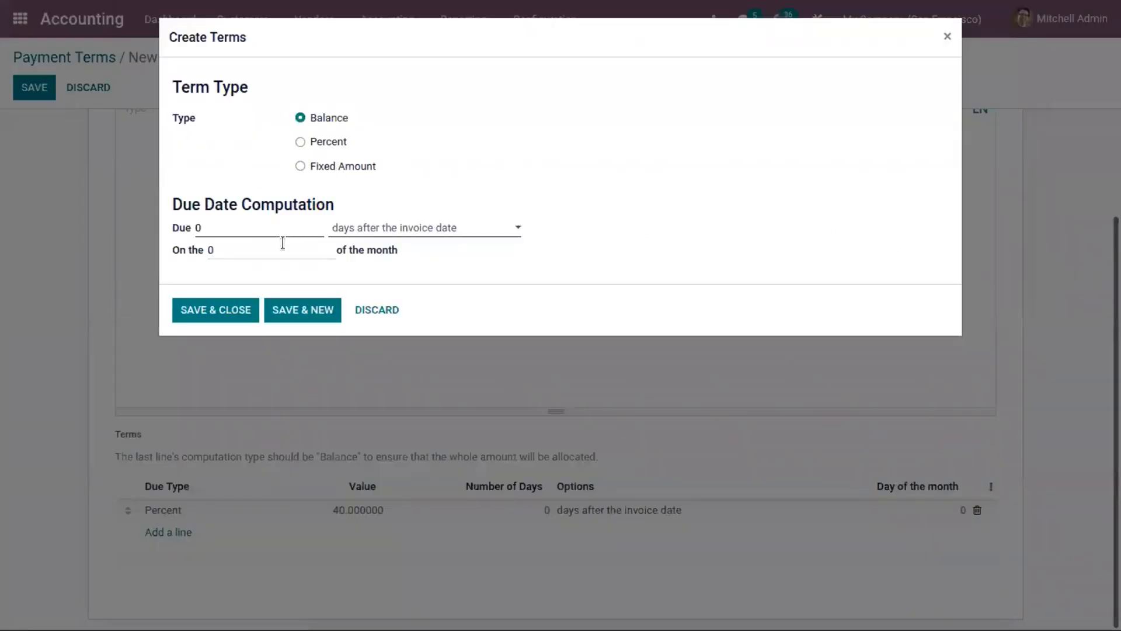
pyautogui.click(257, 227)
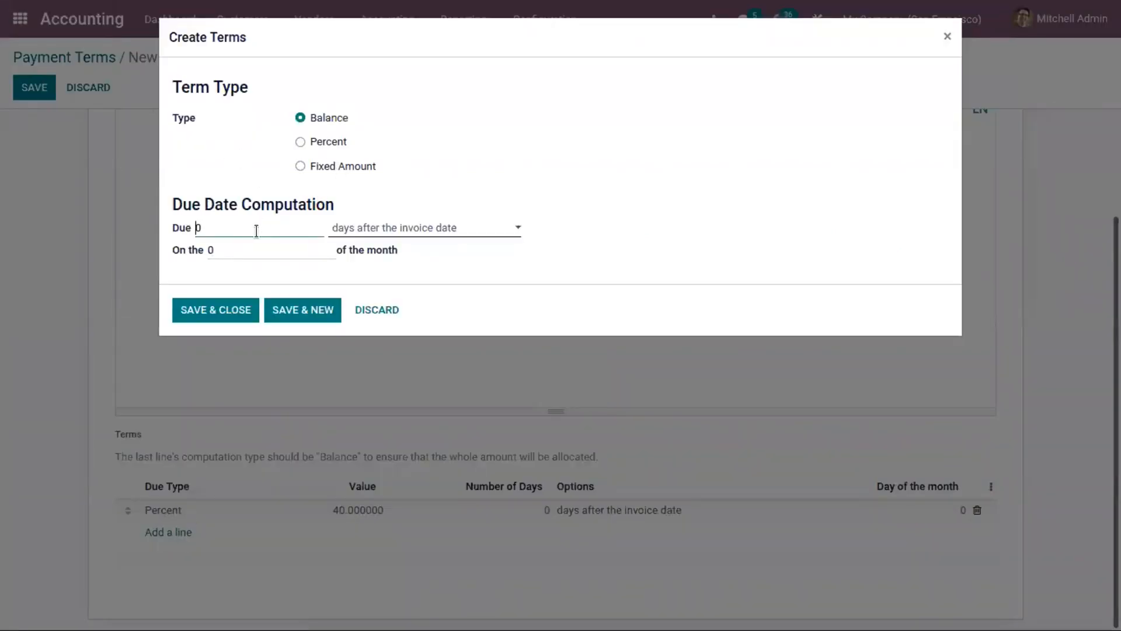
pyautogui.click(215, 309)
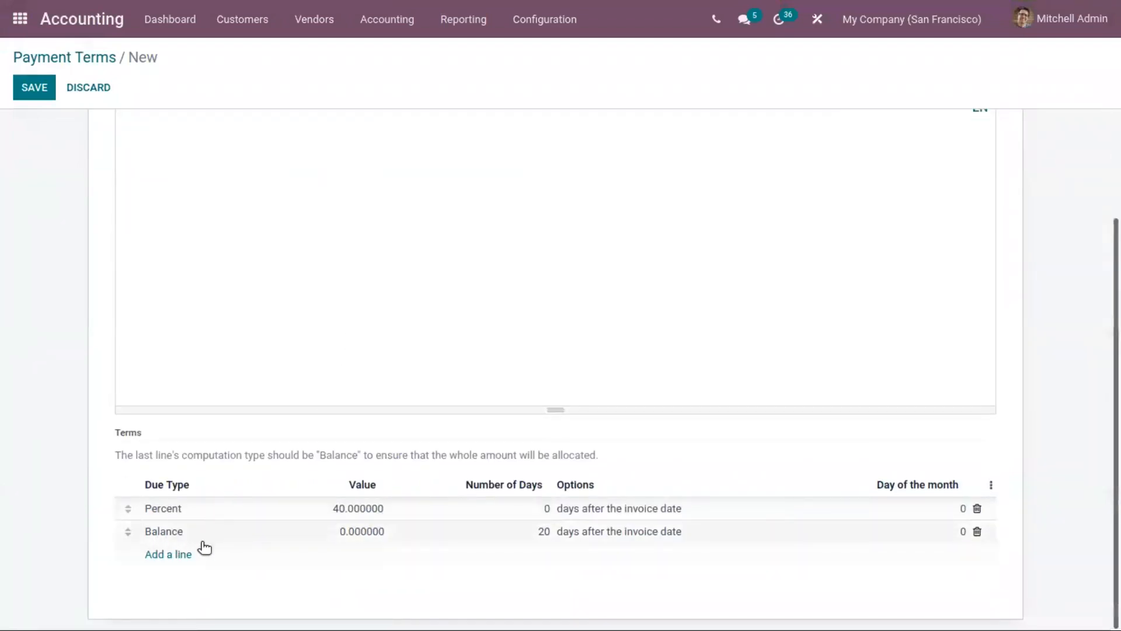
pyautogui.scroll(3)
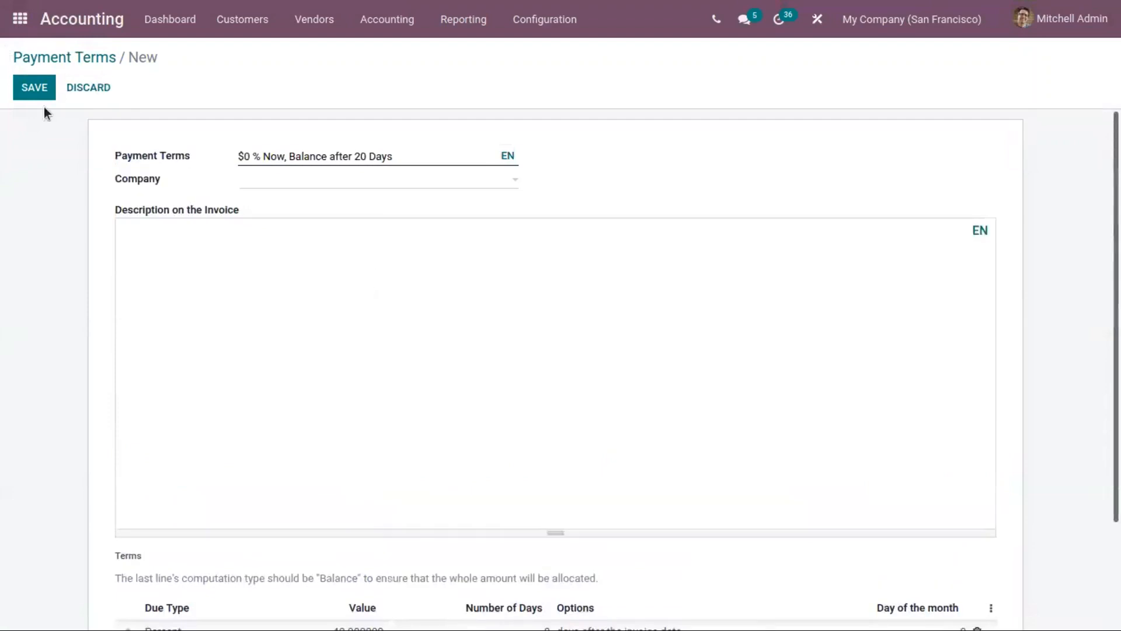
# Correct the term name to 40% and start the invoice description with 'Payment term' and 40%
pyautogui.click(33, 86)
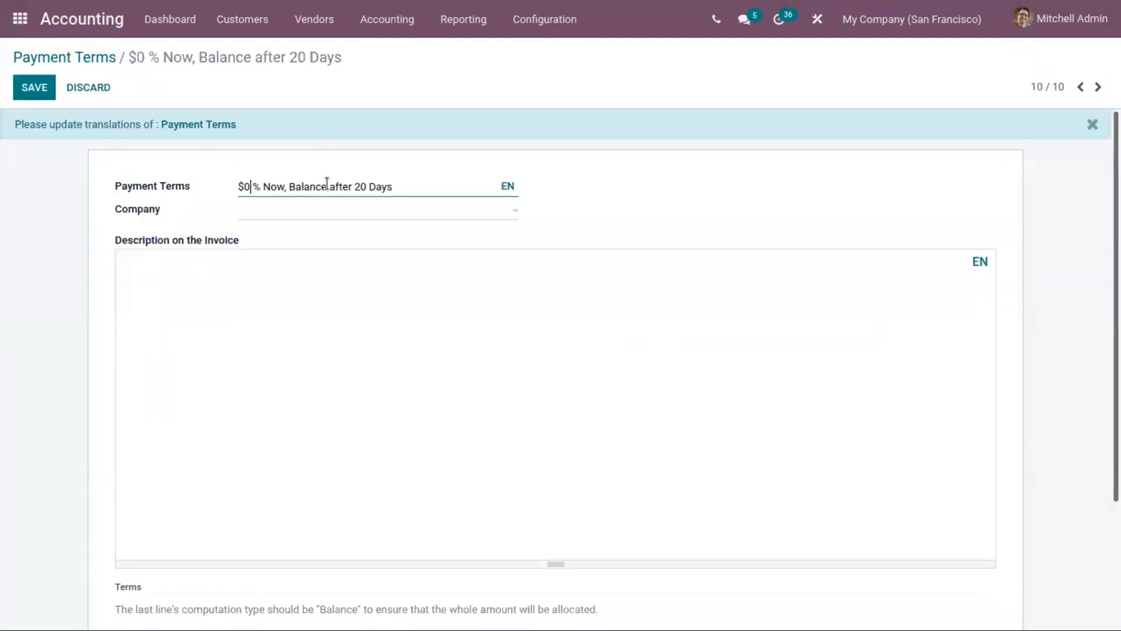
pyautogui.write('4')
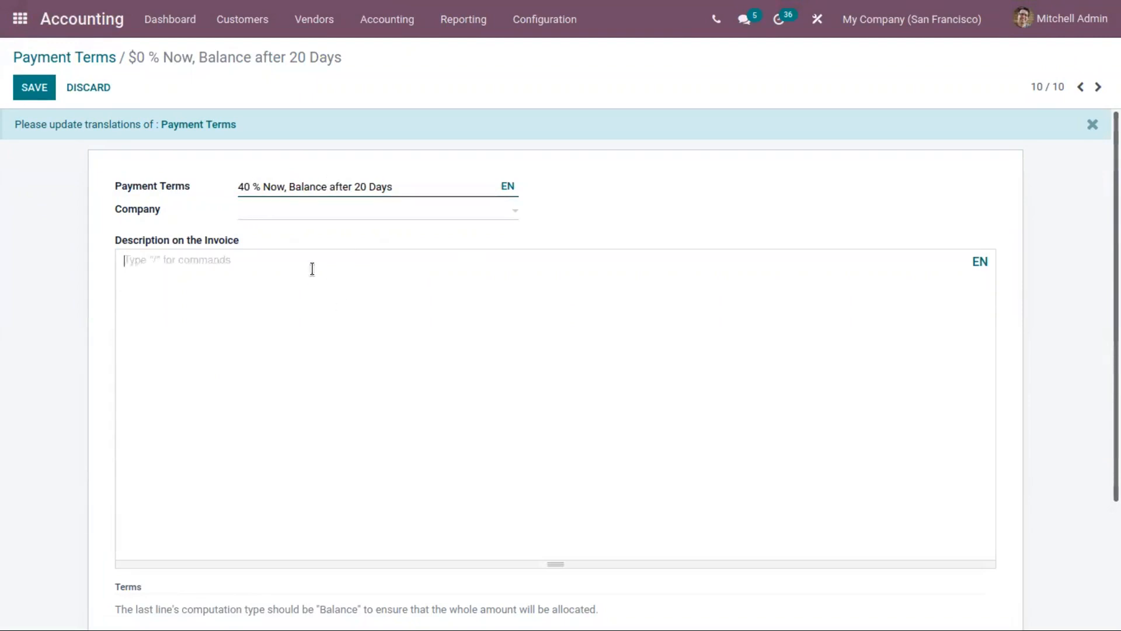
pyautogui.write('Paymen')
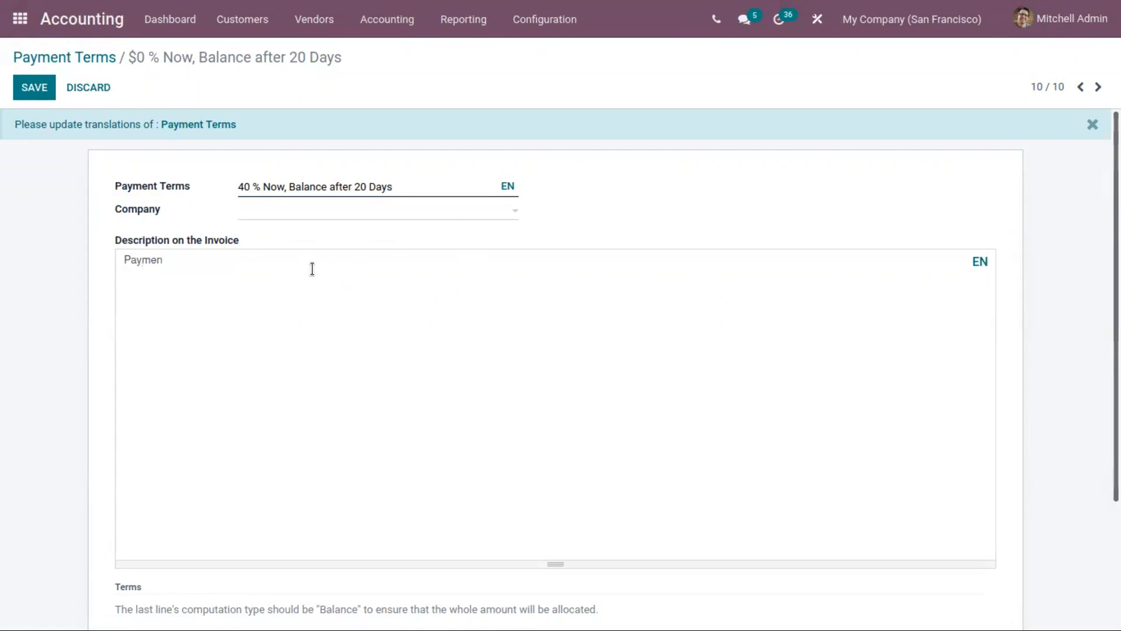
pyautogui.write('Payment terms: $0')
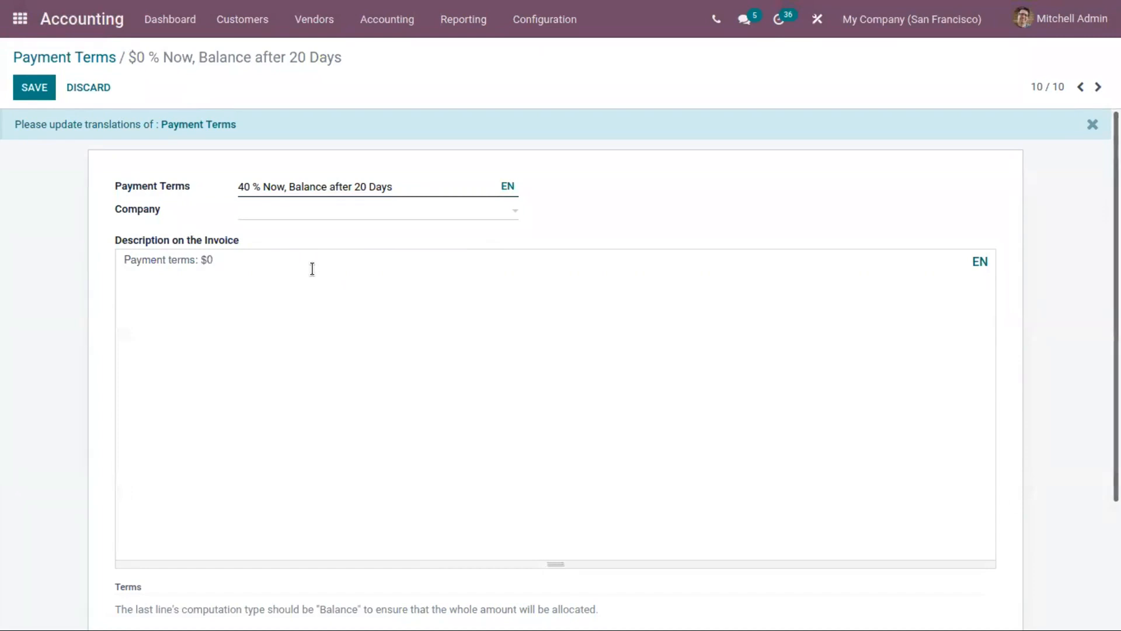
pyautogui.press('Backspace')
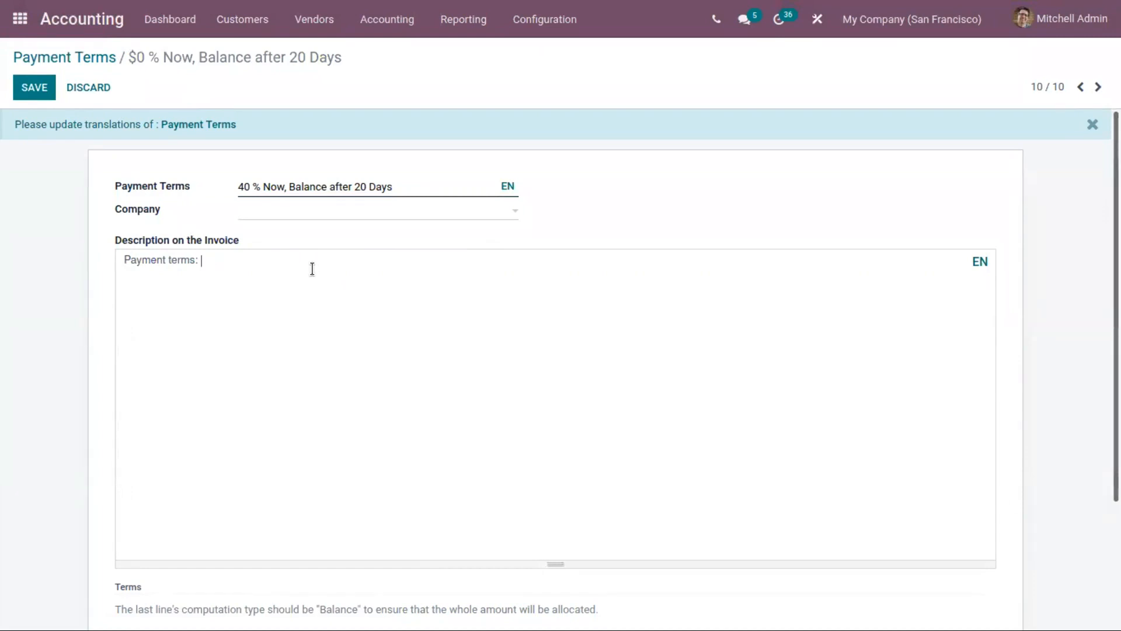
pyautogui.write('40%')
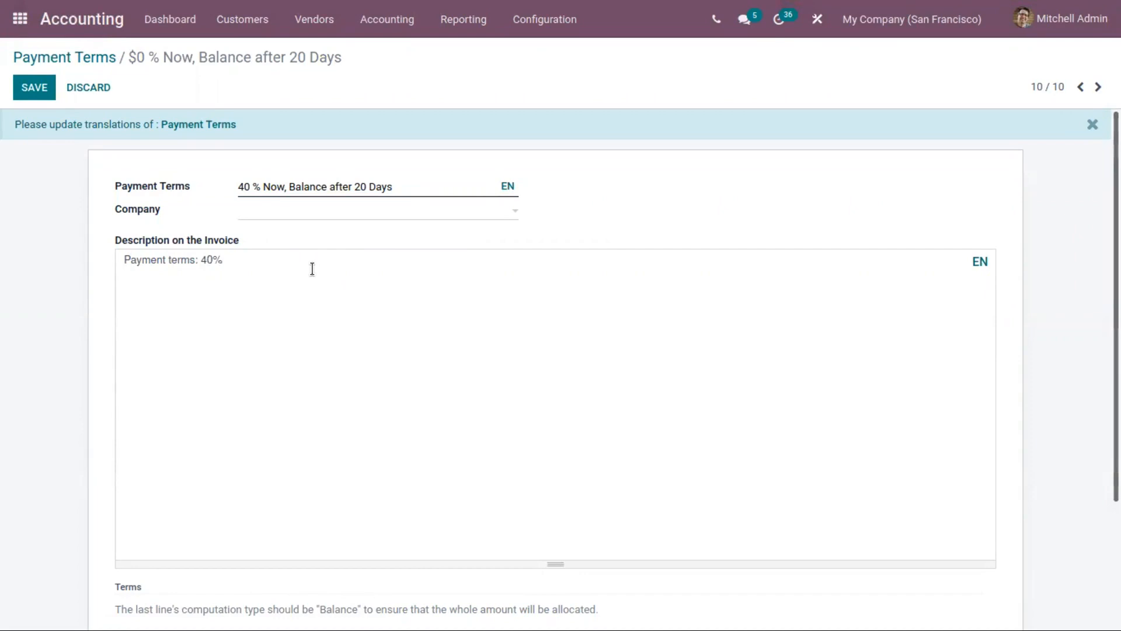
# Finish the description: 40% amount need to be paid now, balance within 20 days
pyautogui.write('a')
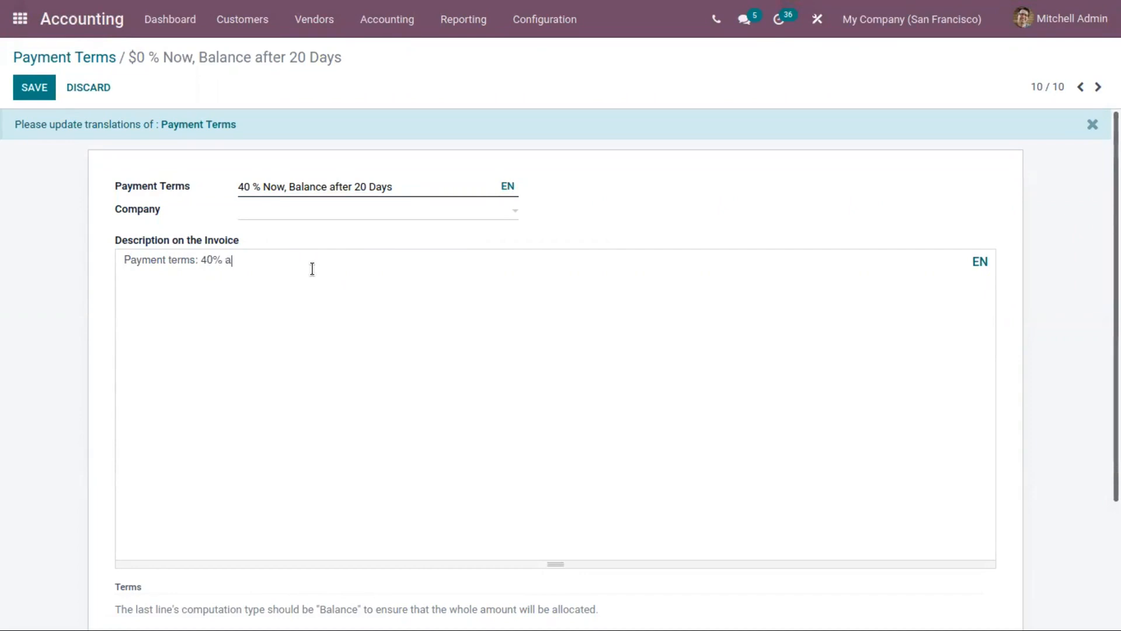
pyautogui.write('mount n')
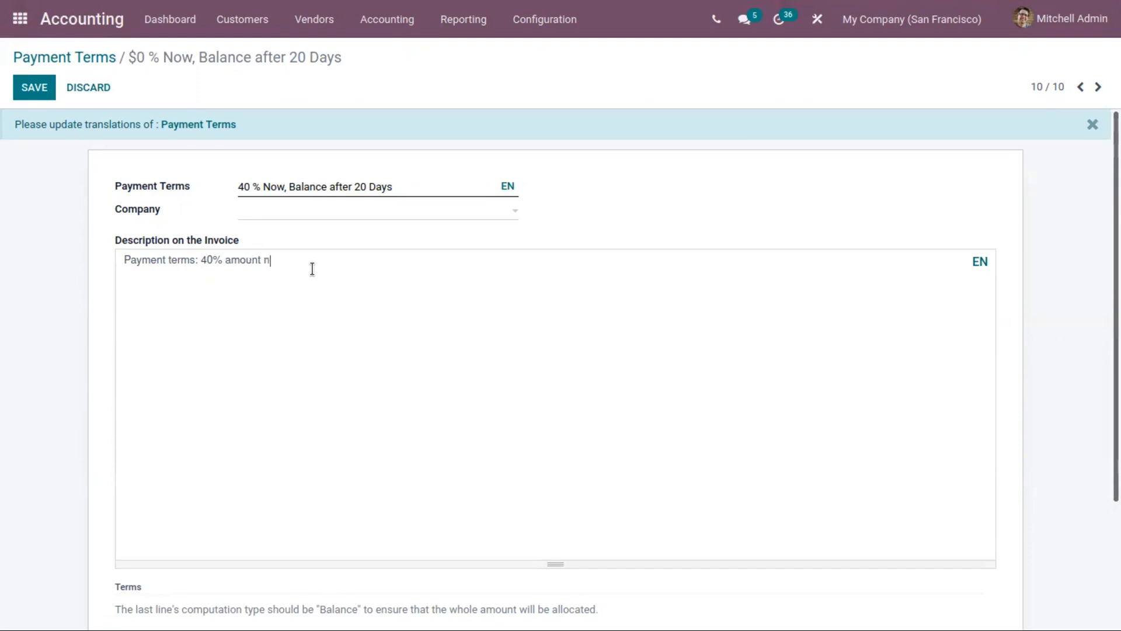
pyautogui.write('eed')
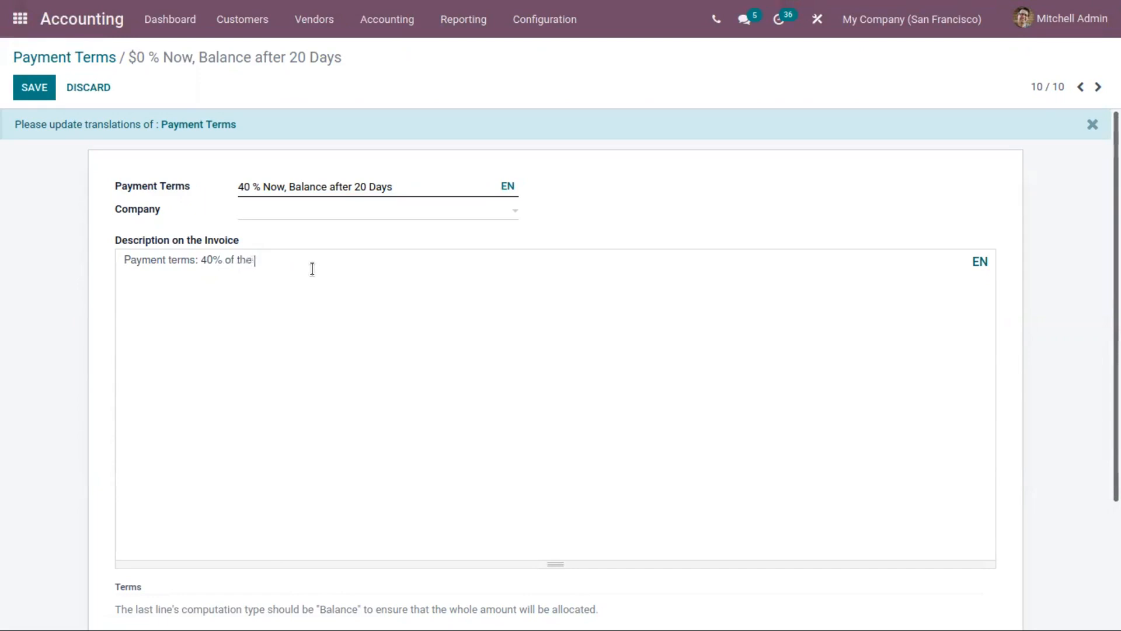
pyautogui.write('amoun')
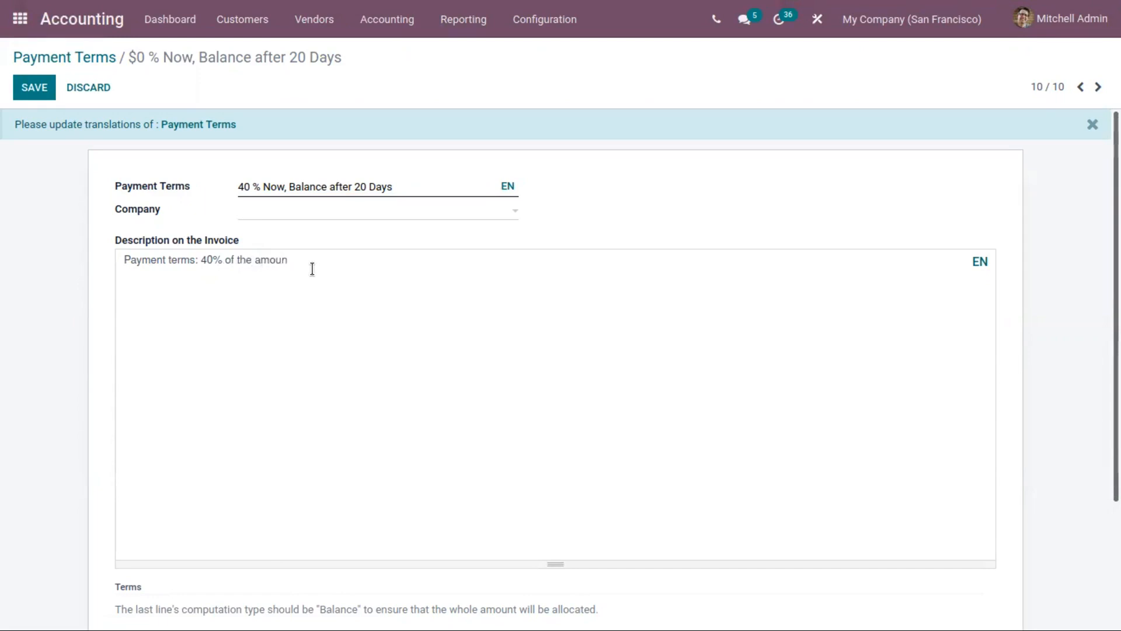
pyautogui.write('need t')
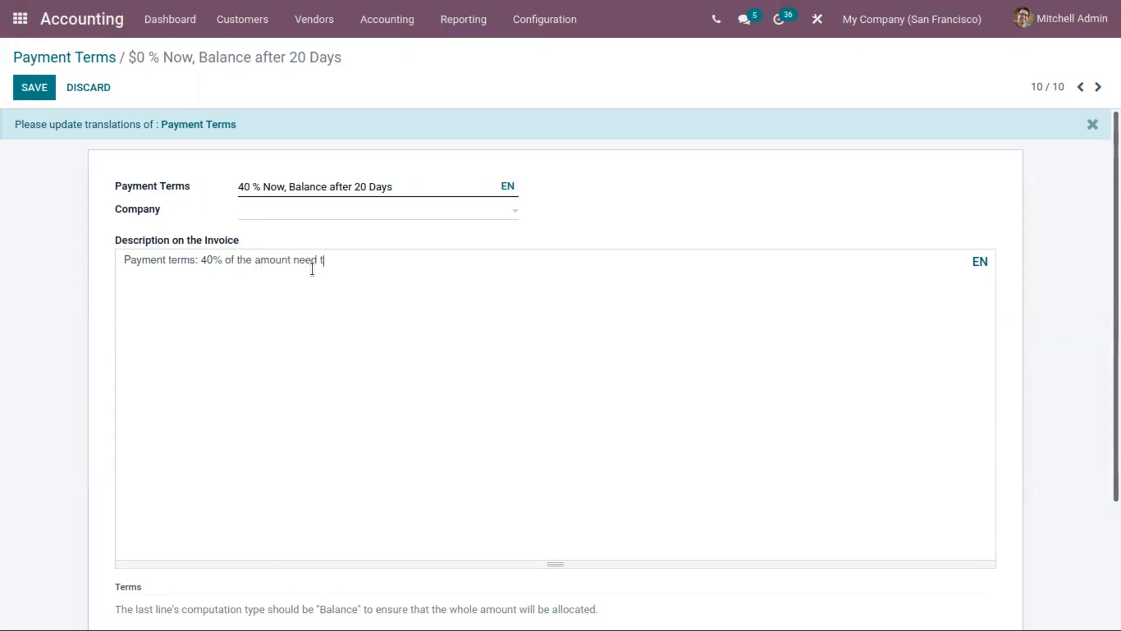
pyautogui.write('o be payed now and')
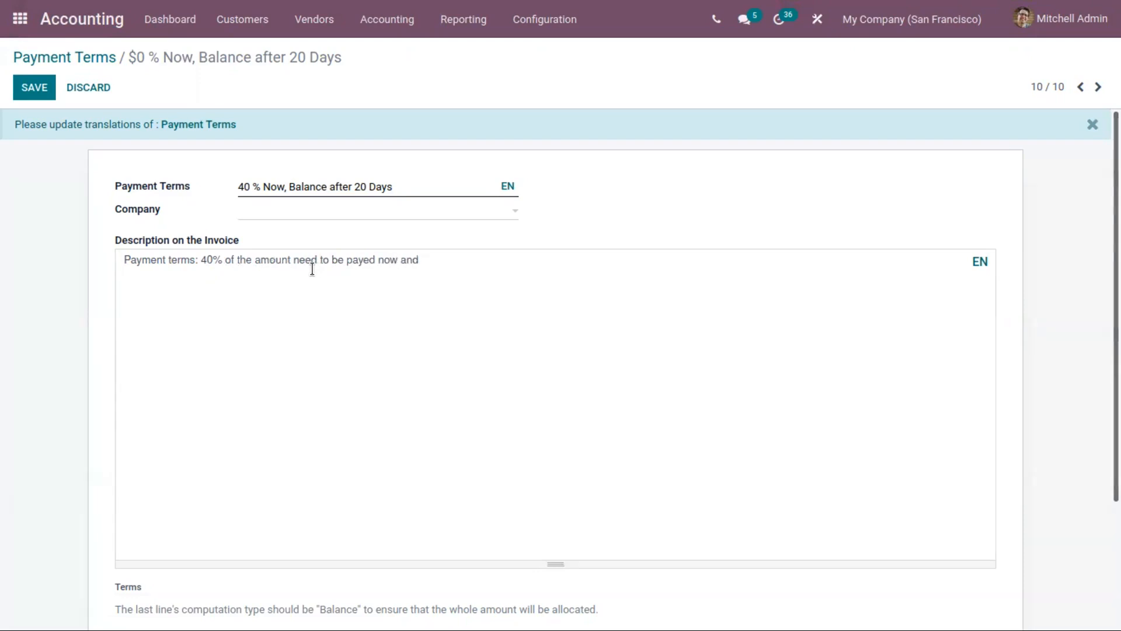
pyautogui.write('balance w')
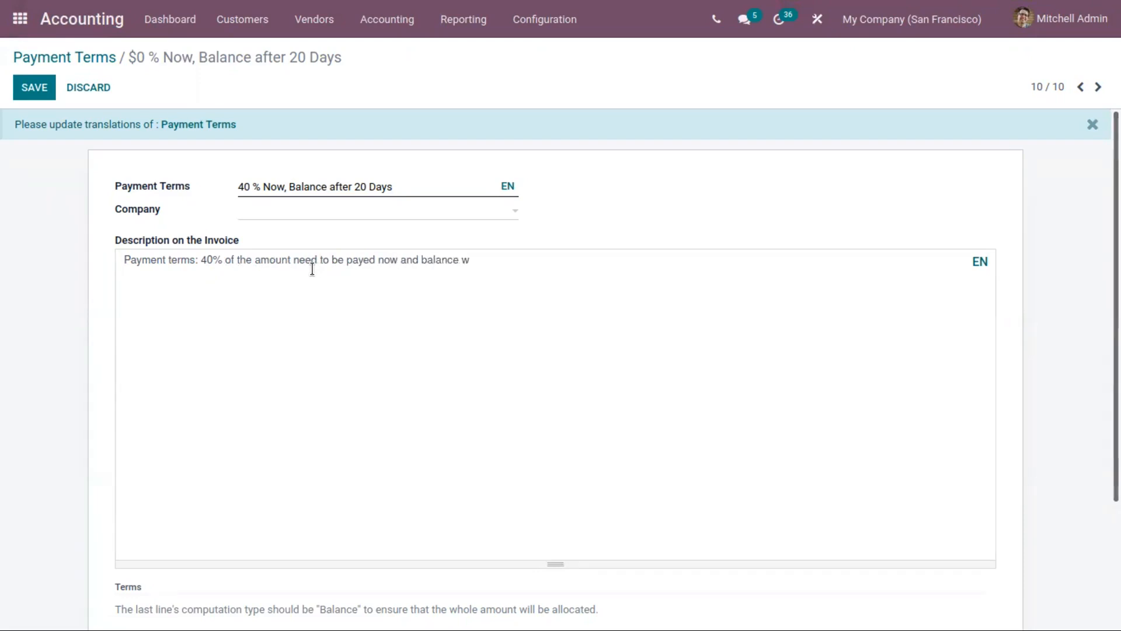
pyautogui.write('within')
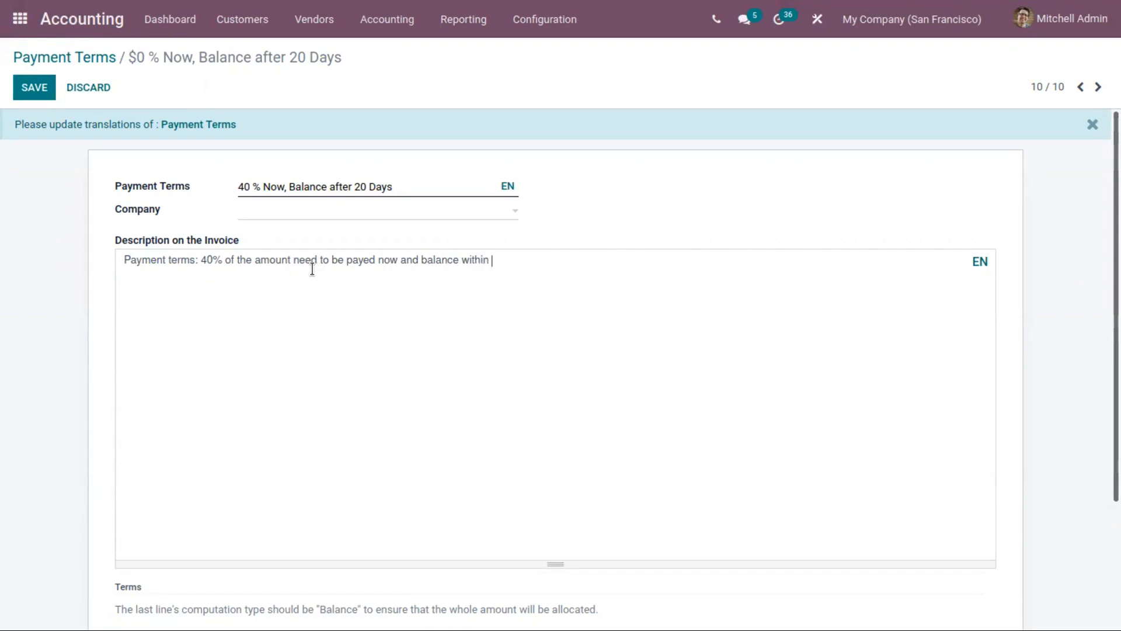
pyautogui.write('20 dya')
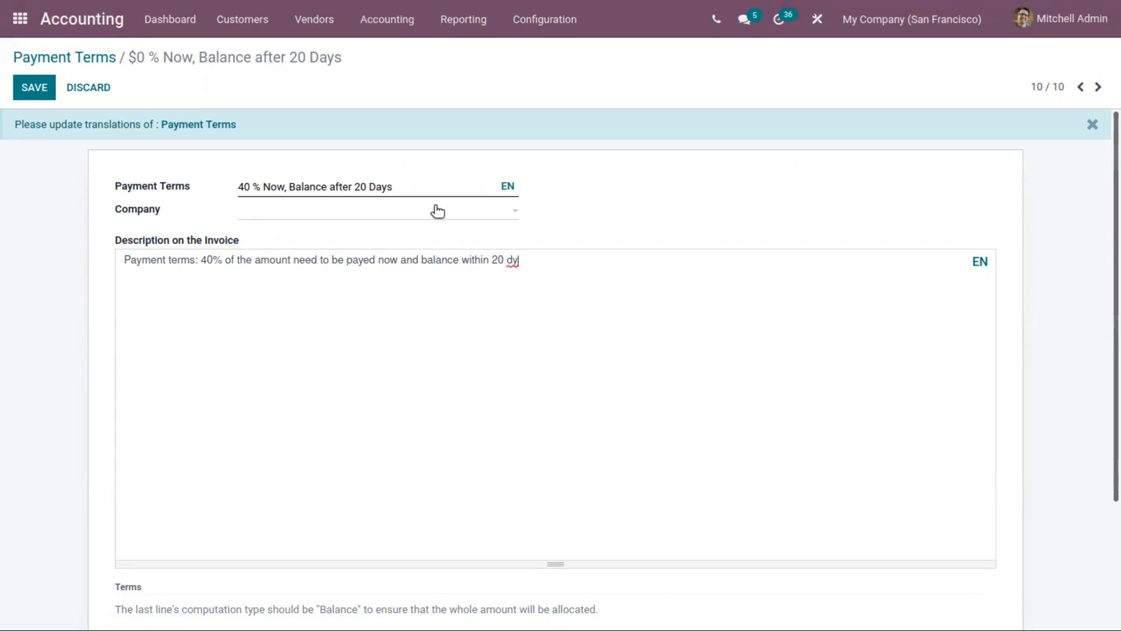
pyautogui.write('ays')
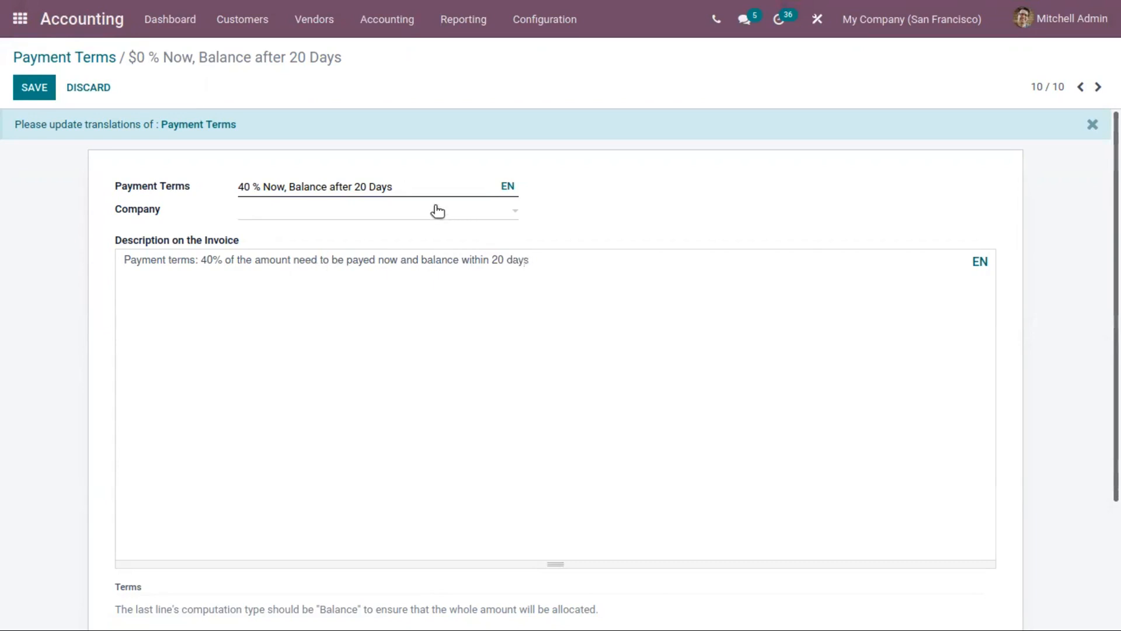
pyautogui.doubleClick(339, 187)
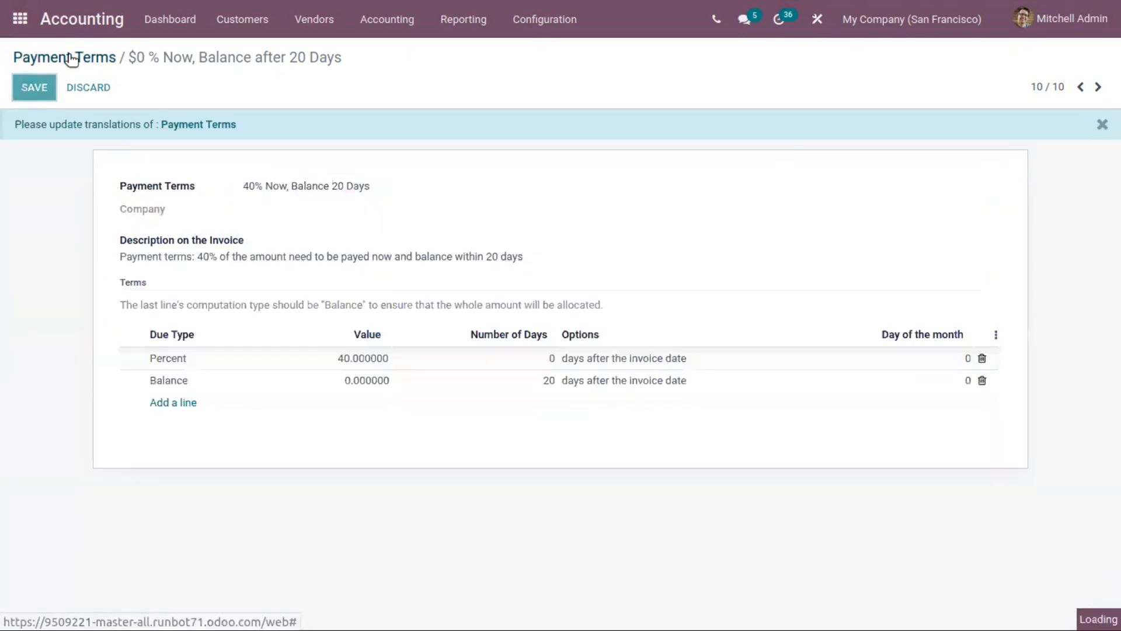
# Go to Customers and open the Azure Interior customer record
pyautogui.click(63, 57)
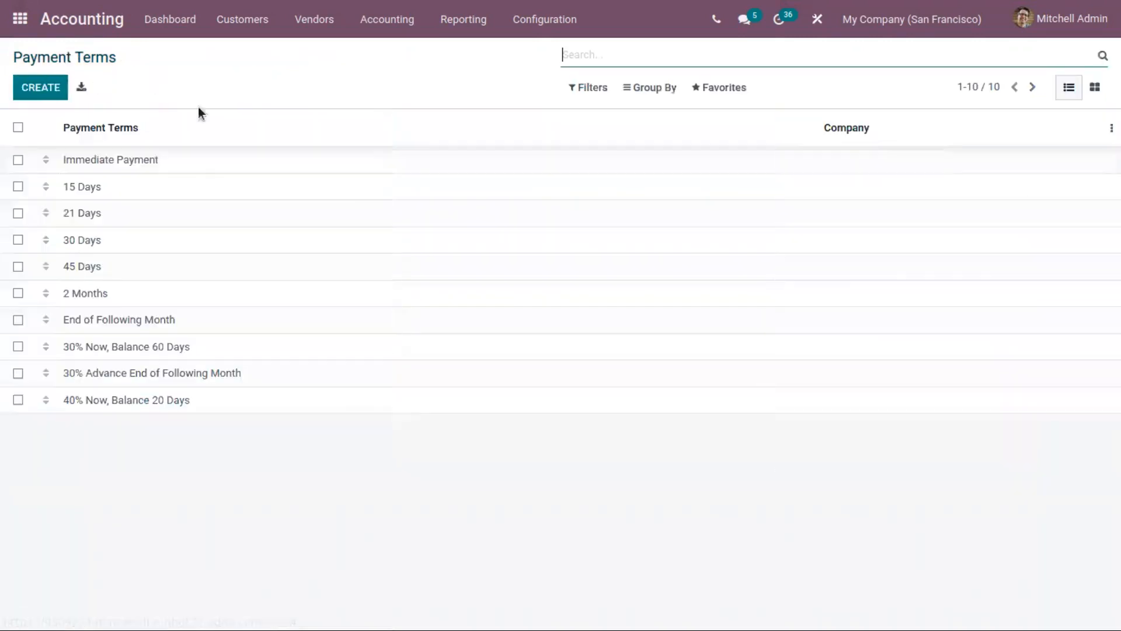
pyautogui.click(243, 20)
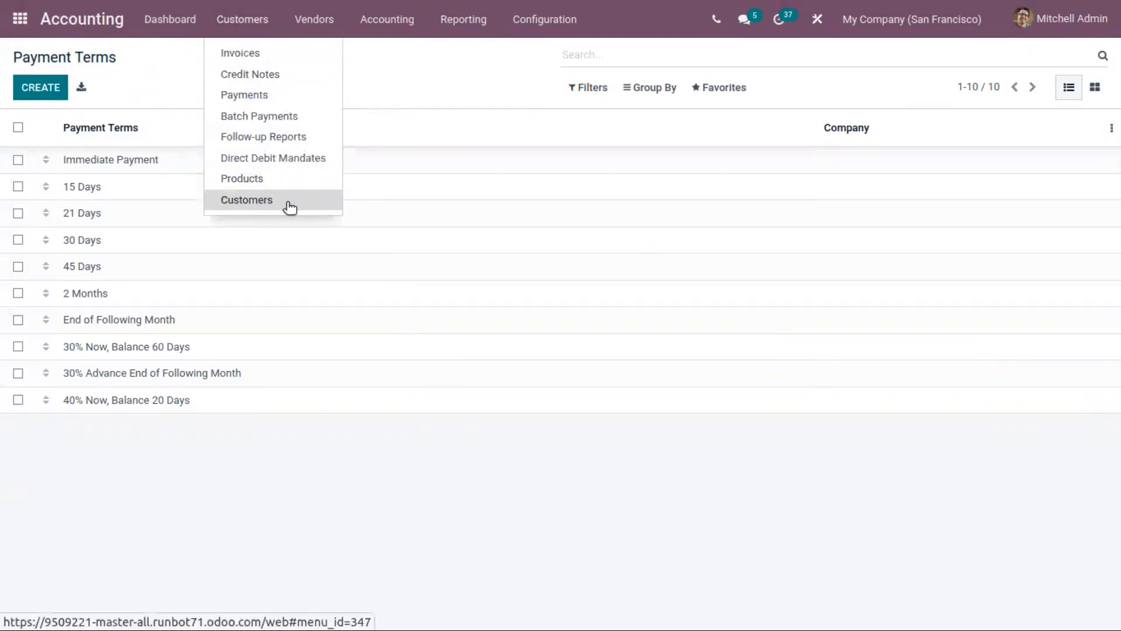
pyautogui.click(246, 200)
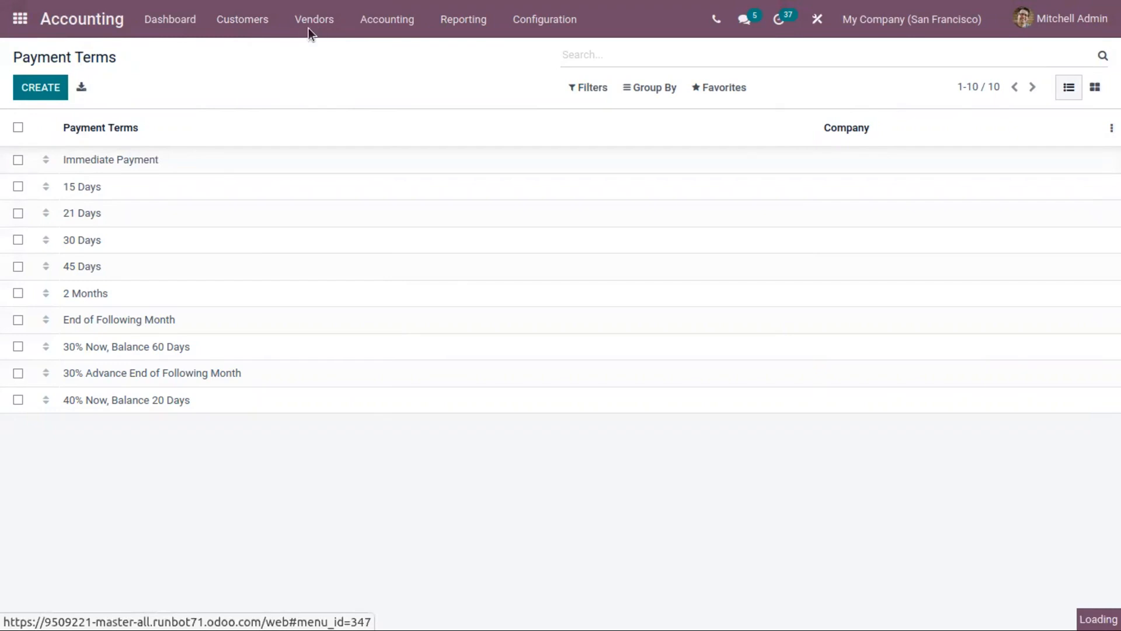
pyautogui.click(242, 20)
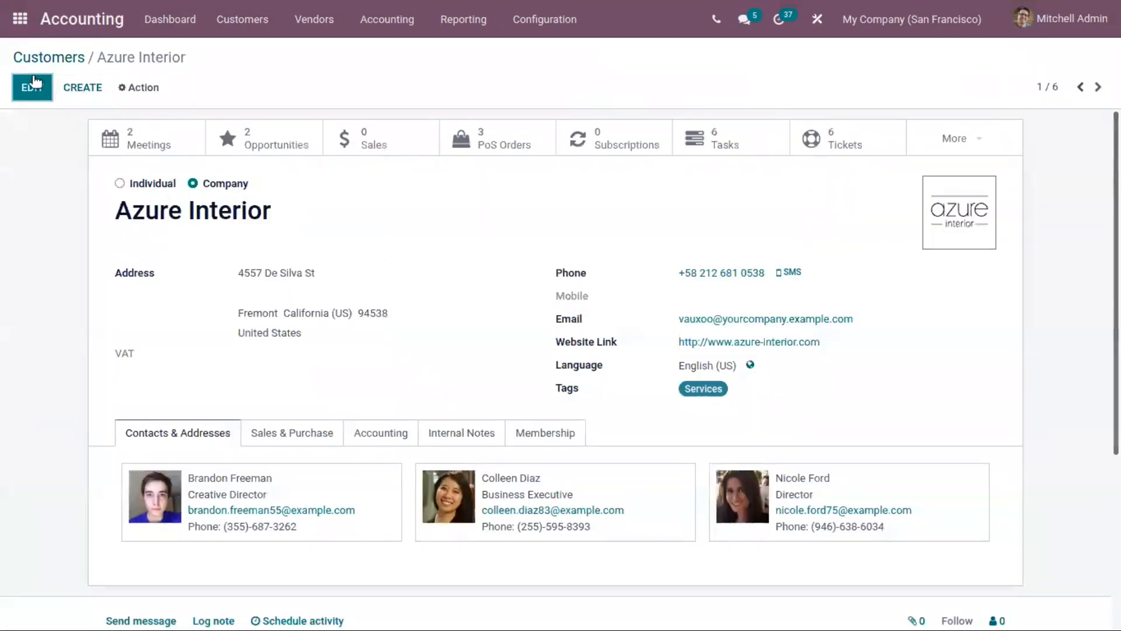
# Edit Azure Interior and choose 40% Now, Balance 20 Days as its sales payment terms via Search More
pyautogui.click(30, 87)
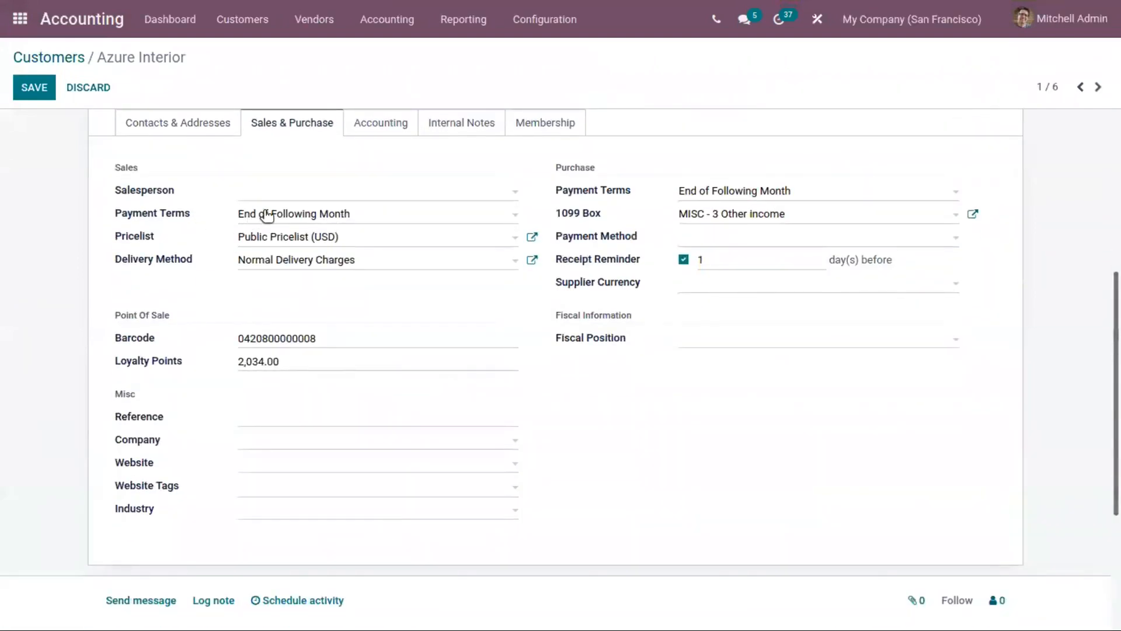
pyautogui.click(378, 213)
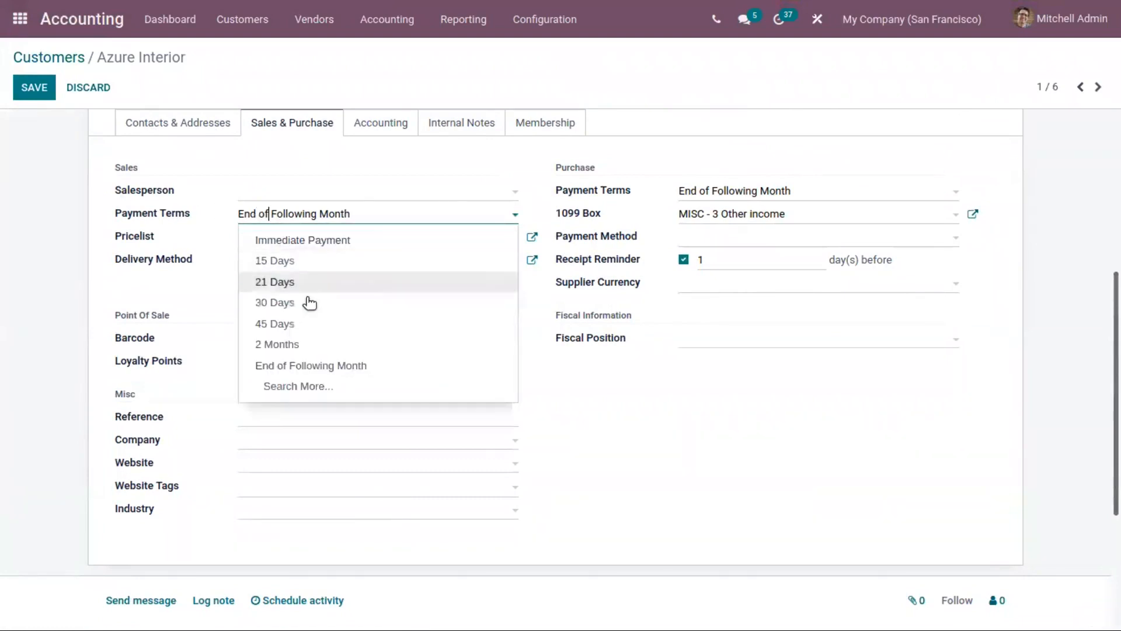
pyautogui.moveTo(282, 282)
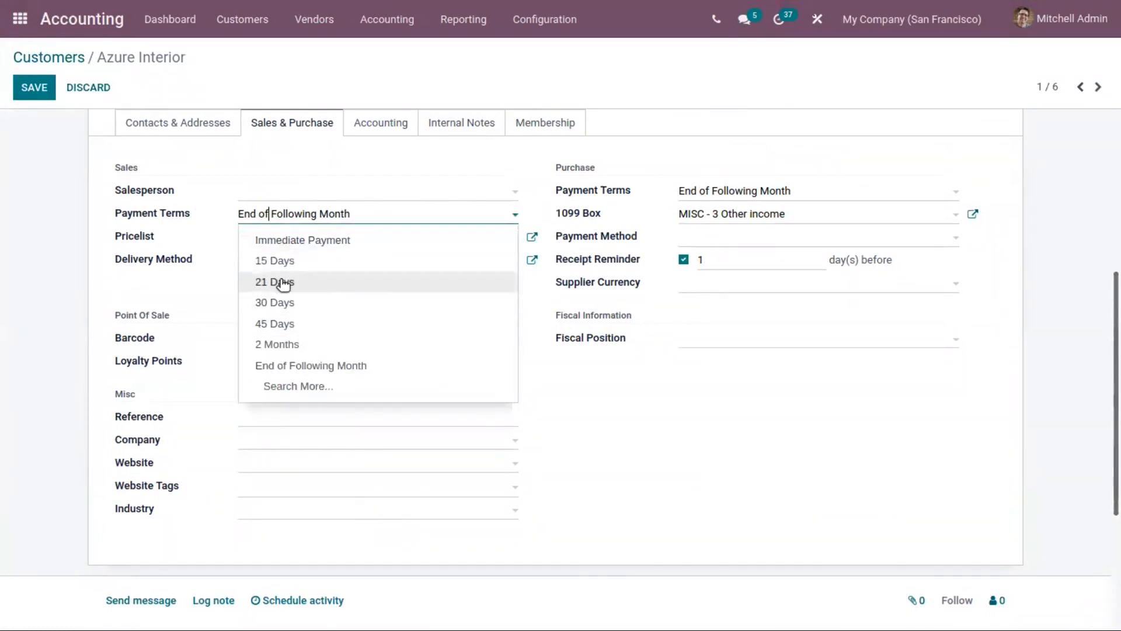
pyautogui.moveTo(308, 386)
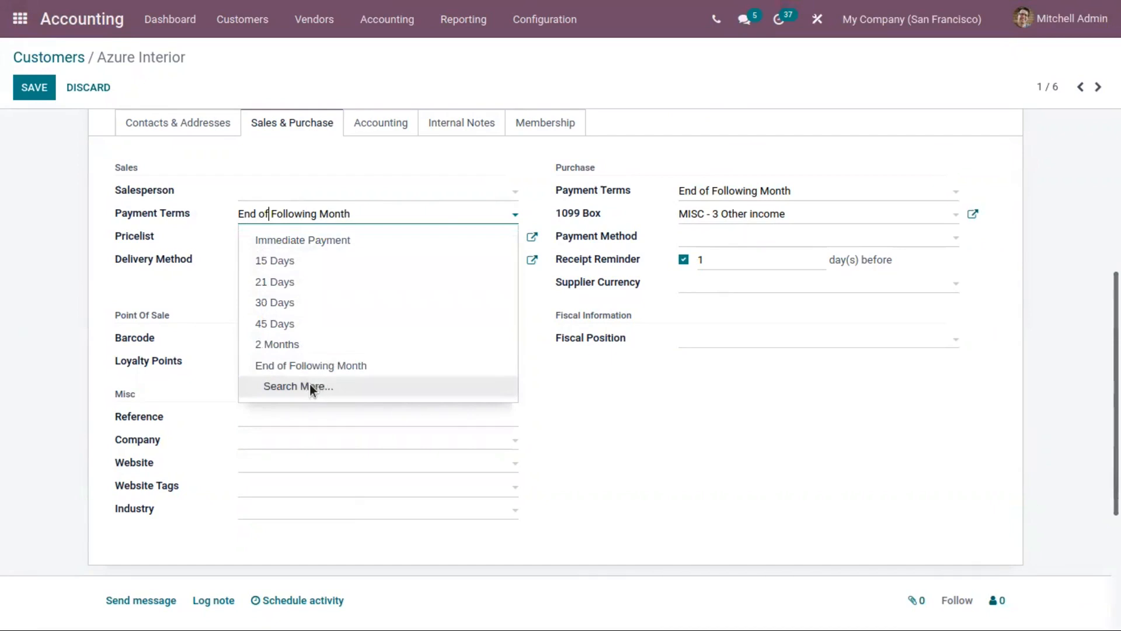
pyautogui.click(298, 386)
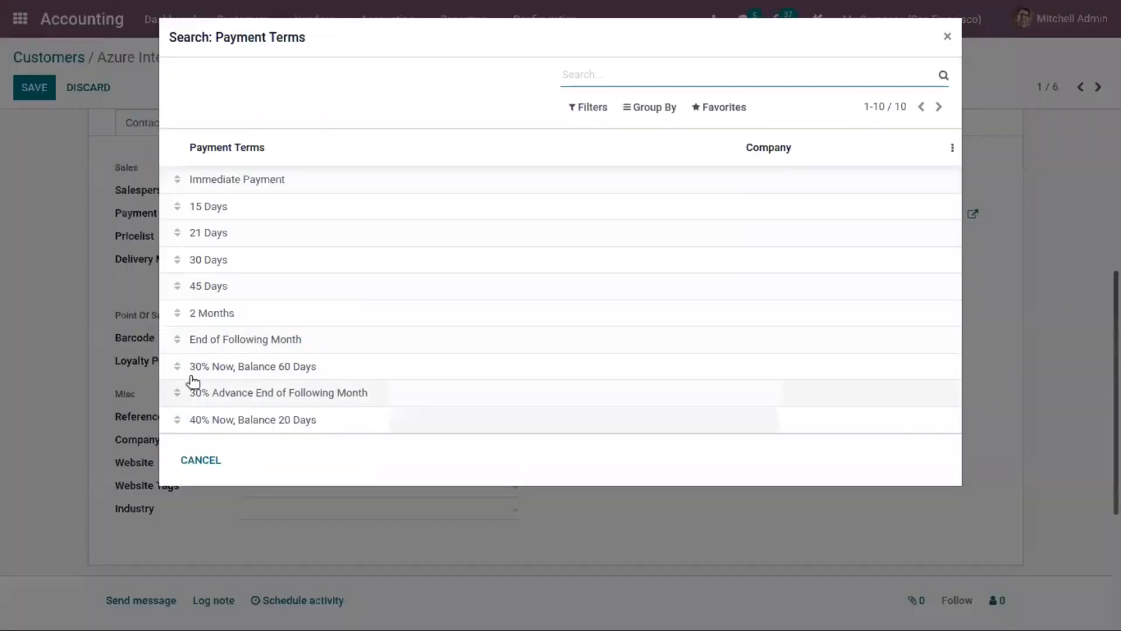
pyautogui.moveTo(279, 419)
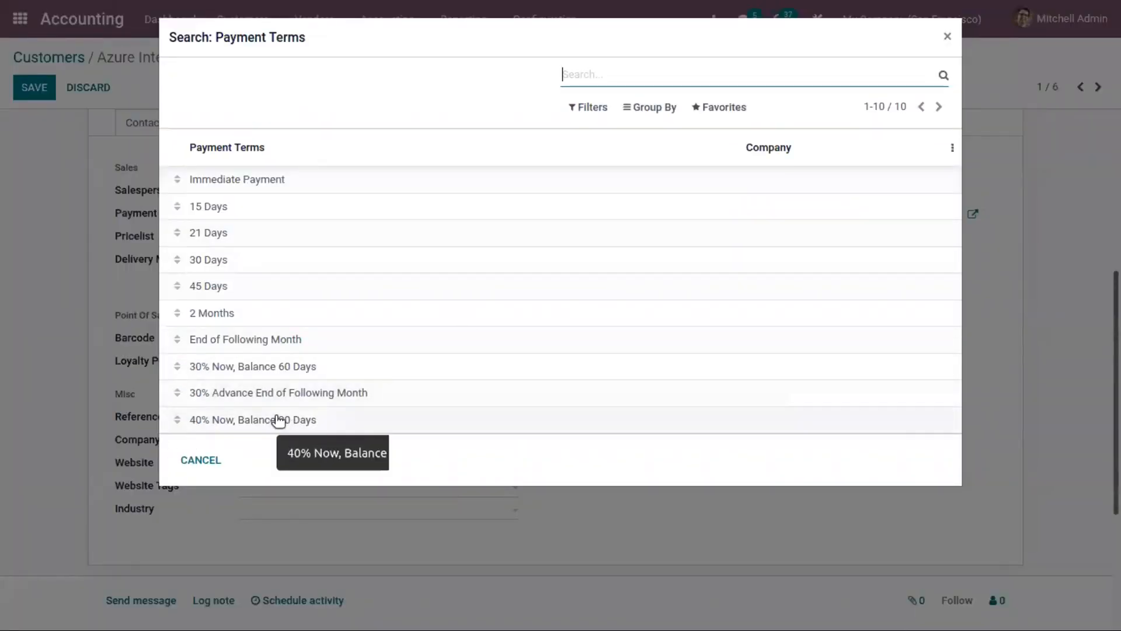
pyautogui.click(252, 420)
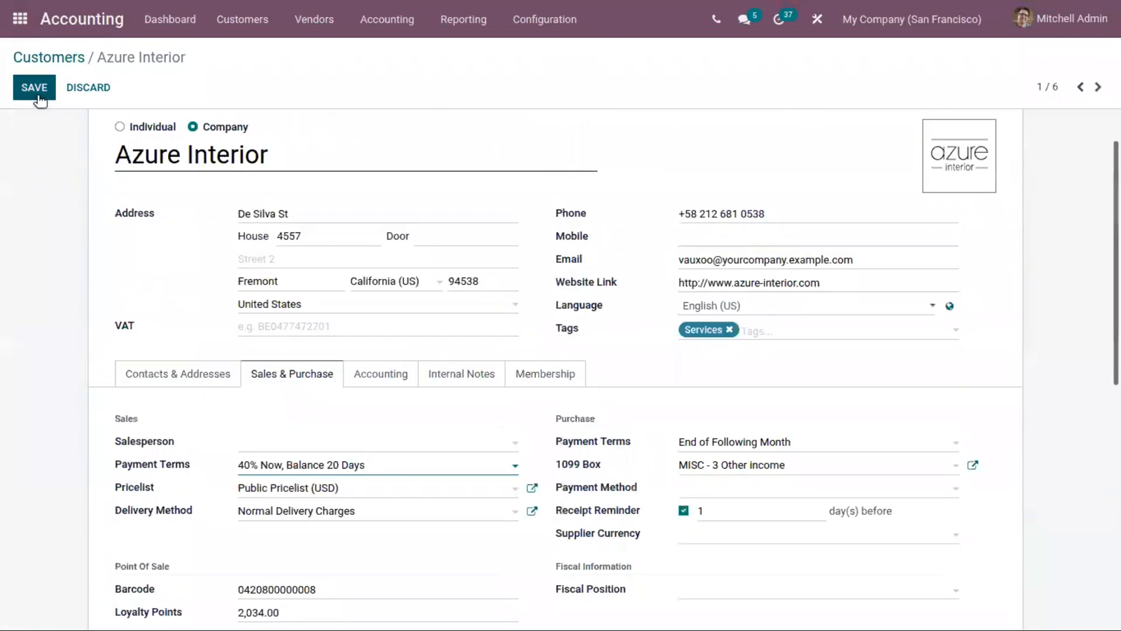
# Save the customer, then create a Sales quotation with Azure Interior as customer
pyautogui.click(34, 87)
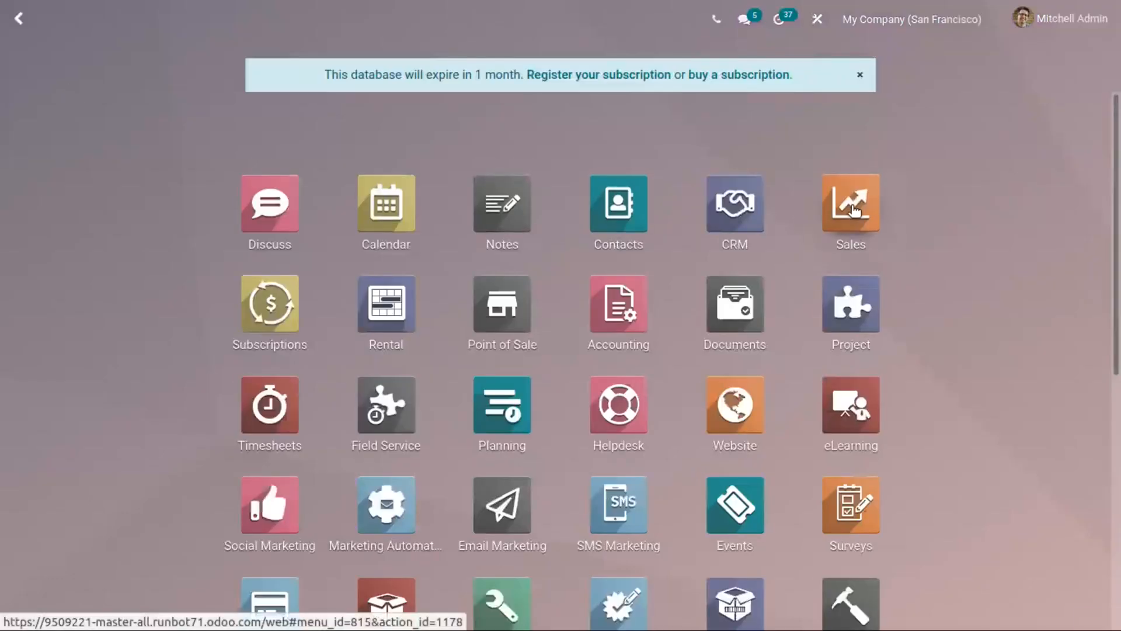
pyautogui.click(850, 203)
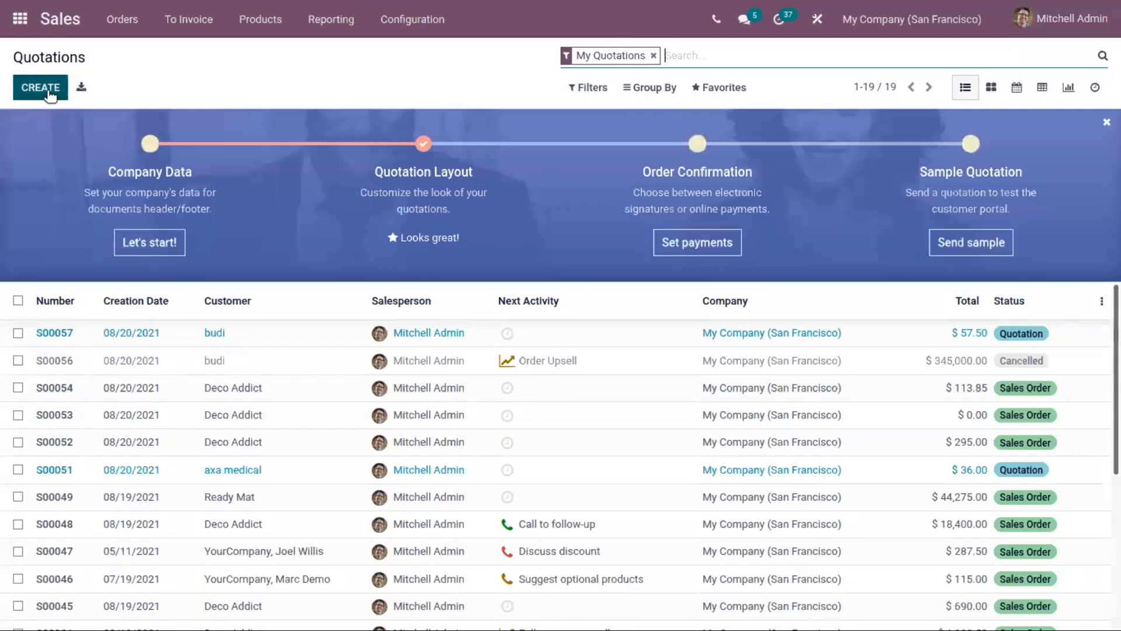
pyautogui.click(40, 87)
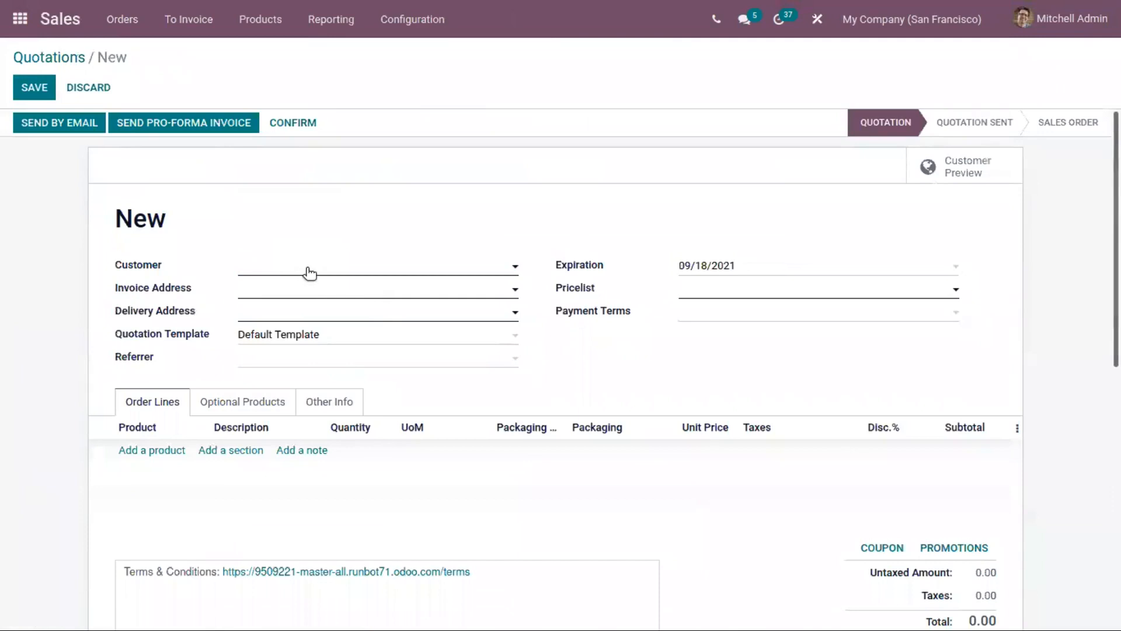
pyautogui.click(378, 265)
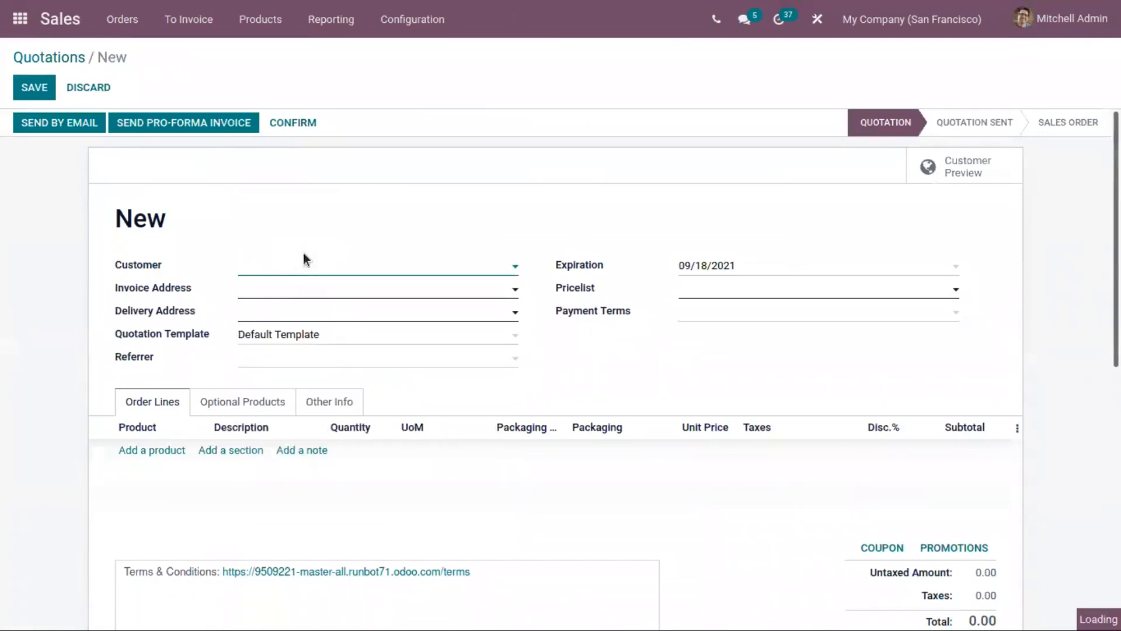
pyautogui.click(377, 265)
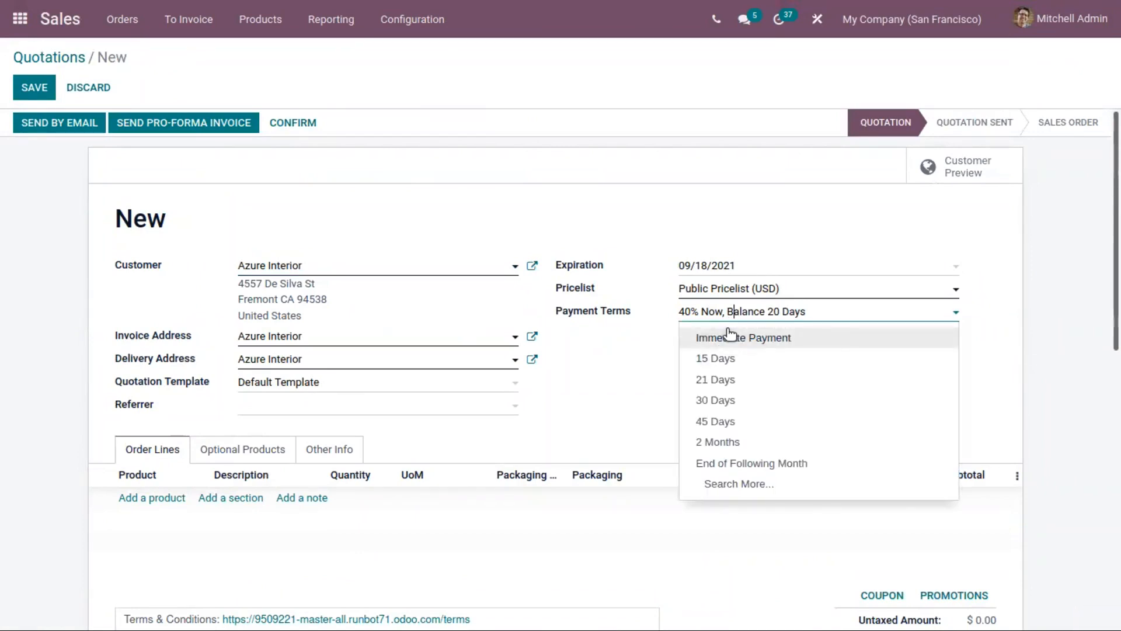
pyautogui.moveTo(724, 390)
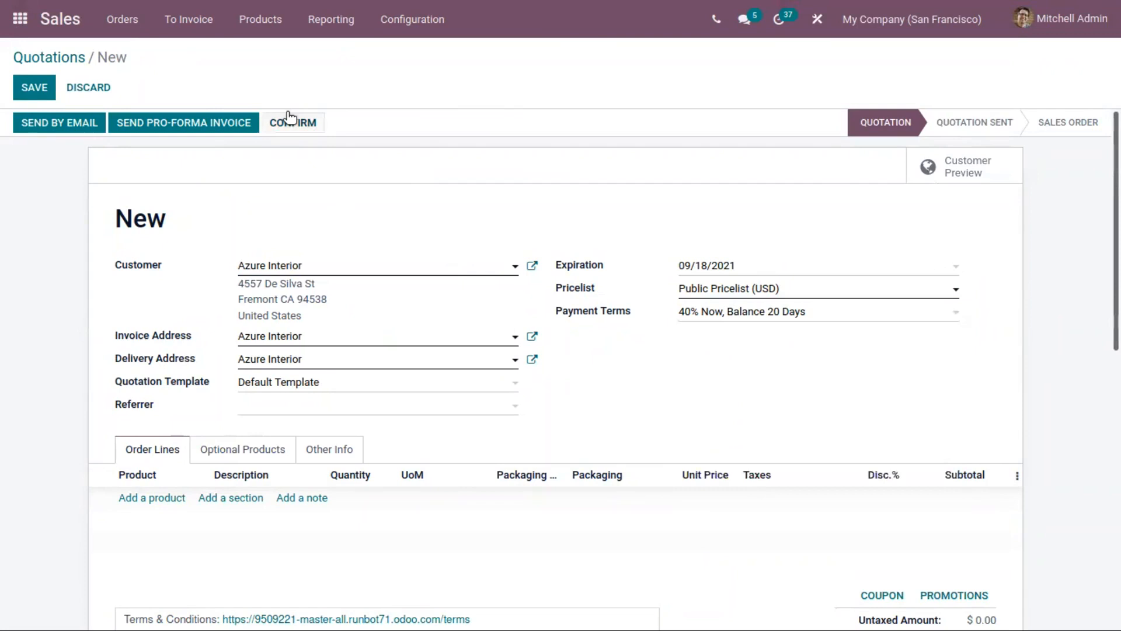
# Add one [E-COM11] Arm Chair at $140 and confirm the quotation as sales order S00058
pyautogui.click(151, 497)
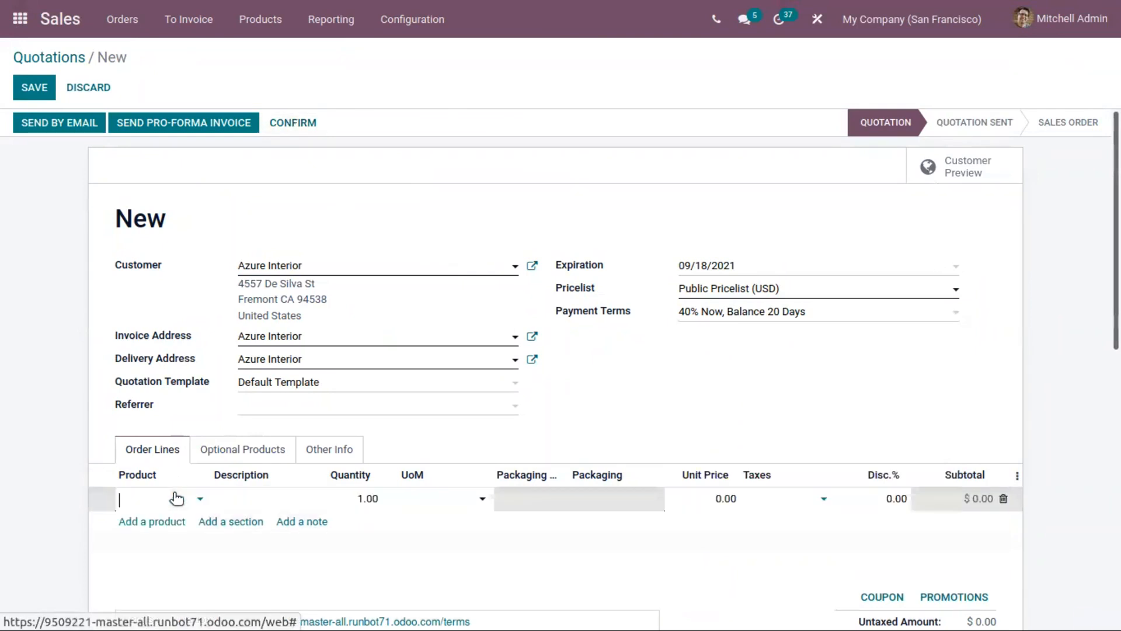
pyautogui.write('ar')
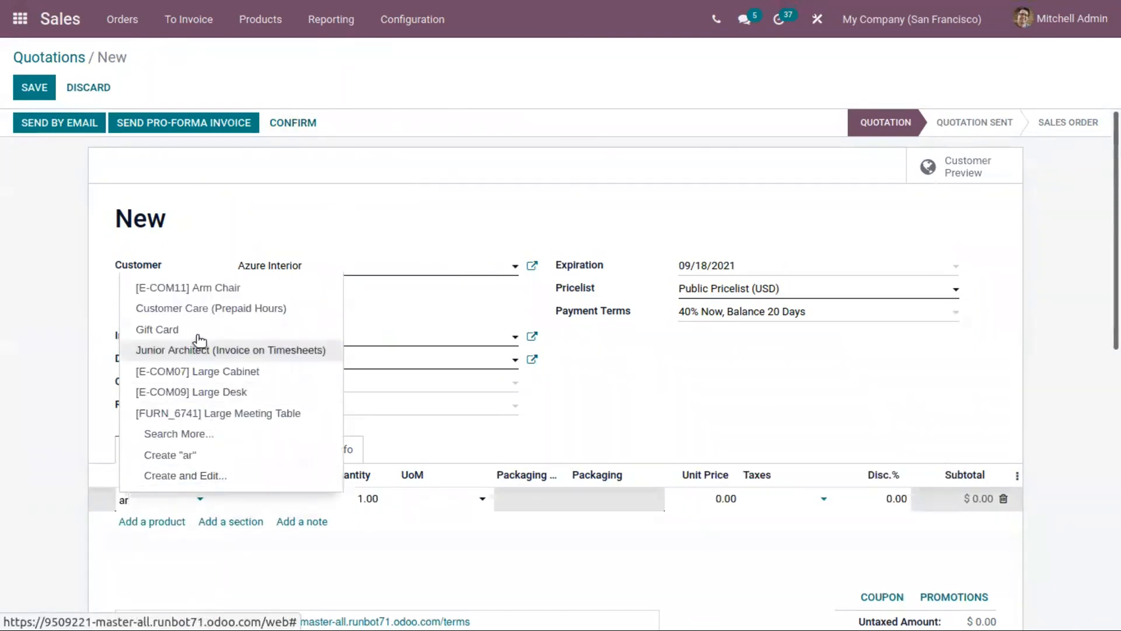
pyautogui.click(188, 287)
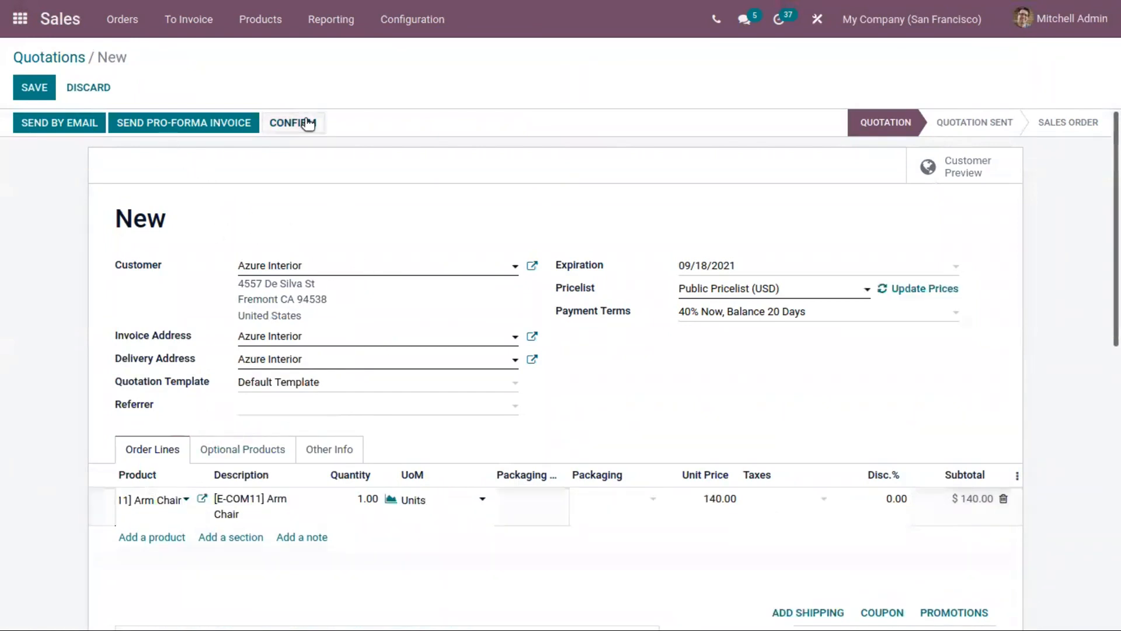
pyautogui.click(34, 87)
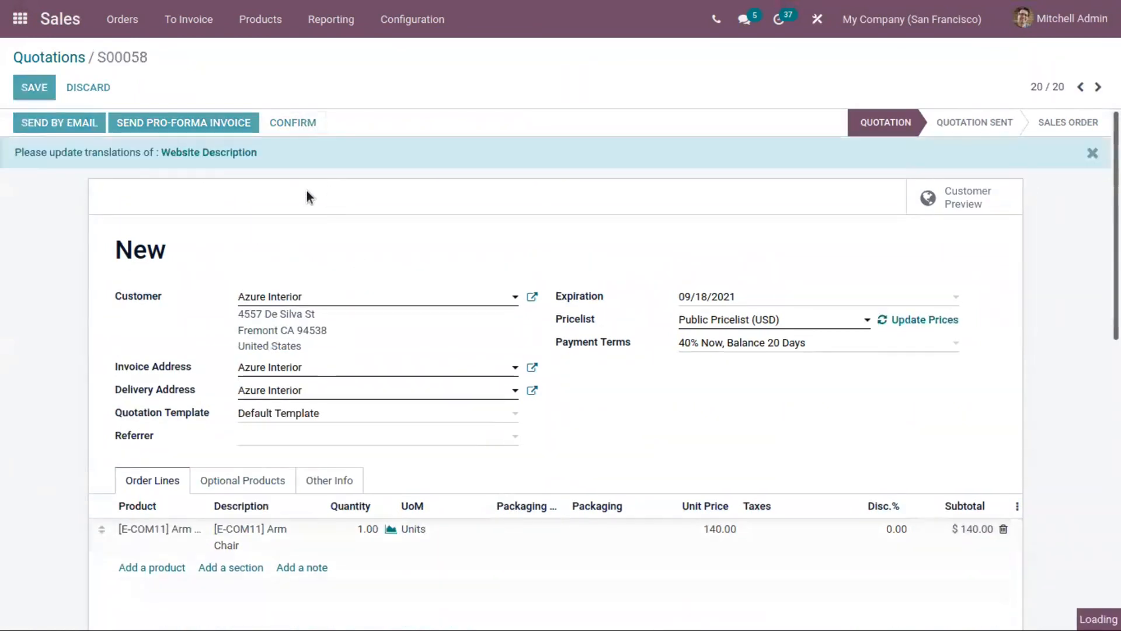
pyautogui.click(291, 122)
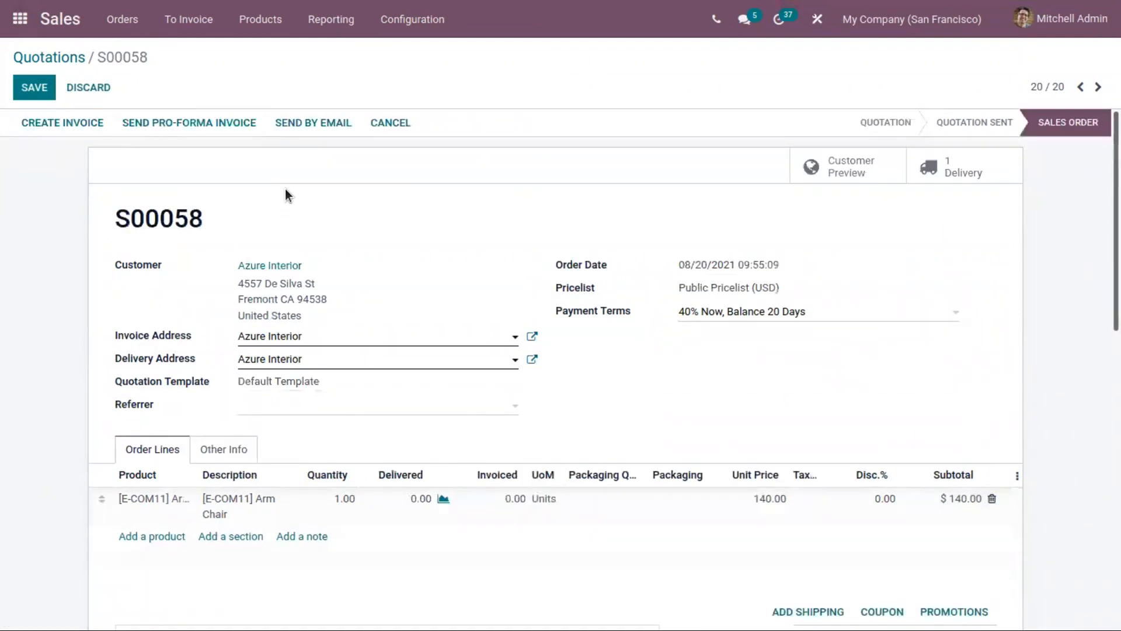
pyautogui.moveTo(296, 205)
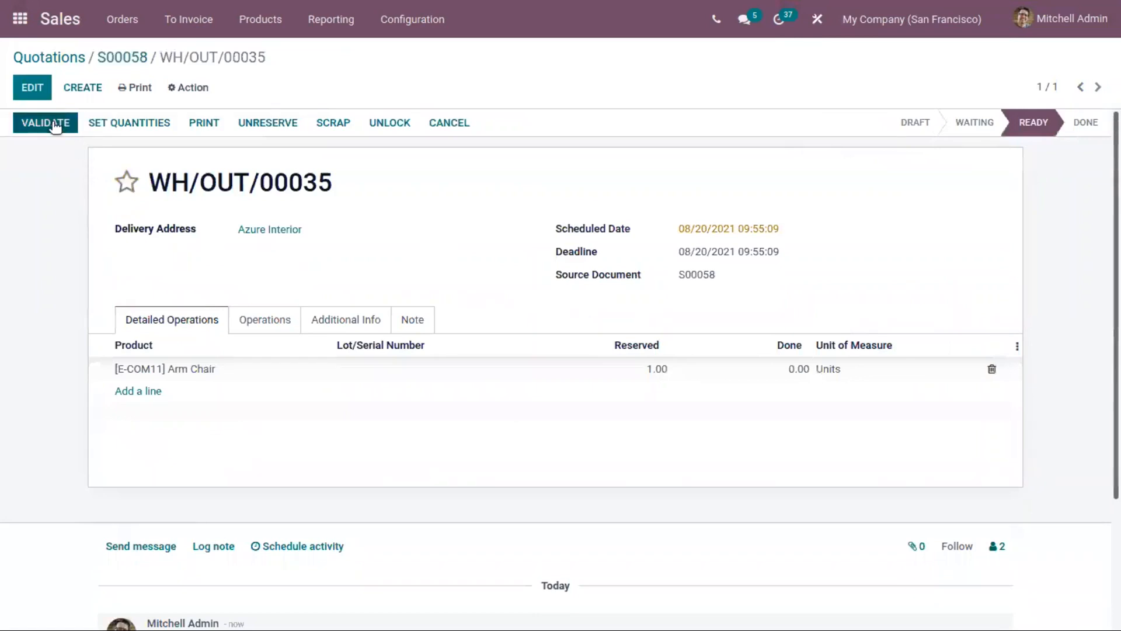
# Validate delivery WH/OUT/00035 with all quantities, confirm the SMS notice, and return to S00058
pyautogui.click(45, 122)
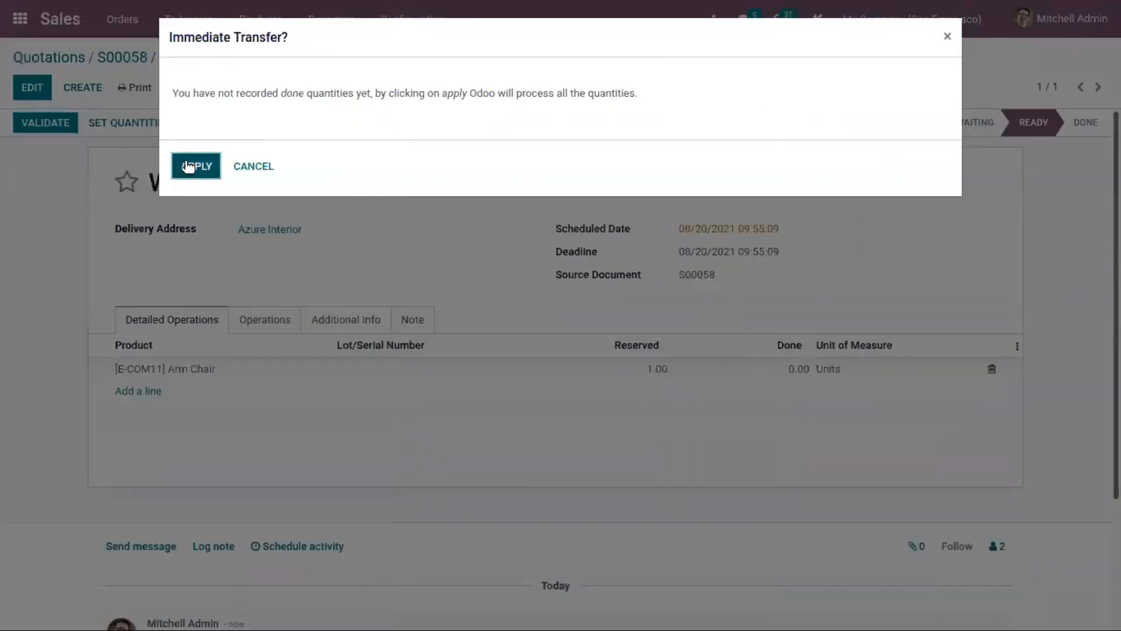
pyautogui.click(195, 166)
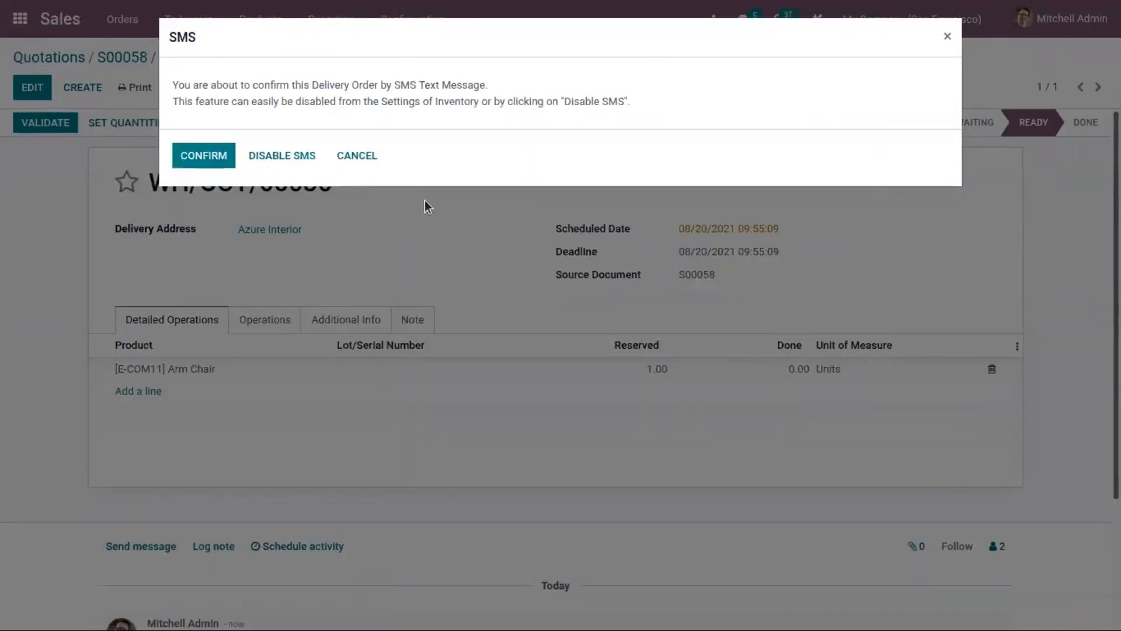
pyautogui.click(204, 156)
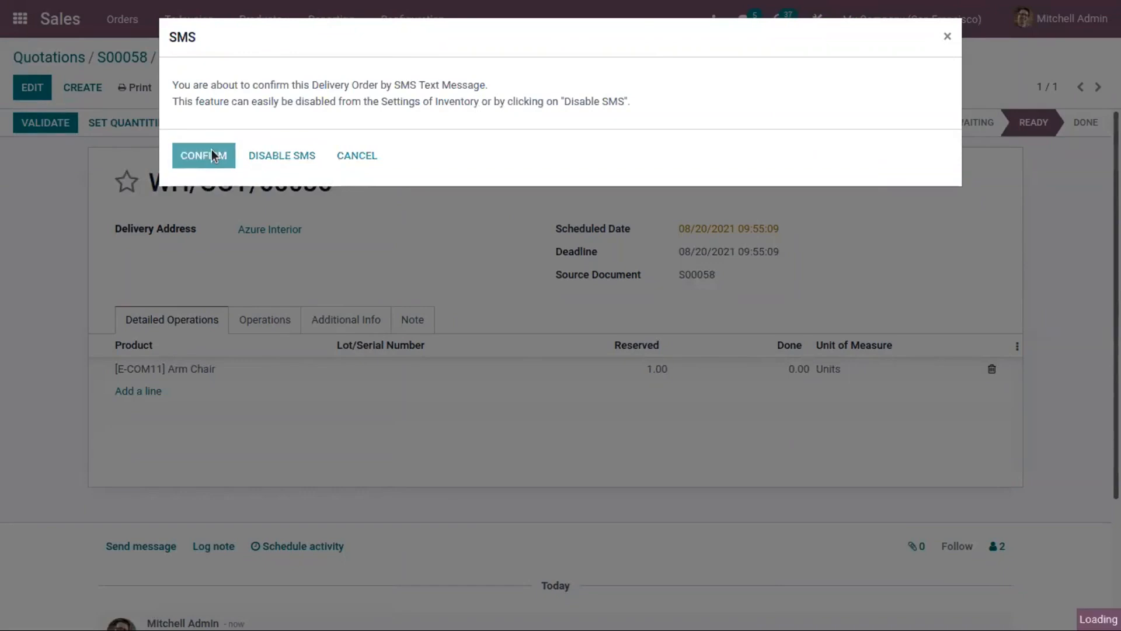
pyautogui.click(204, 155)
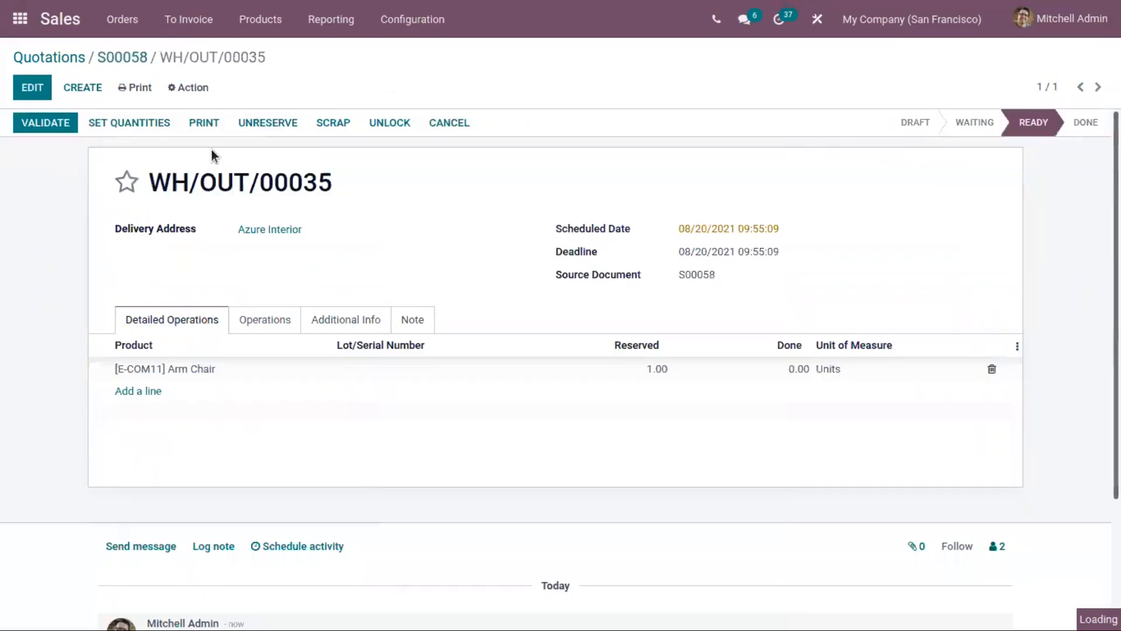
pyautogui.click(46, 123)
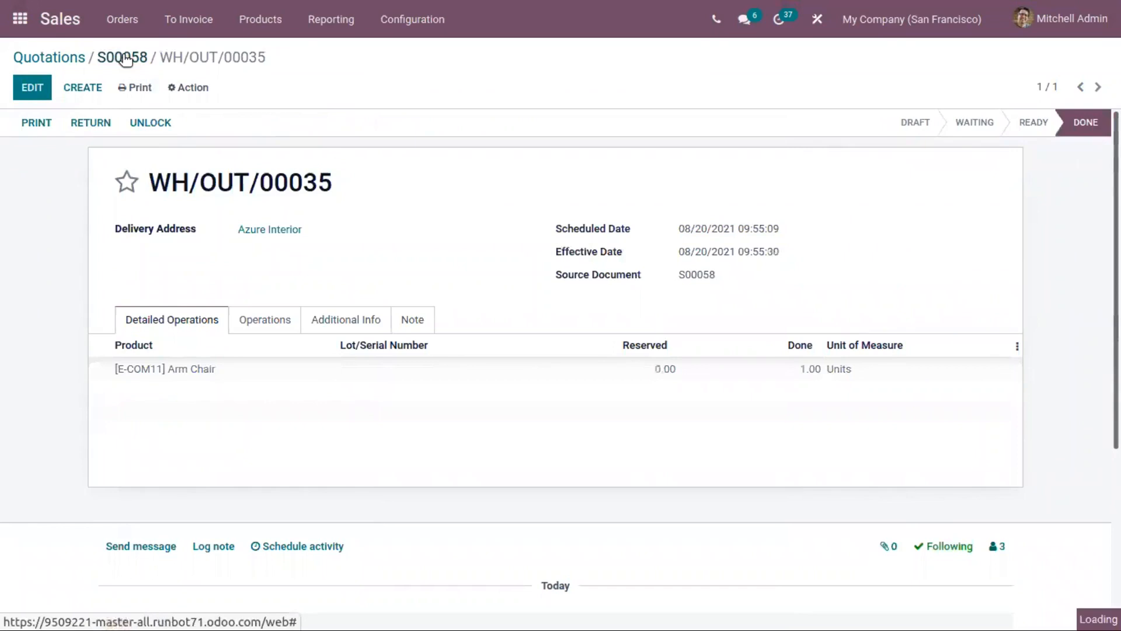
pyautogui.click(121, 57)
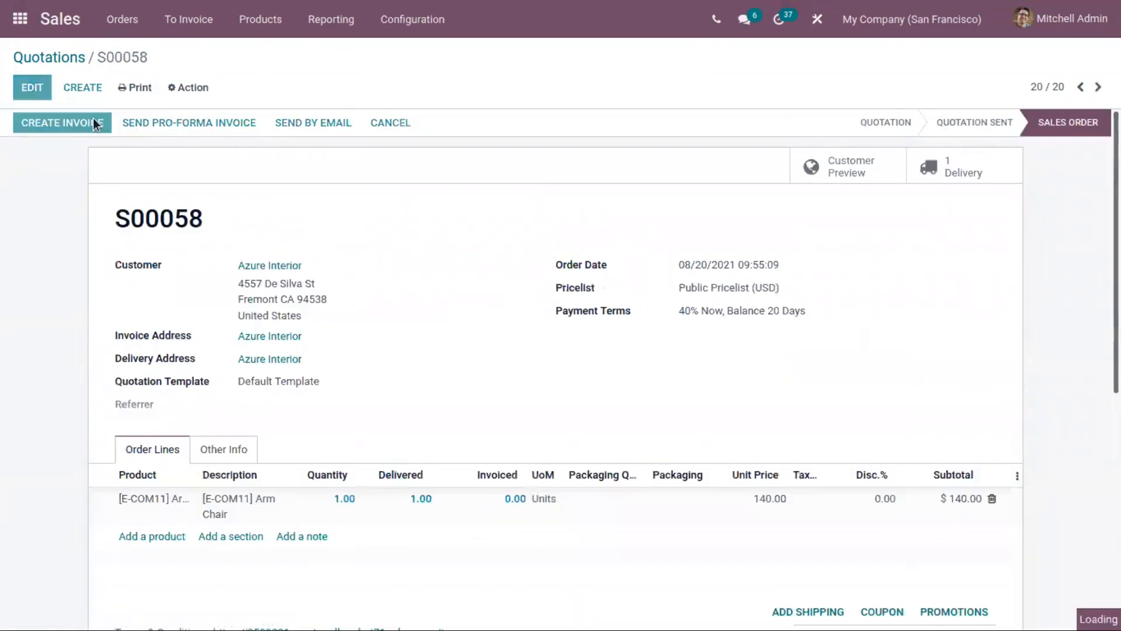
pyautogui.click(61, 122)
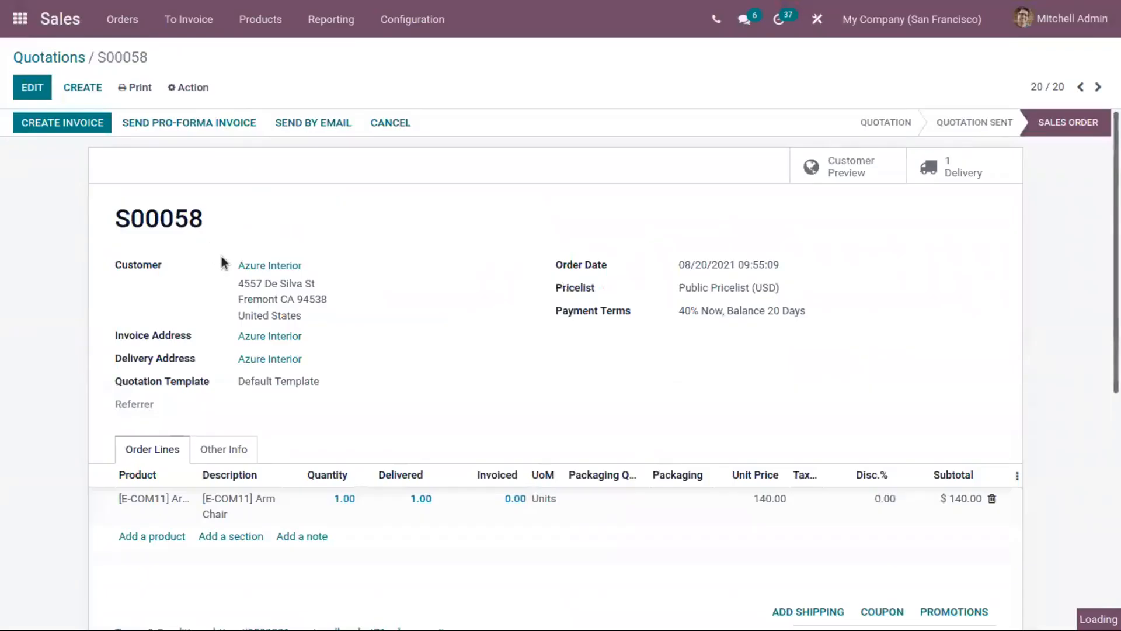
# Create the draft invoice and set its payment term to 30% Now, Balance 60 Days
pyautogui.click(62, 123)
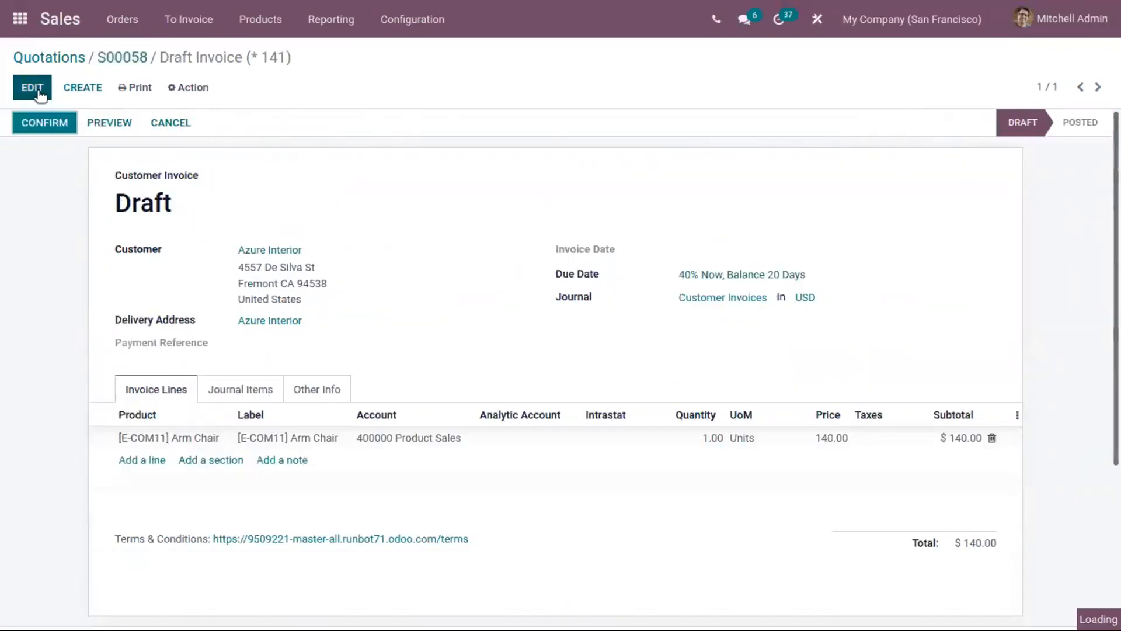
pyautogui.click(32, 88)
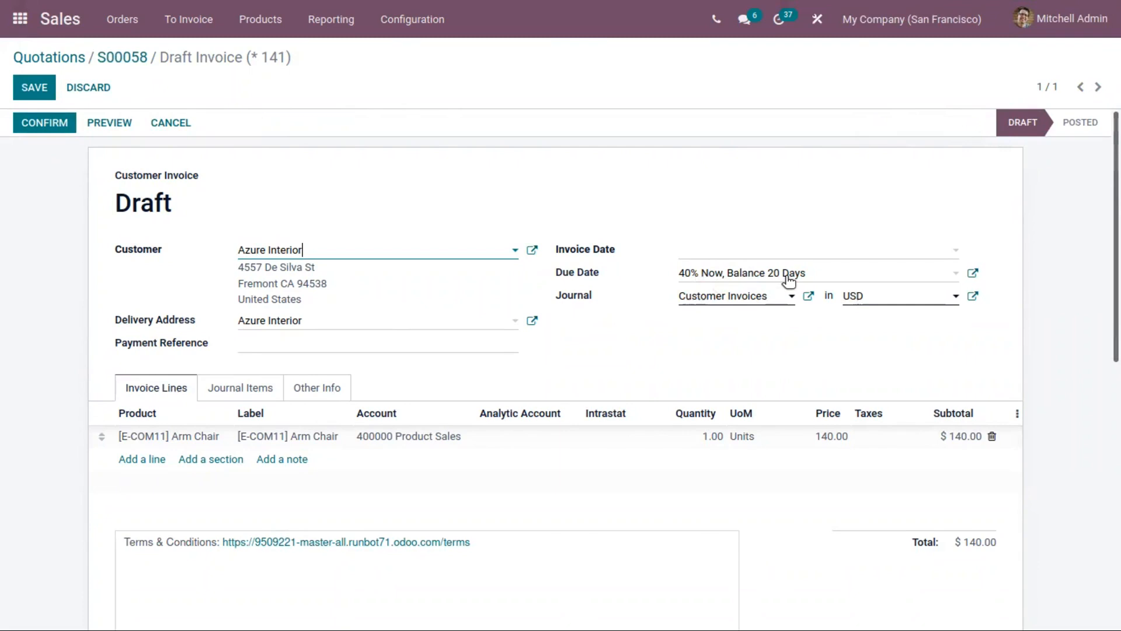
pyautogui.click(815, 272)
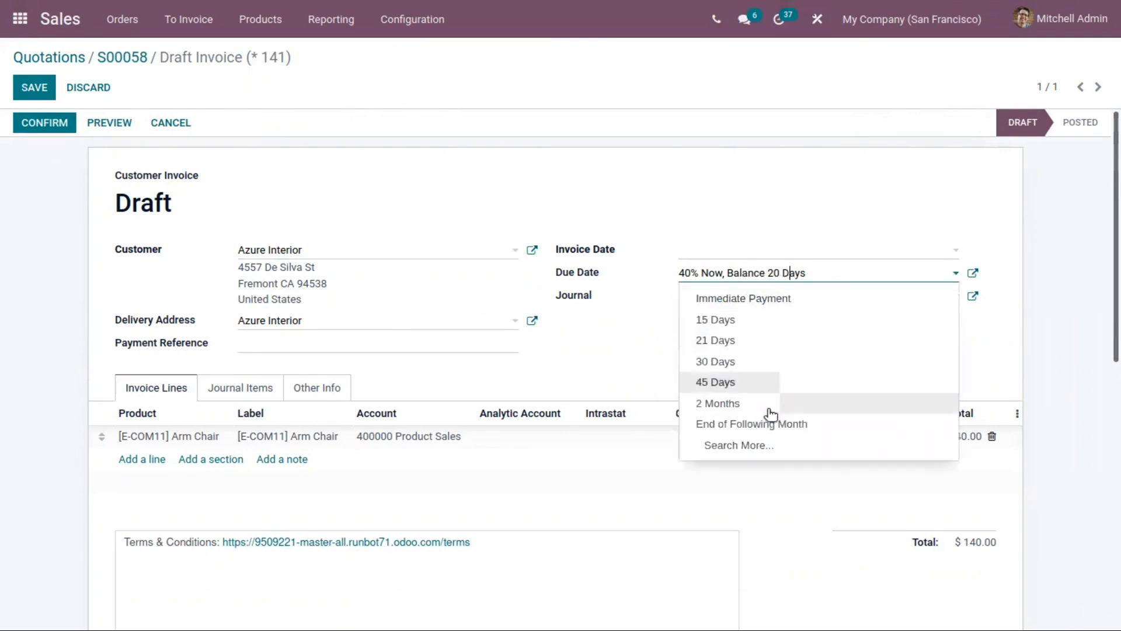
pyautogui.click(738, 445)
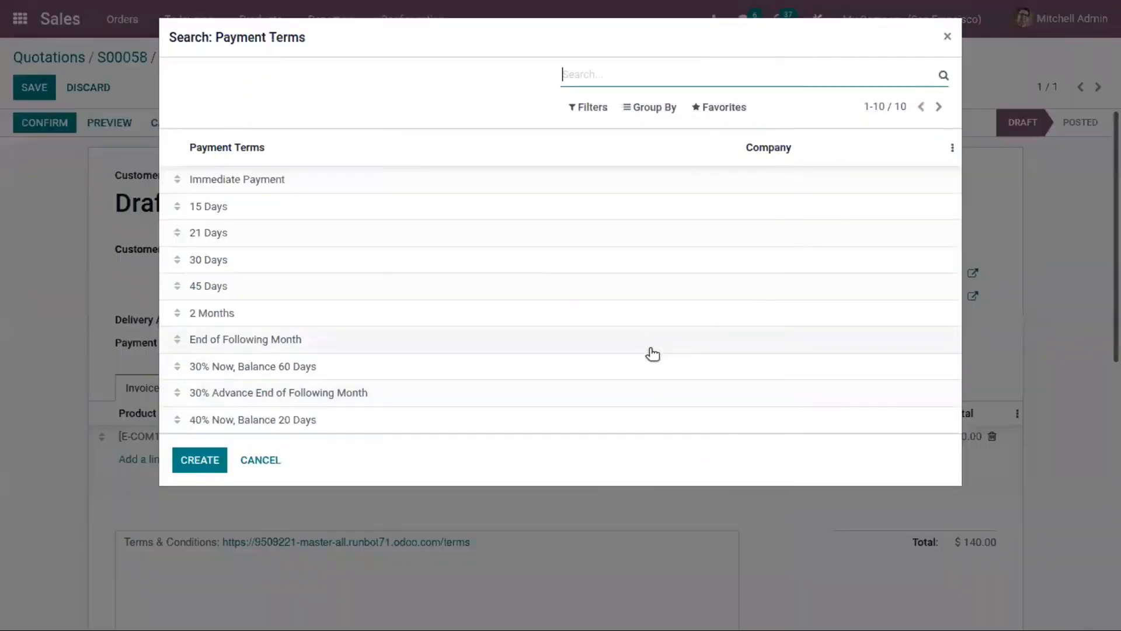
pyautogui.click(252, 419)
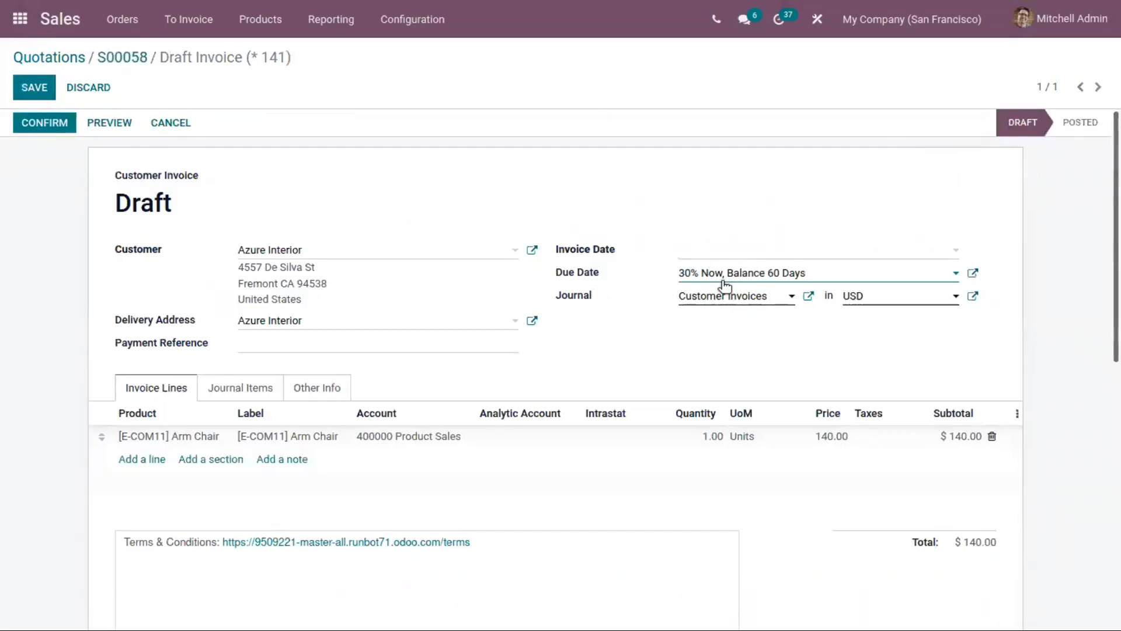
pyautogui.moveTo(633, 291)
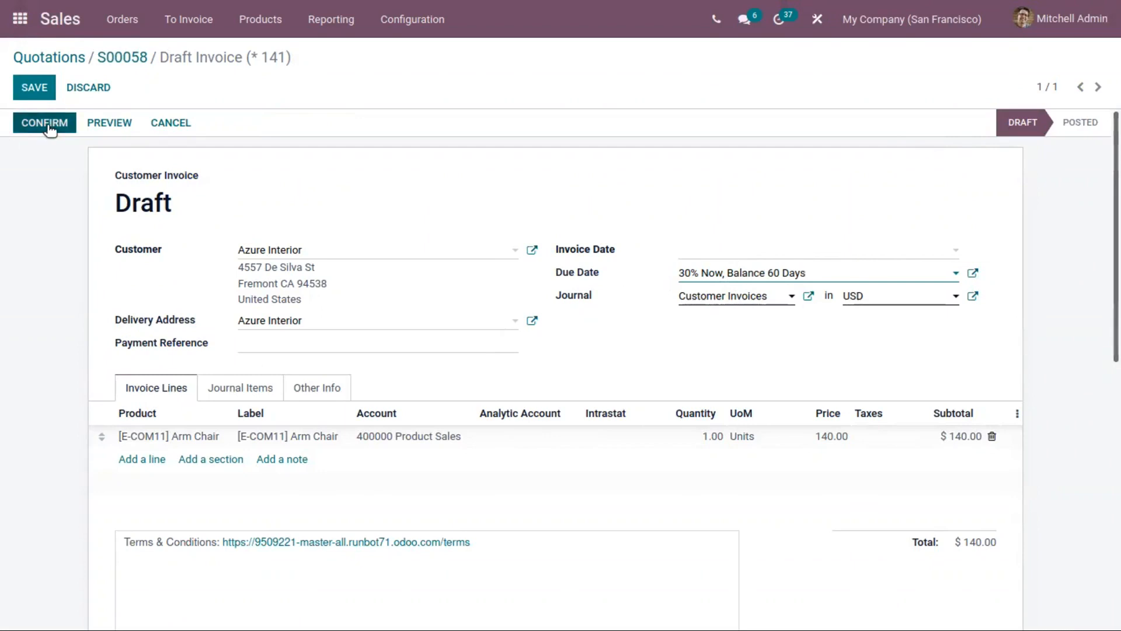
# Set the Arm Chair invoice line price to 42
pyautogui.click(43, 122)
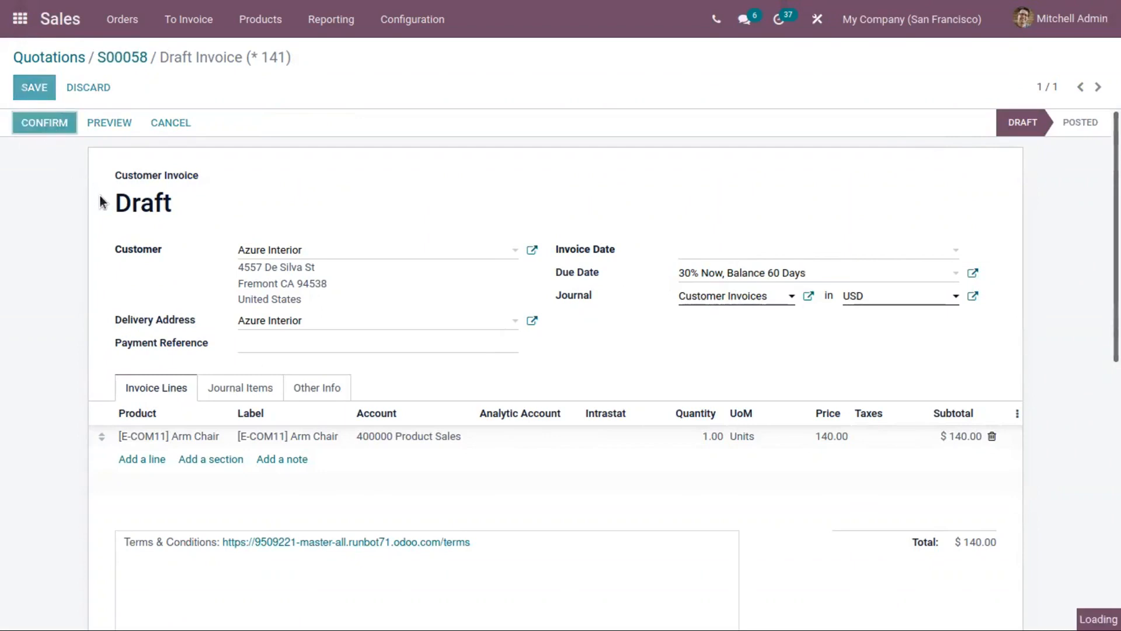
pyautogui.click(43, 123)
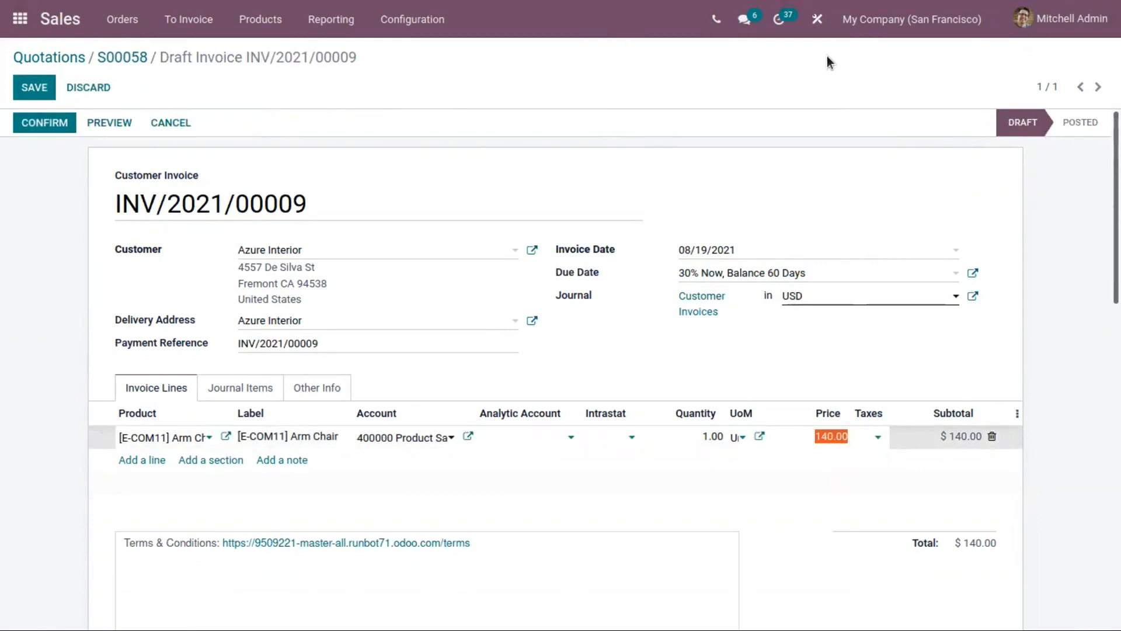
pyautogui.click(829, 435)
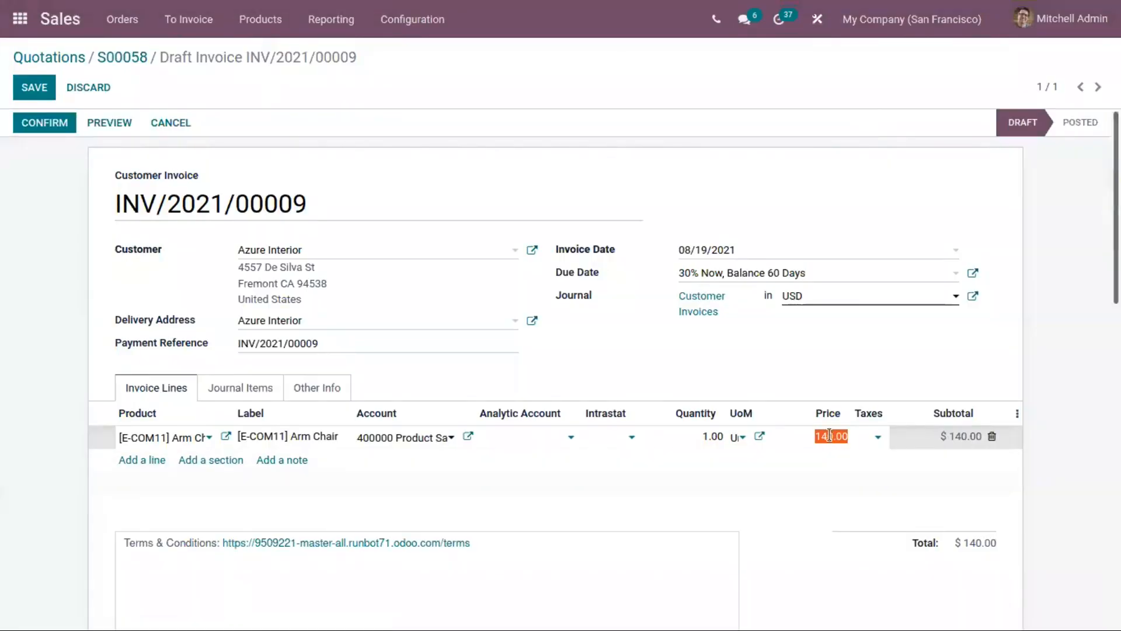
pyautogui.write('42')
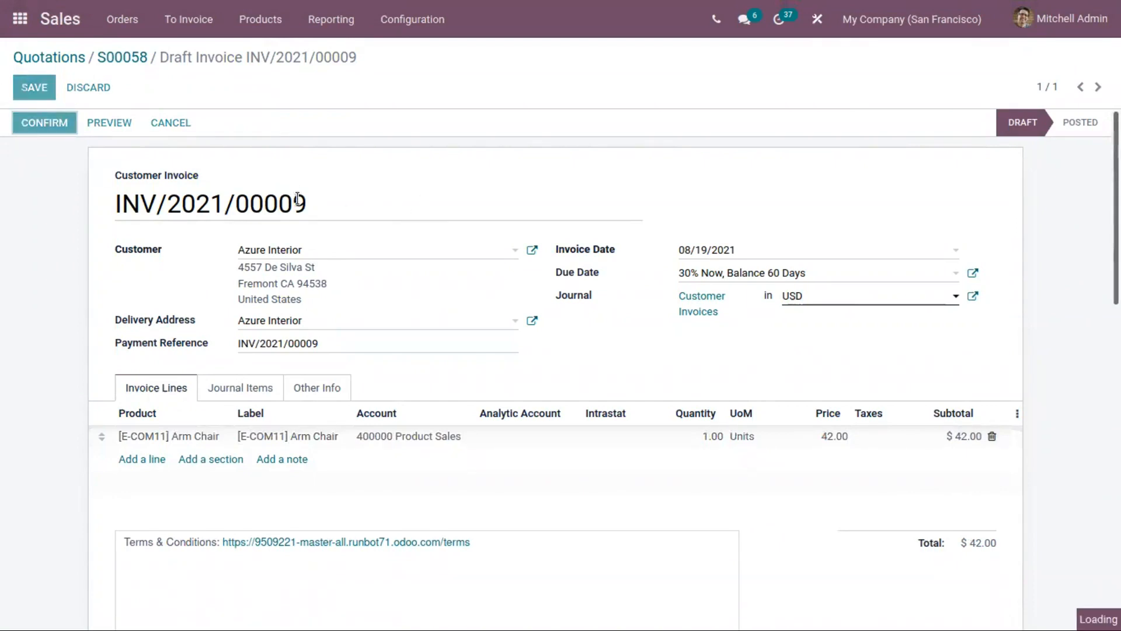
# Post the invoice, register the full $42.00 payment, and return to sales order S00058
pyautogui.click(43, 123)
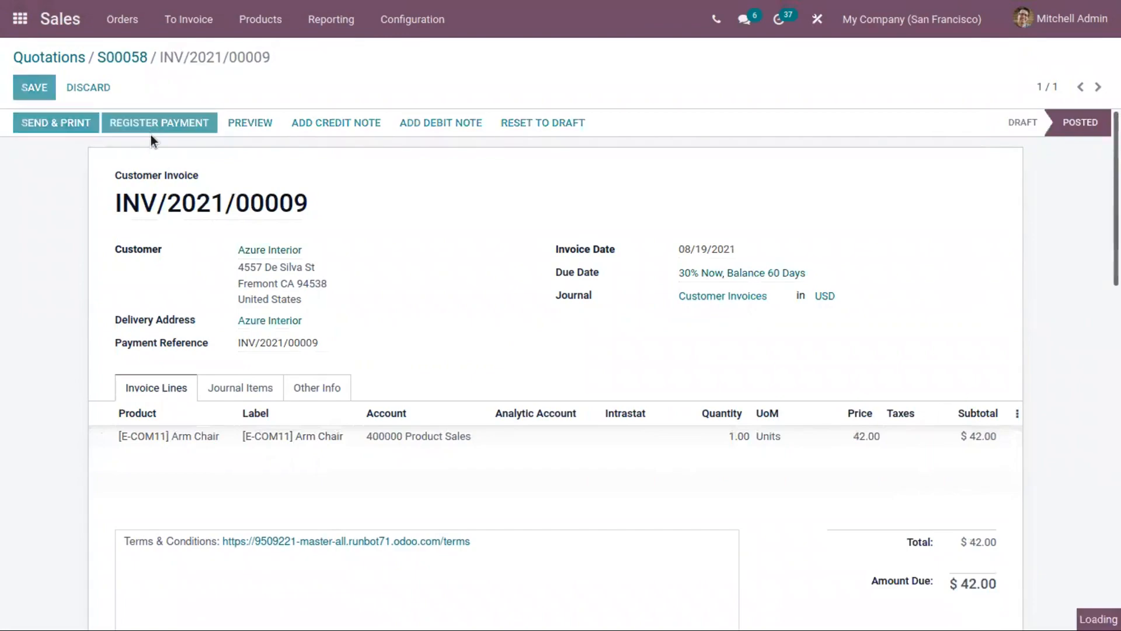
pyautogui.click(158, 122)
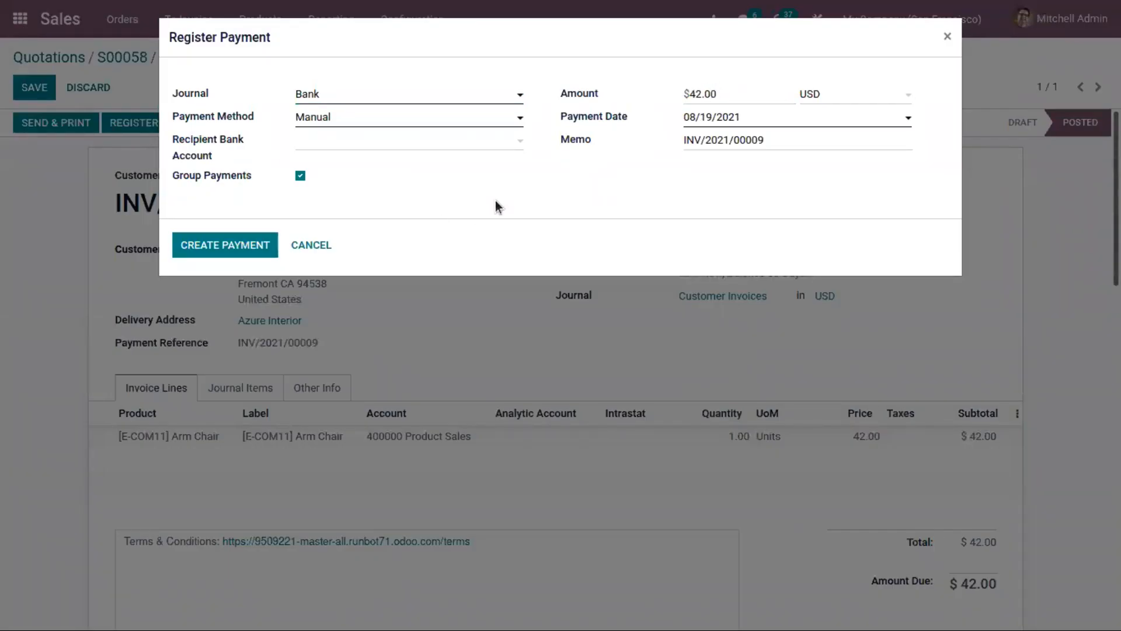
pyautogui.moveTo(196, 226)
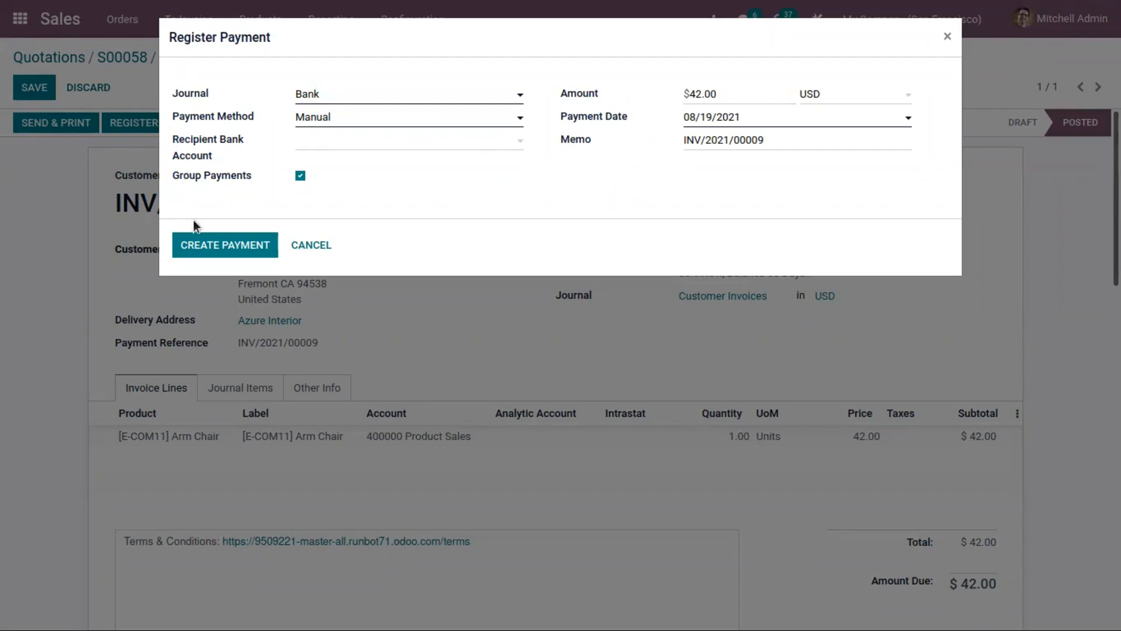
pyautogui.click(224, 244)
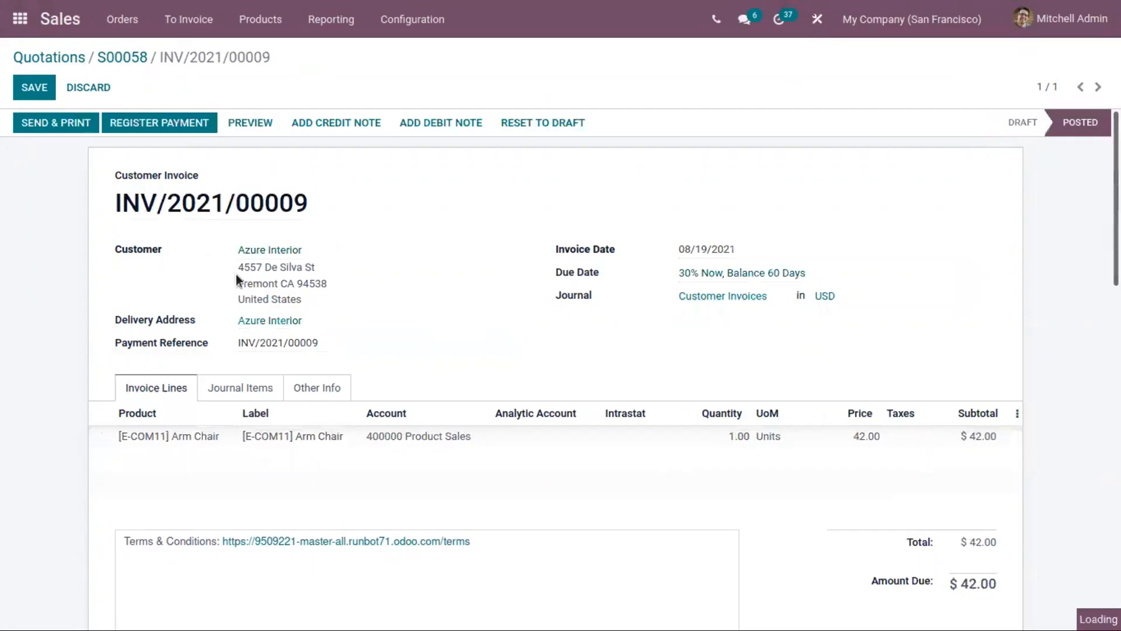
pyautogui.click(159, 122)
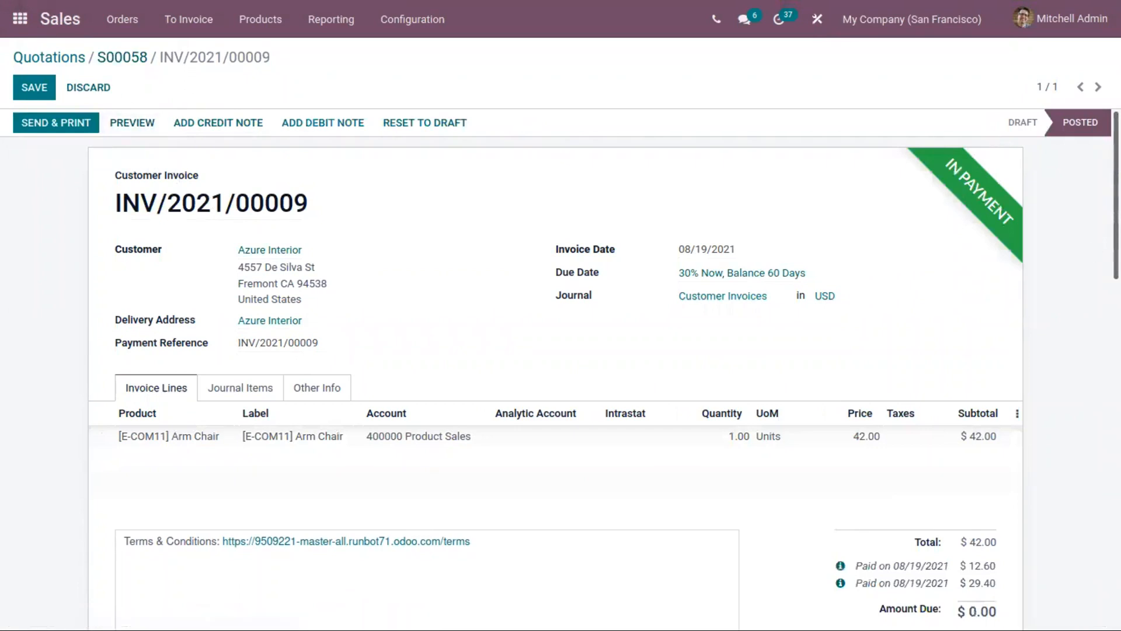
pyautogui.moveTo(933, 275)
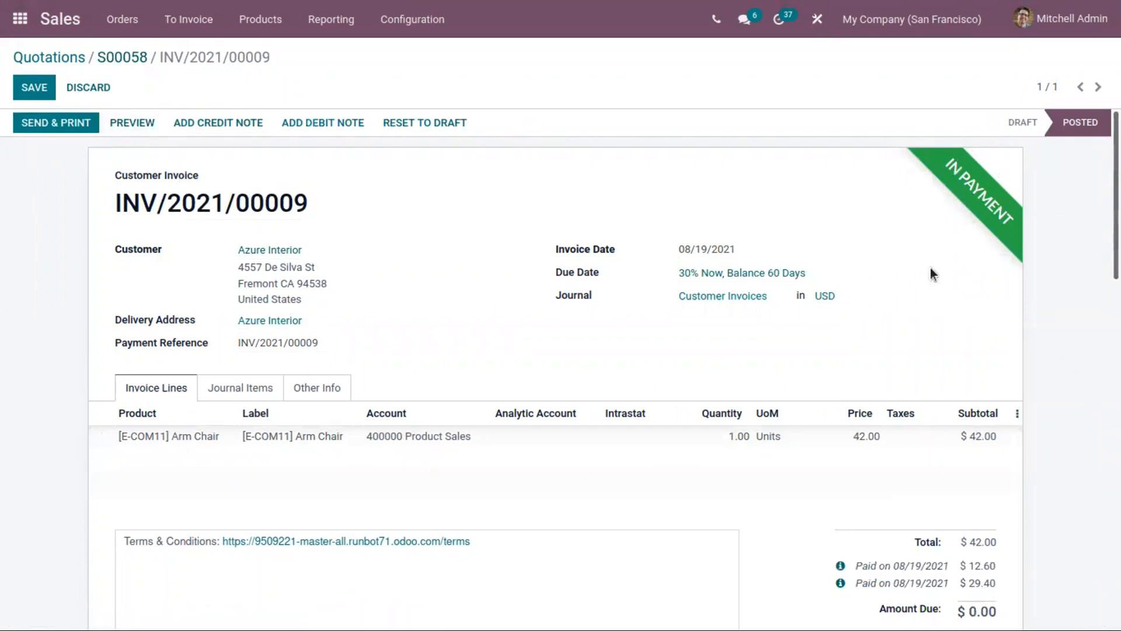
pyautogui.moveTo(1034, 168)
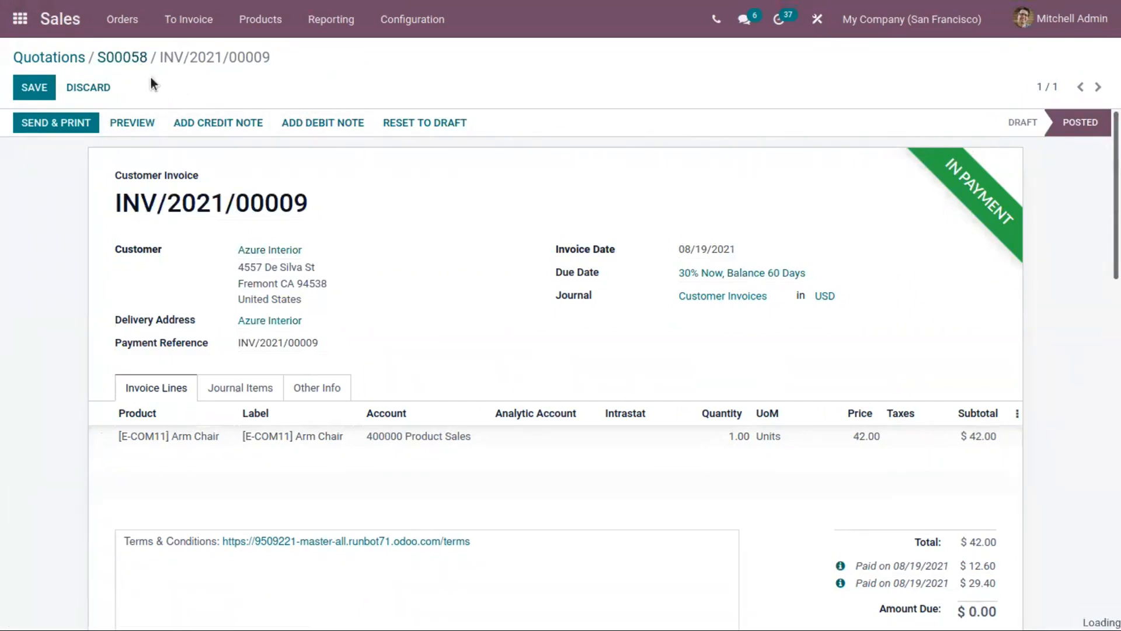
pyautogui.click(121, 57)
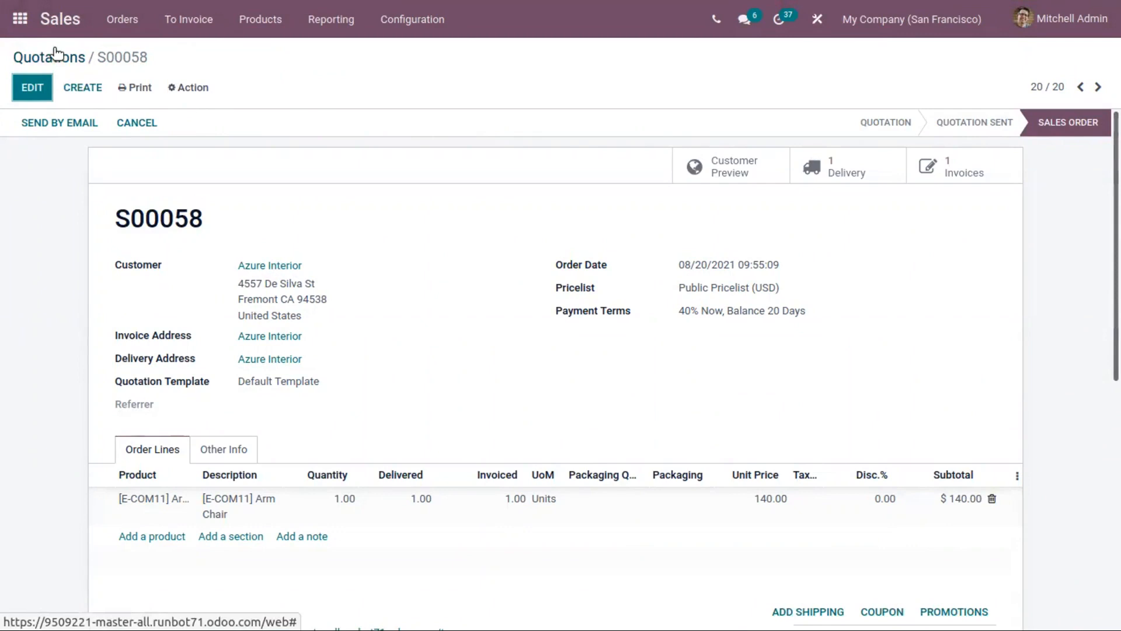
pyautogui.moveTo(49, 57)
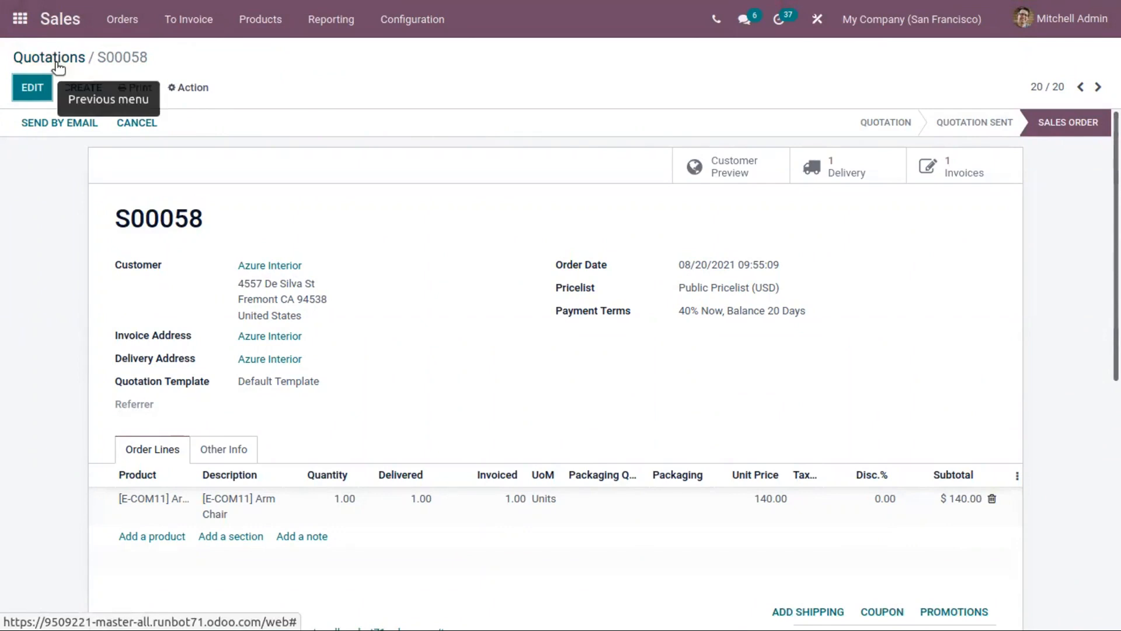